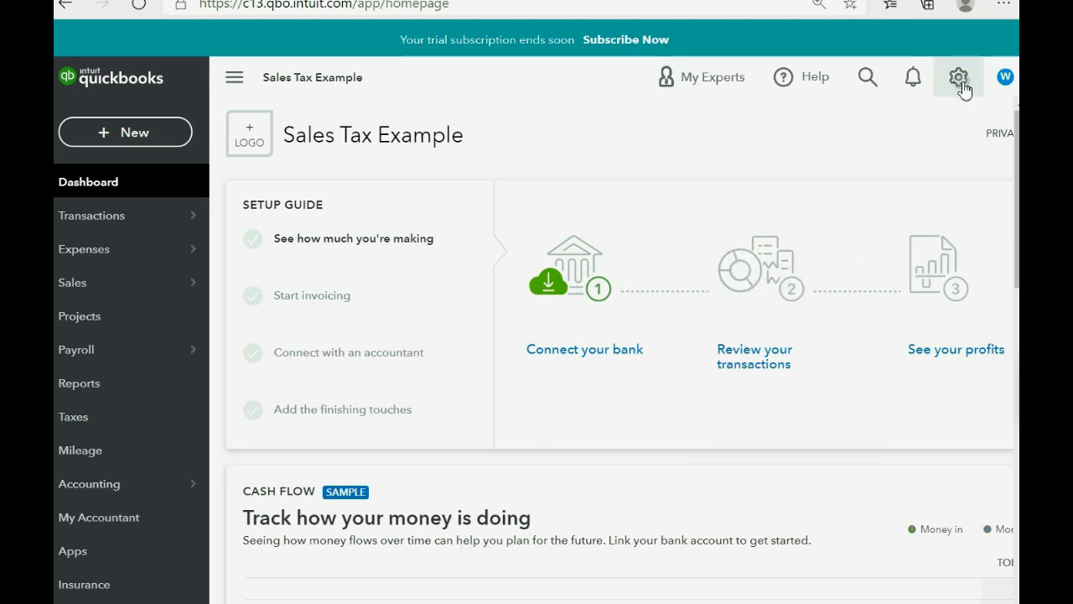
- Edit the APPLES product and list its sales tax categories, currently Nontaxable
{"action": "left_click", "coordinate": [959, 76]}
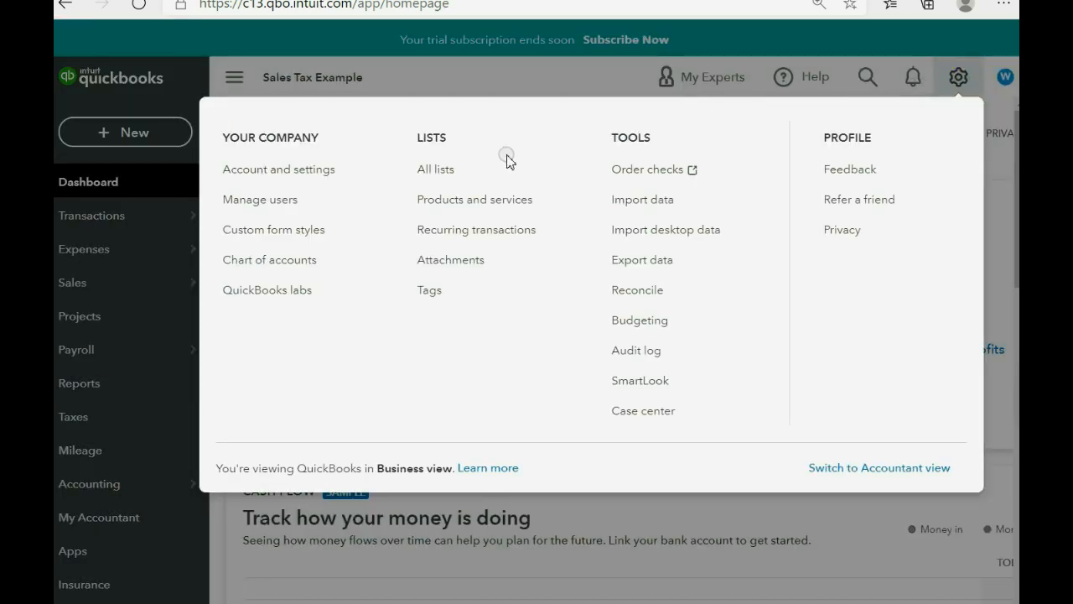
{"action": "left_click", "coordinate": [474, 199]}
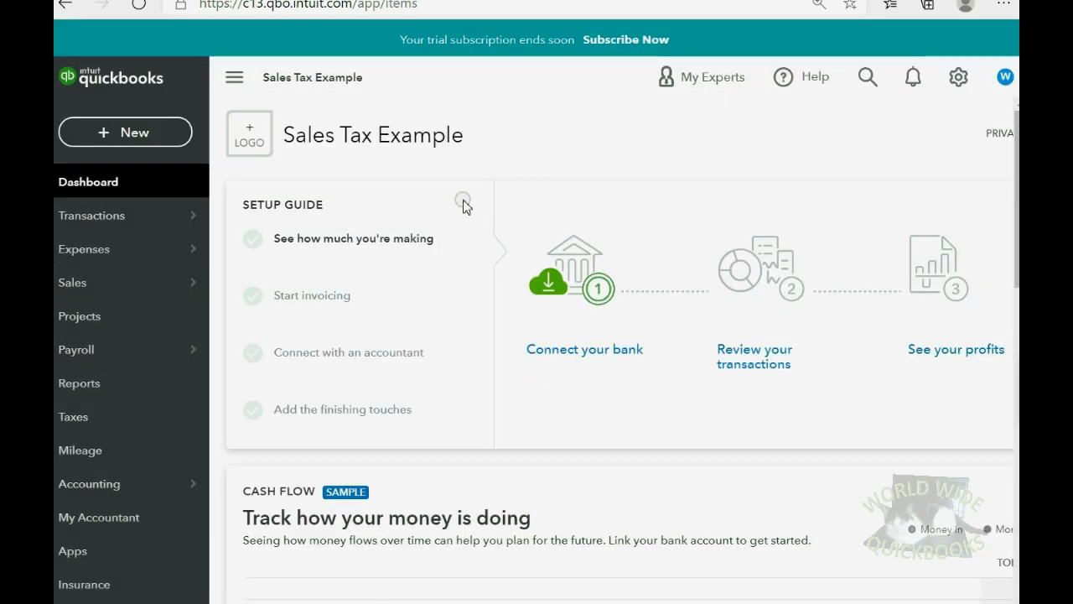
{"action": "left_click", "coordinate": [72, 281]}
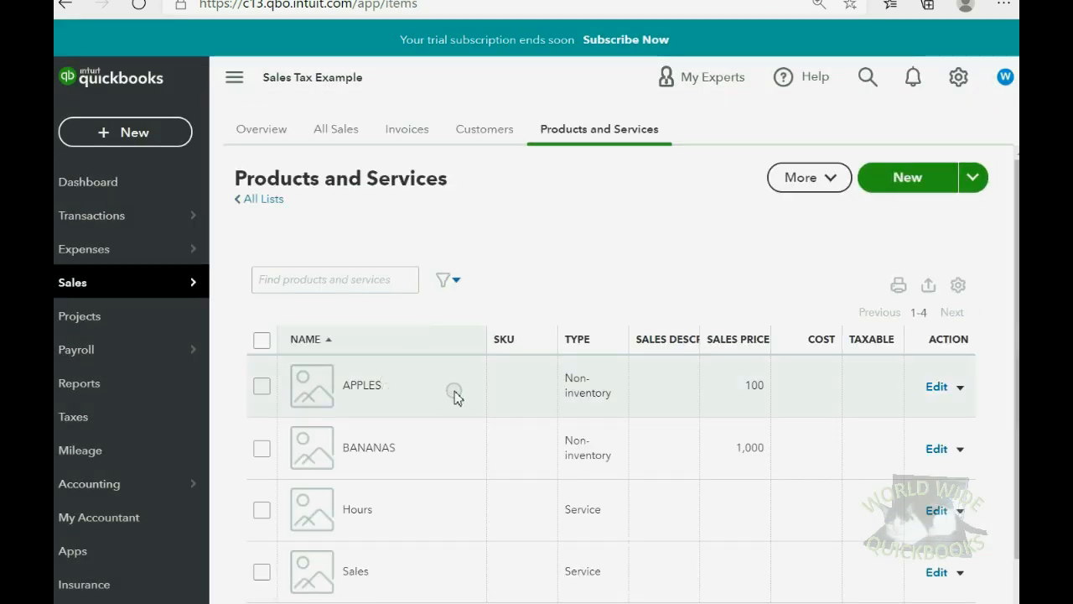
{"action": "mouse_move", "coordinate": [471, 390]}
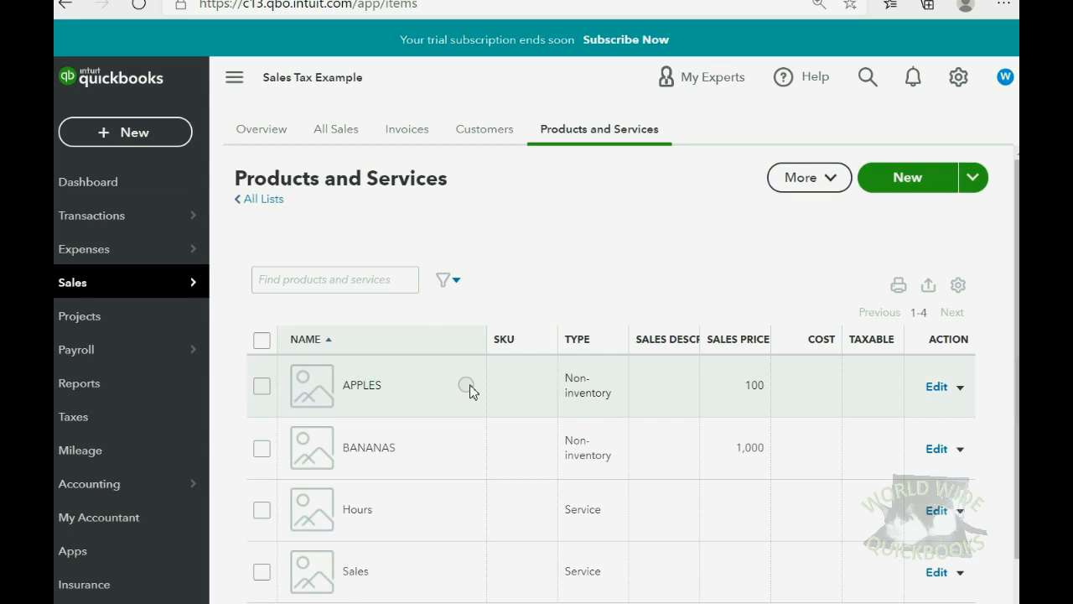
{"action": "mouse_move", "coordinate": [959, 387]}
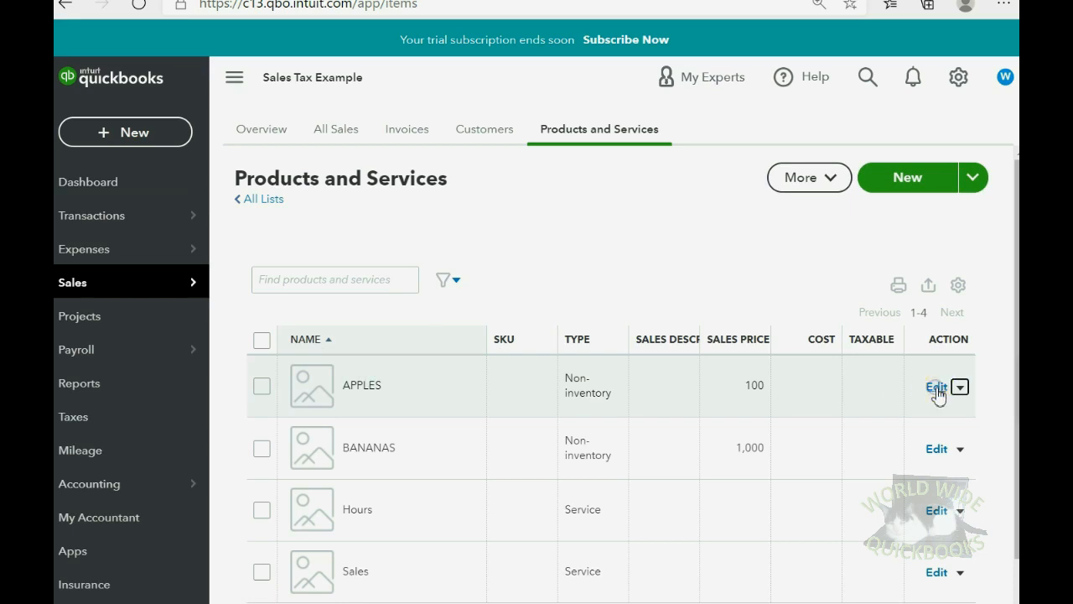
{"action": "left_click", "coordinate": [935, 387]}
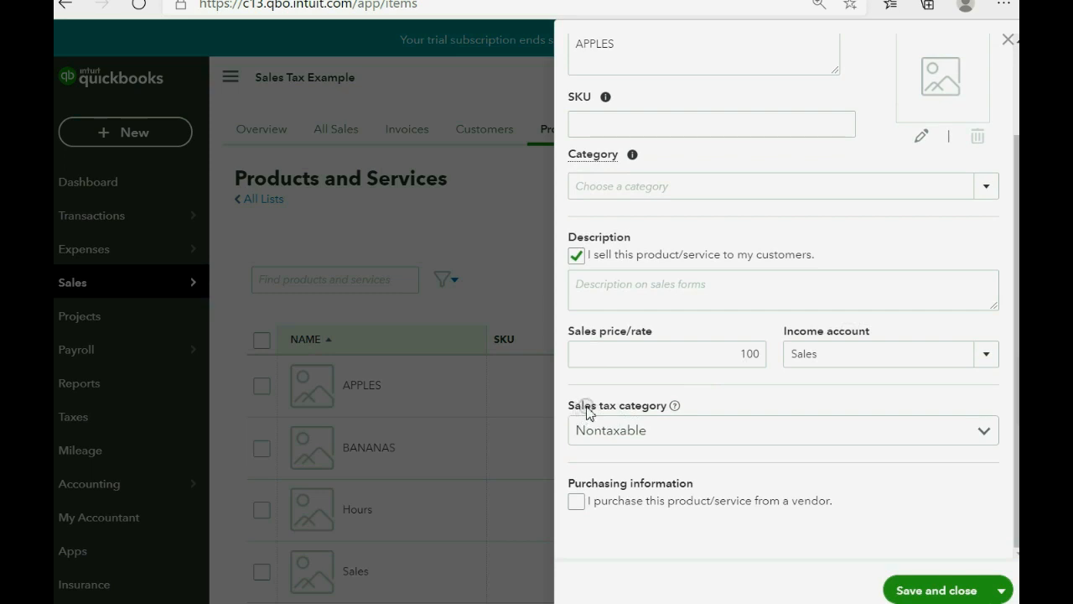
{"action": "left_click", "coordinate": [986, 430]}
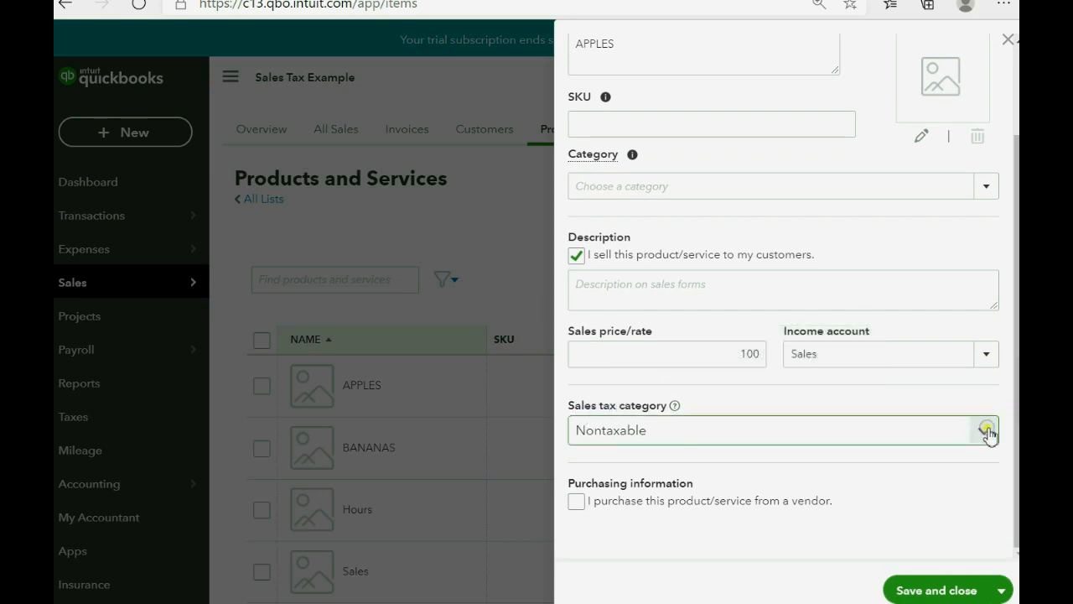
{"action": "left_click", "coordinate": [987, 430]}
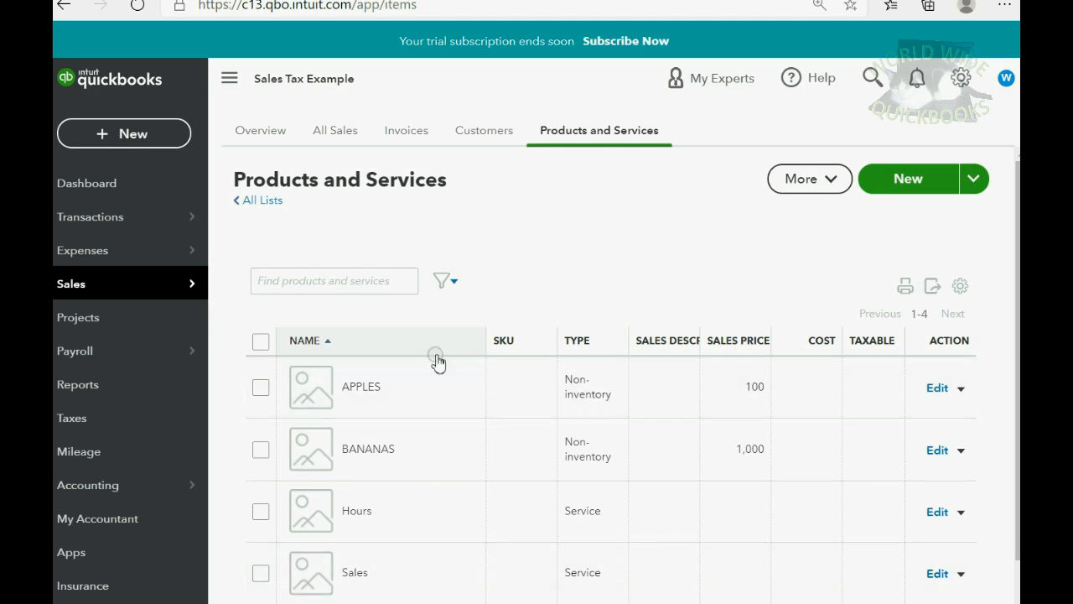
{"action": "mouse_move", "coordinate": [125, 134]}
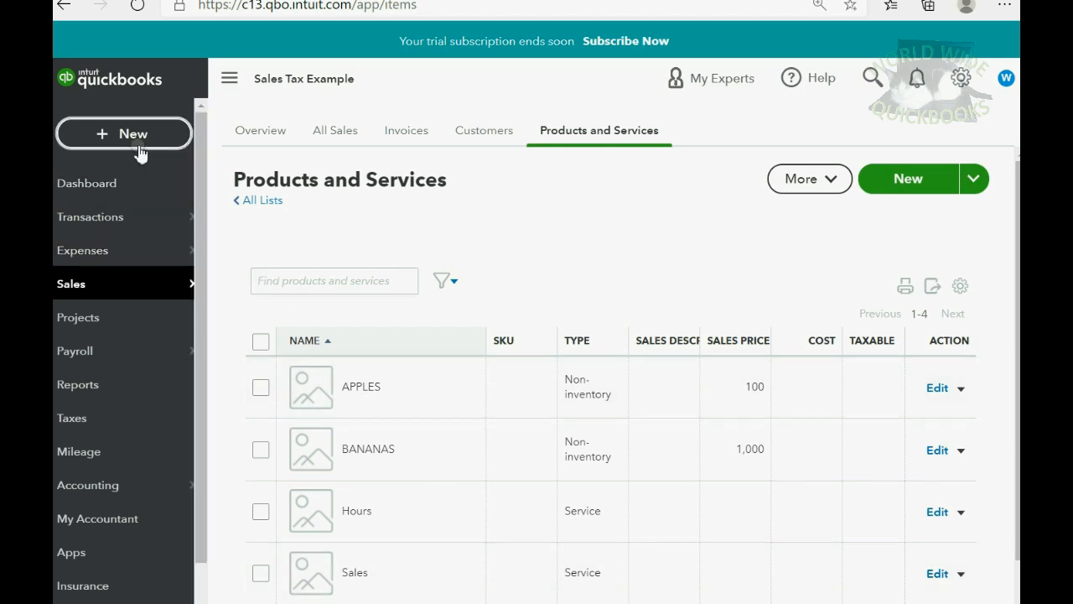
- Start a new sales receipt with BETTY BOOP as the customer
{"action": "left_click", "coordinate": [123, 133]}
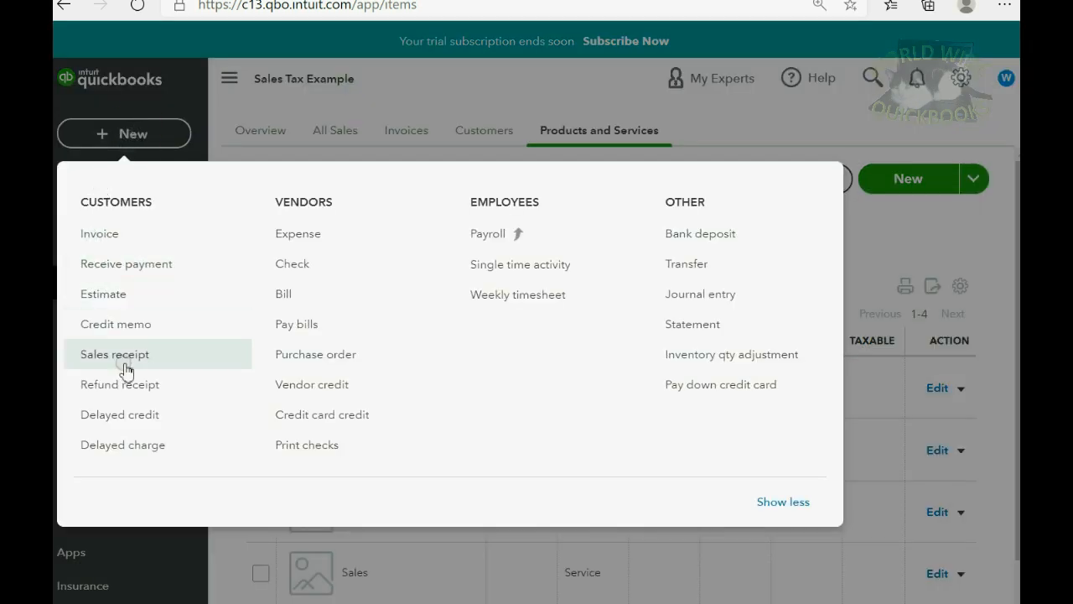
{"action": "left_click", "coordinate": [113, 354]}
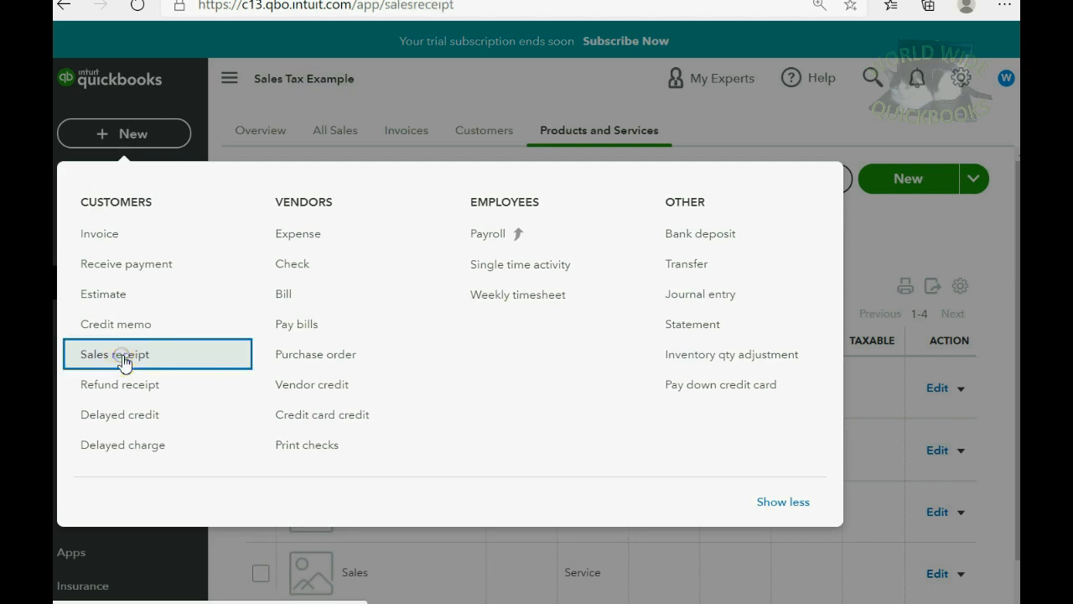
{"action": "left_click", "coordinate": [113, 353]}
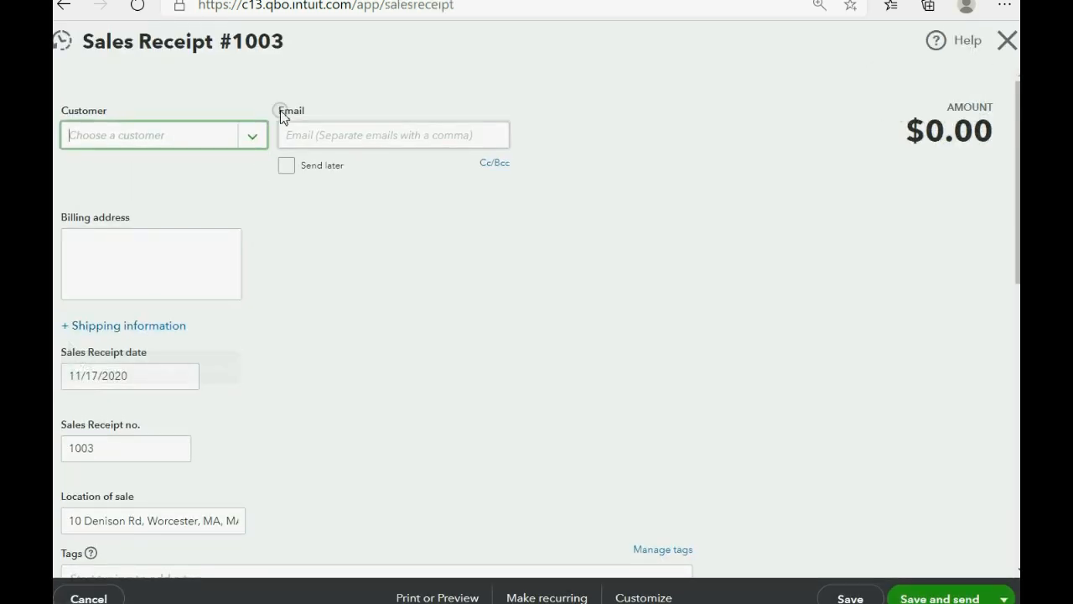
{"action": "type", "text": "BETTY BOOP"}
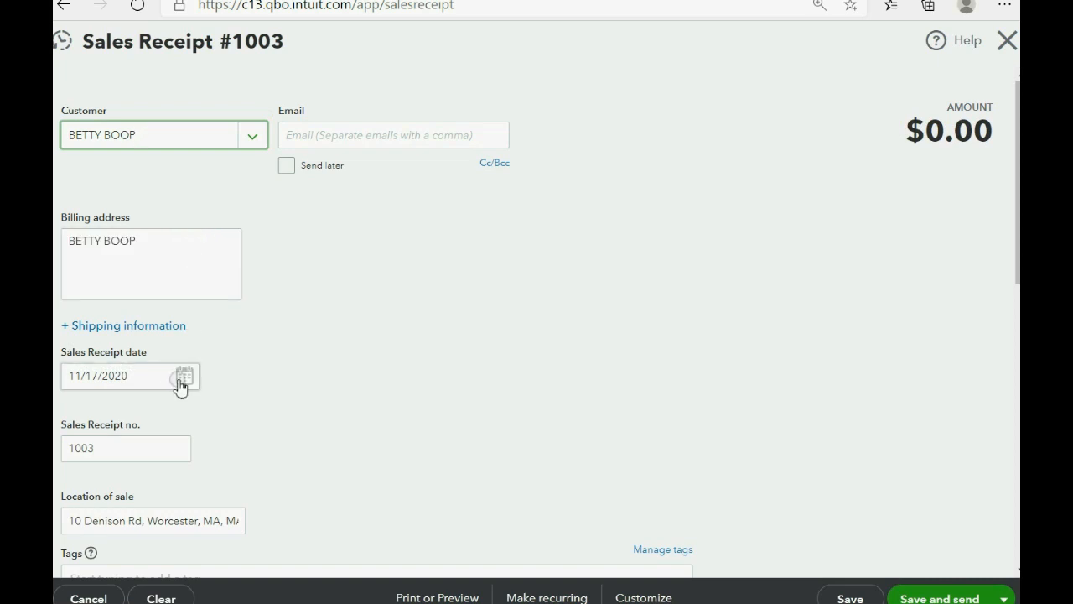
- Date the receipt 06/18/2020 and move to the first product line
{"action": "left_click", "coordinate": [183, 374]}
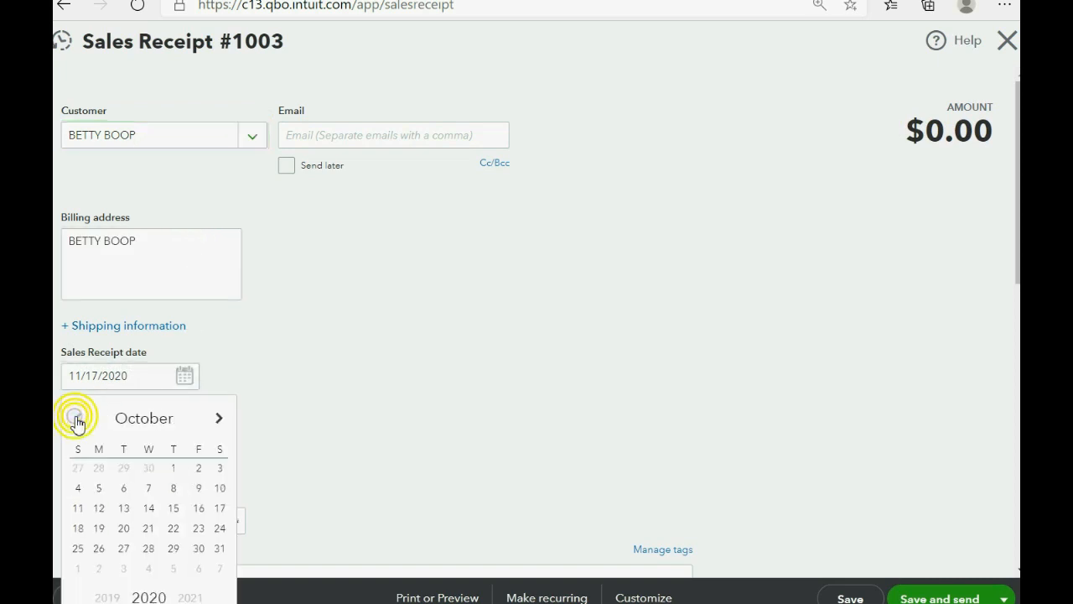
{"action": "left_click", "coordinate": [76, 417]}
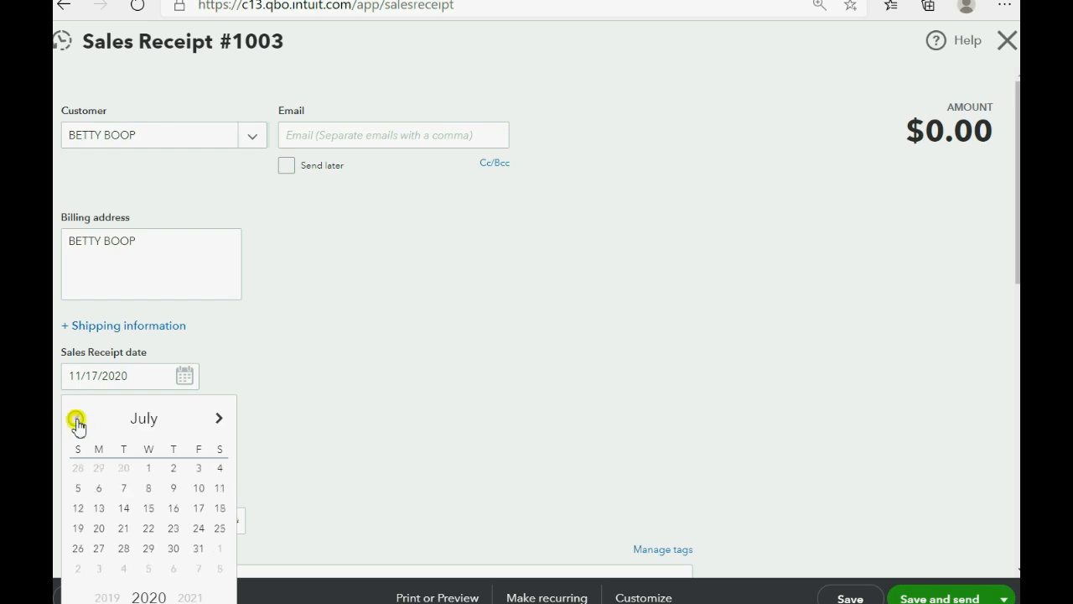
{"action": "left_click", "coordinate": [76, 419]}
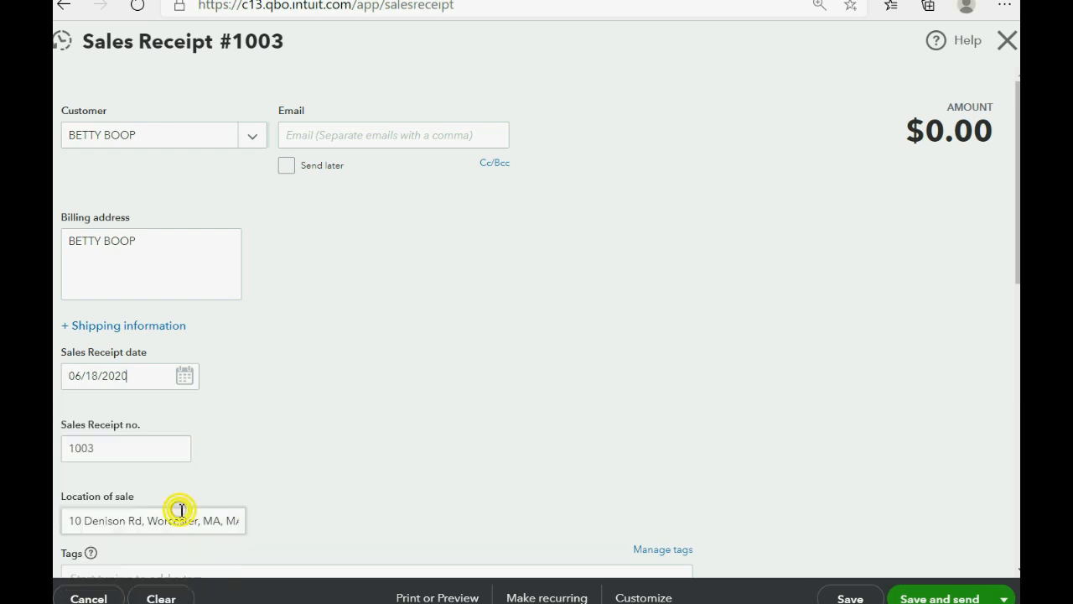
{"action": "scroll", "scroll_direction": "down", "scroll_amount": 3}
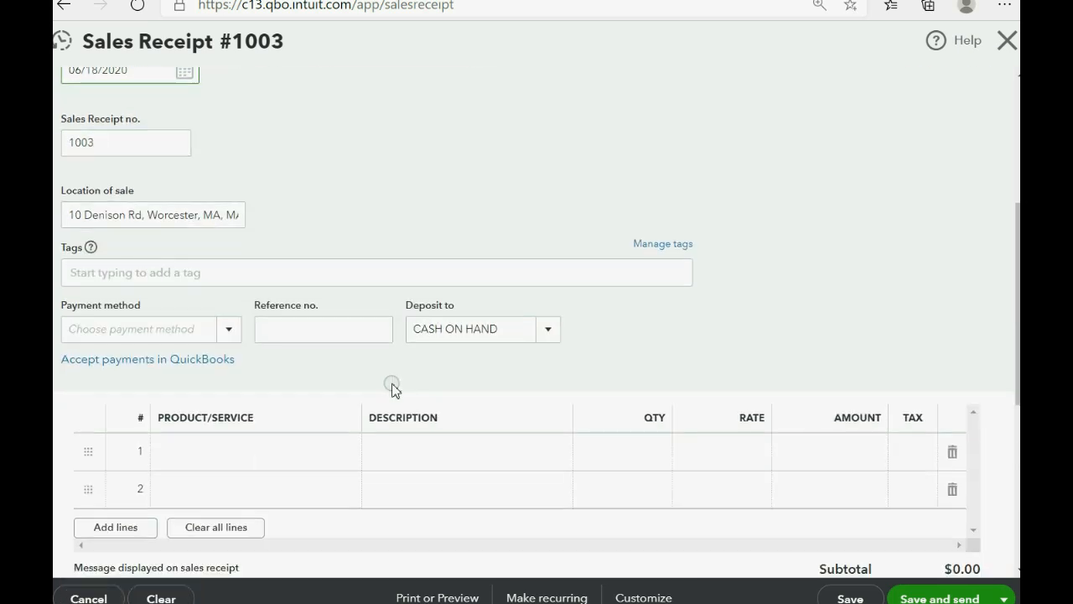
{"action": "left_click", "coordinate": [251, 450]}
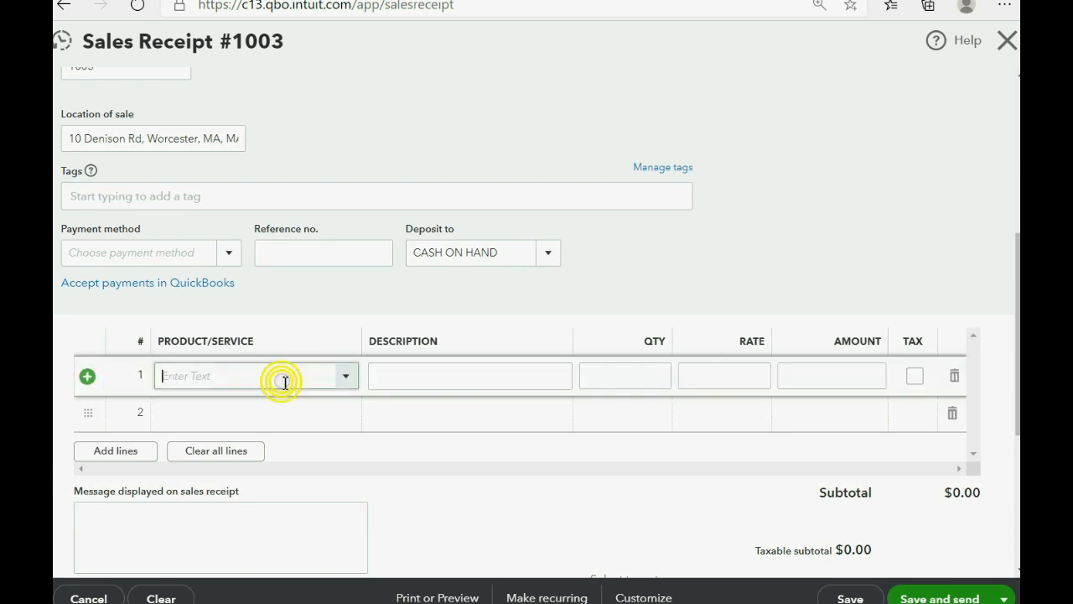
- Put APPLES on line 1 and BANANAS on line 2
{"action": "left_click", "coordinate": [251, 376]}
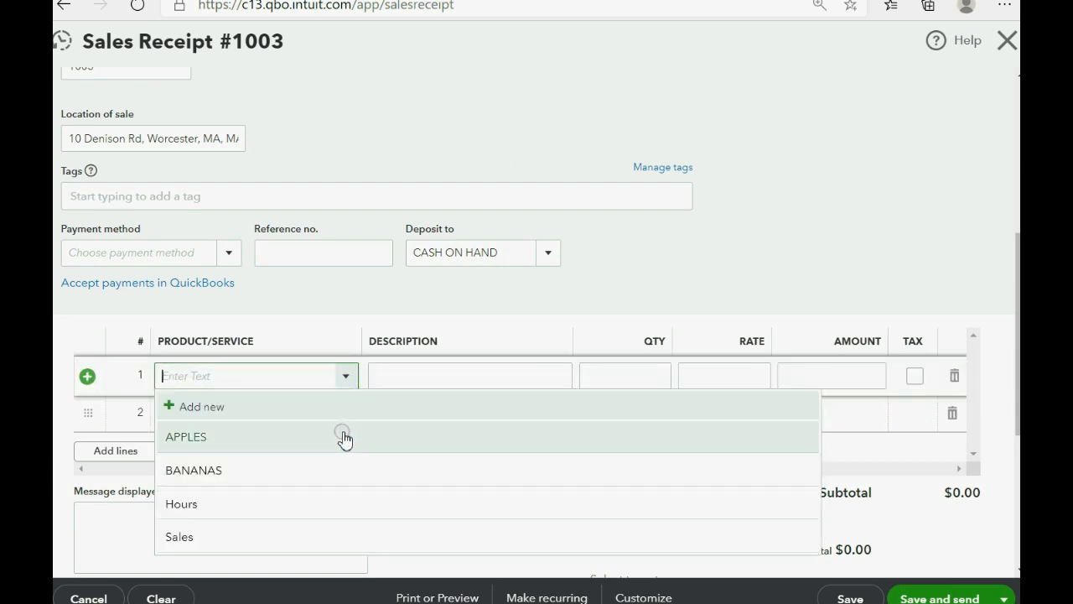
{"action": "left_click", "coordinate": [186, 435]}
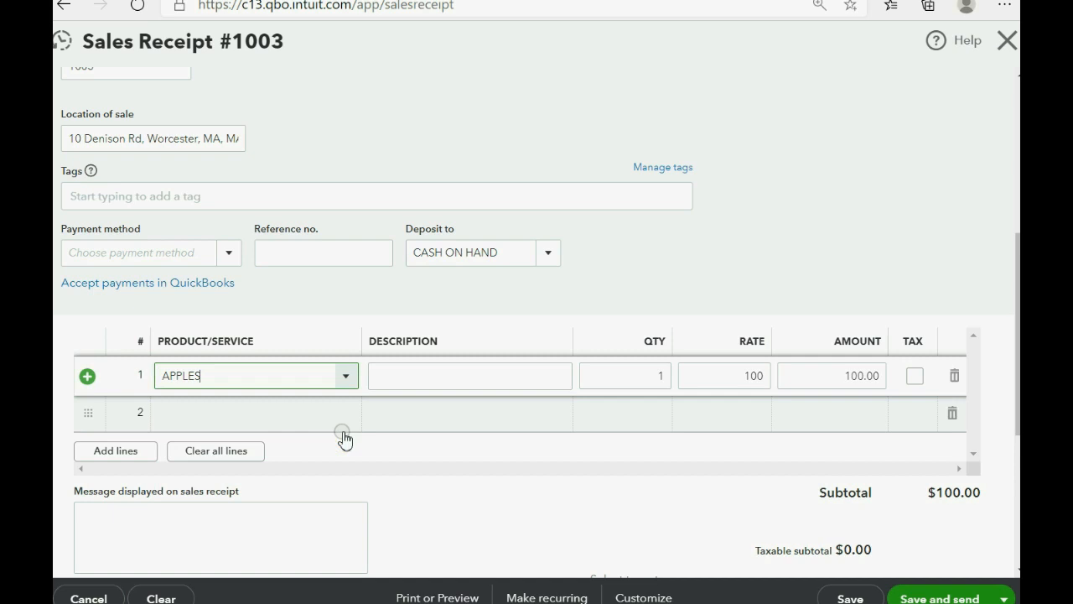
{"action": "scroll", "scroll_direction": "down", "scroll_amount": 3}
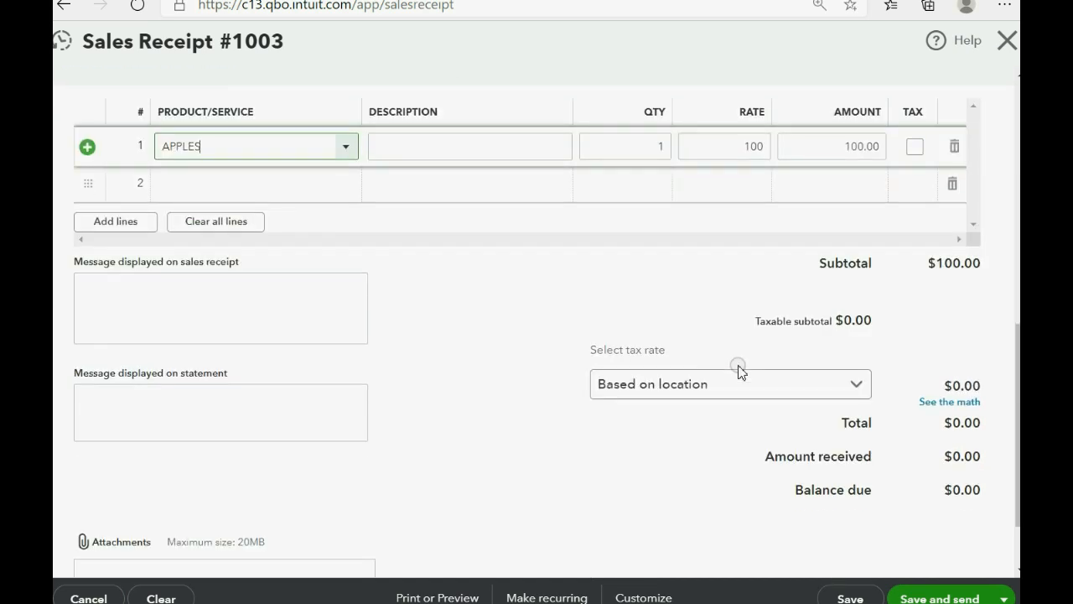
{"action": "mouse_move", "coordinate": [394, 209]}
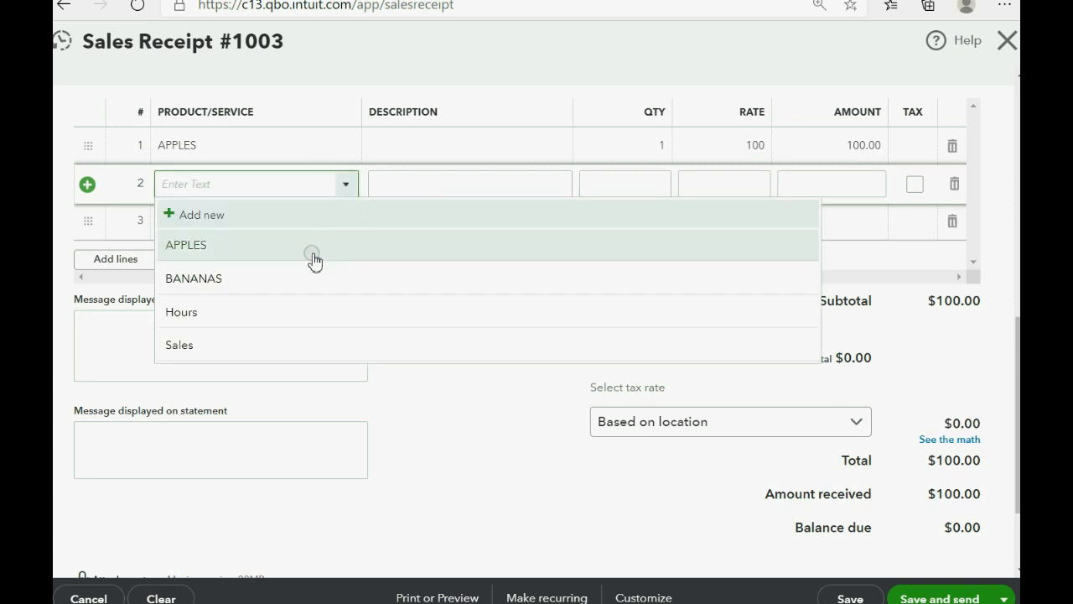
{"action": "left_click", "coordinate": [193, 277]}
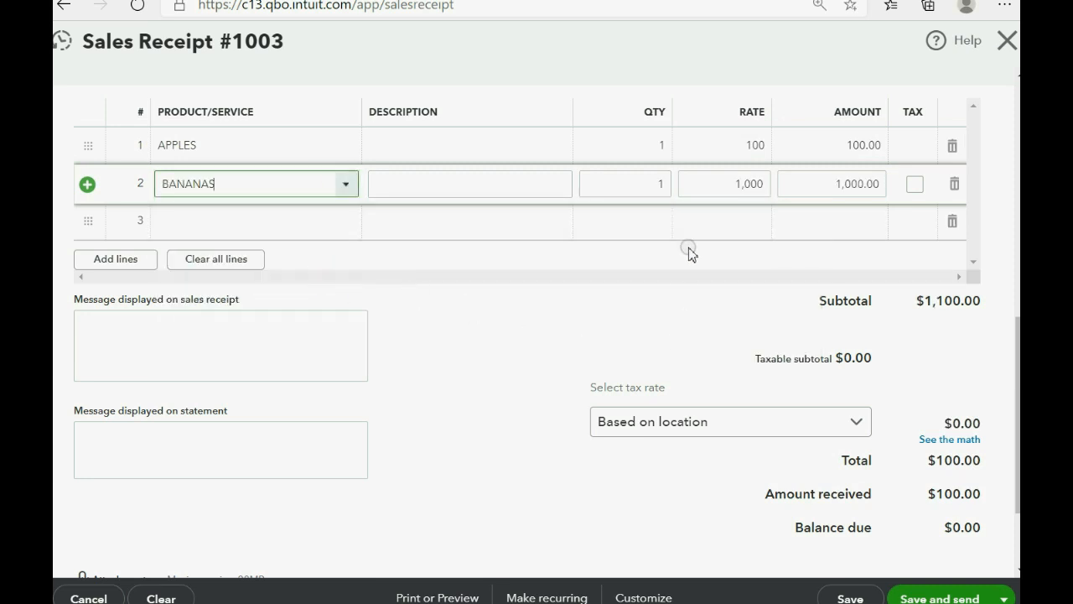
- Set the APPLES quantity to 2 and mark both lines taxable
{"action": "left_click", "coordinate": [625, 145]}
{"action": "type", "text": "2"}
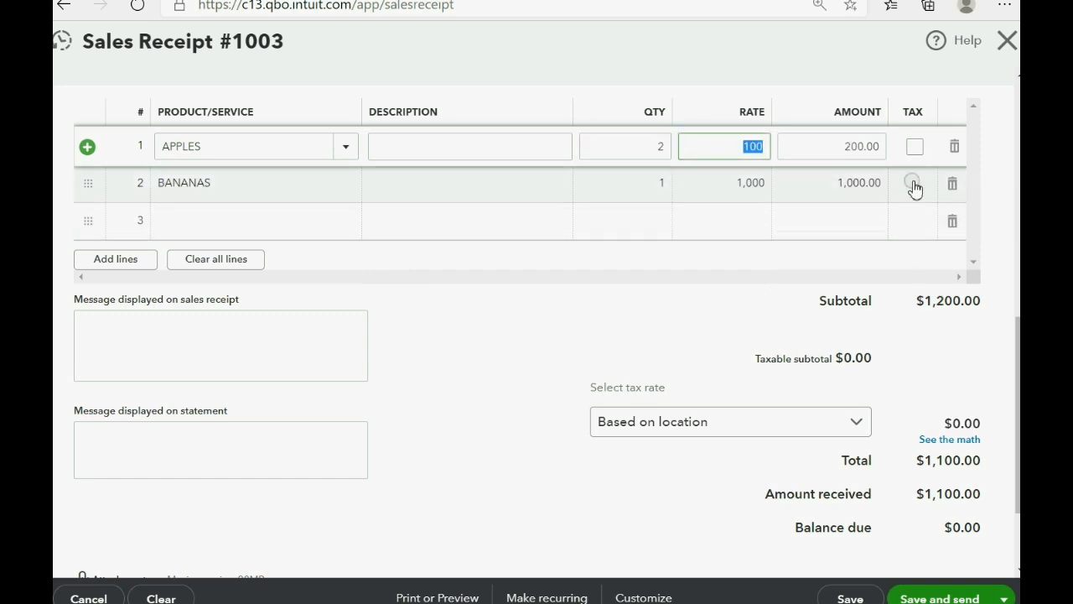
{"action": "left_click", "coordinate": [914, 146]}
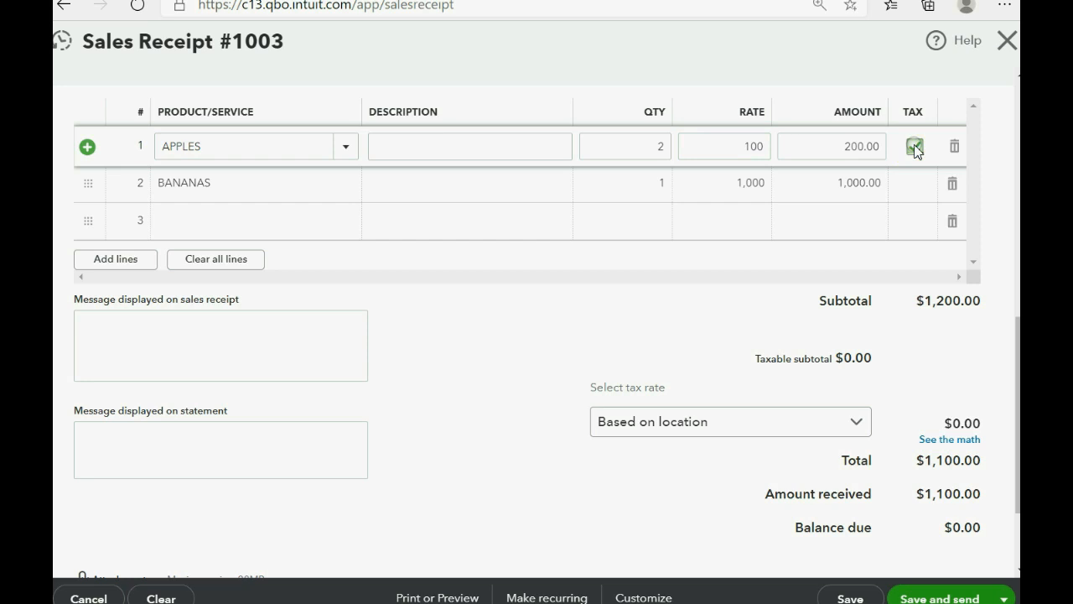
{"action": "left_click", "coordinate": [913, 146]}
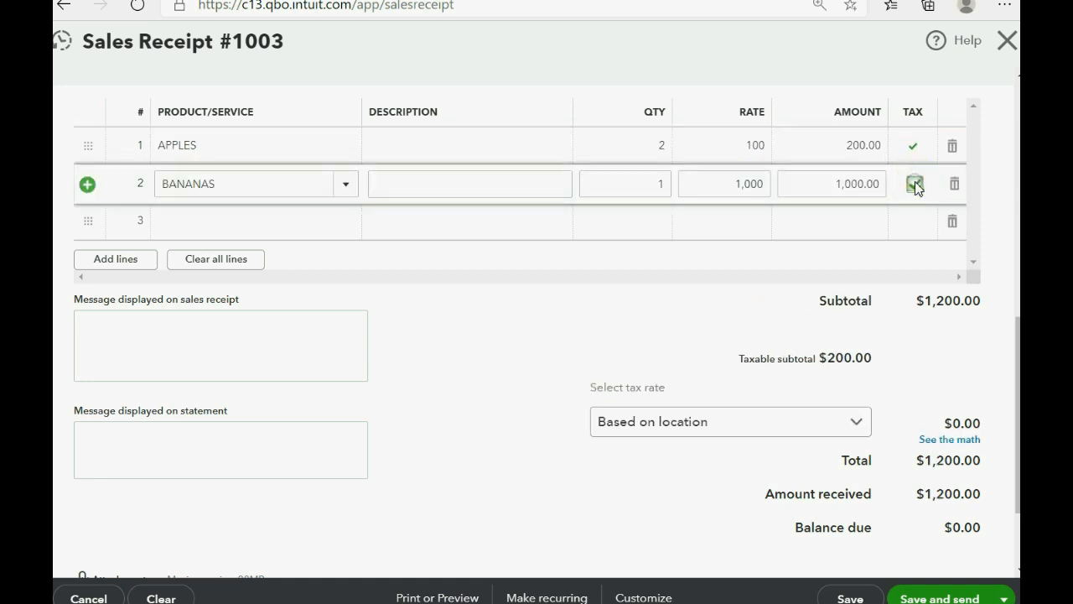
{"action": "left_click", "coordinate": [913, 183]}
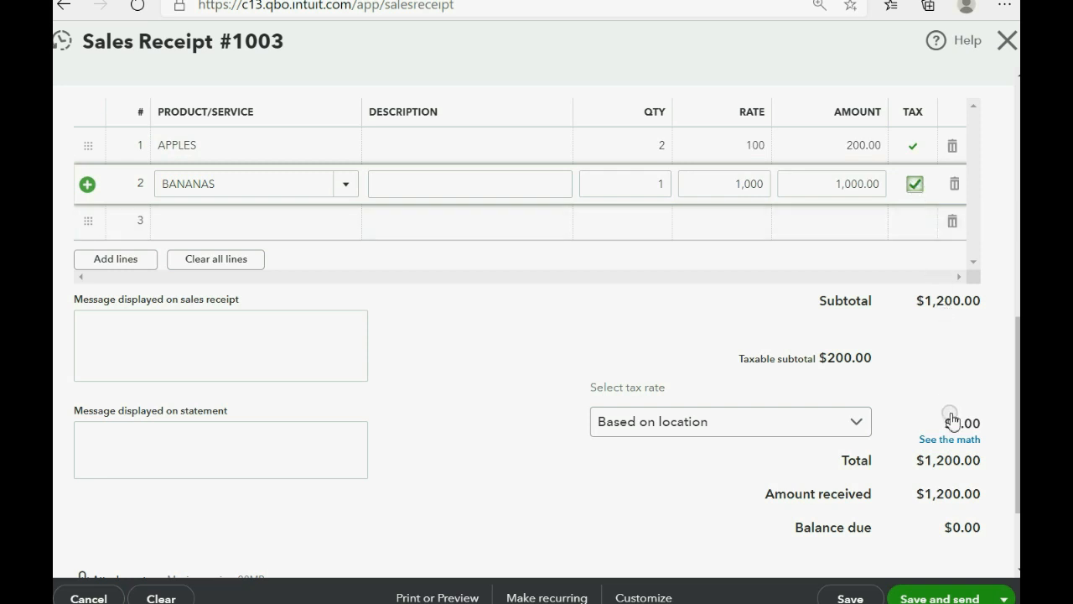
- View the sales tax rate breakdown for receipt #1003, then close it
{"action": "left_click", "coordinate": [948, 440]}
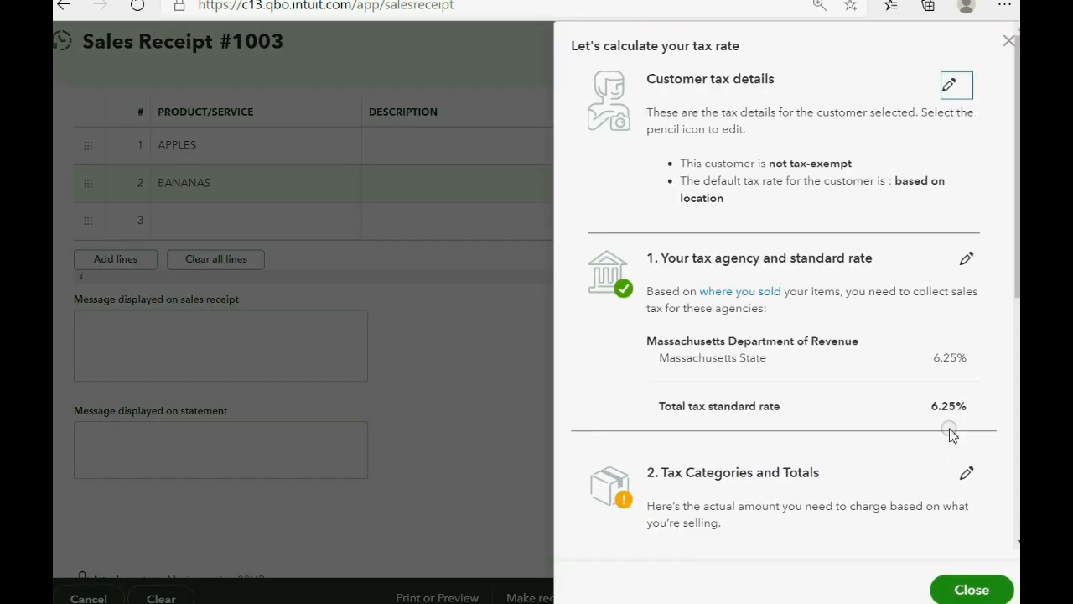
{"action": "mouse_move", "coordinate": [876, 148]}
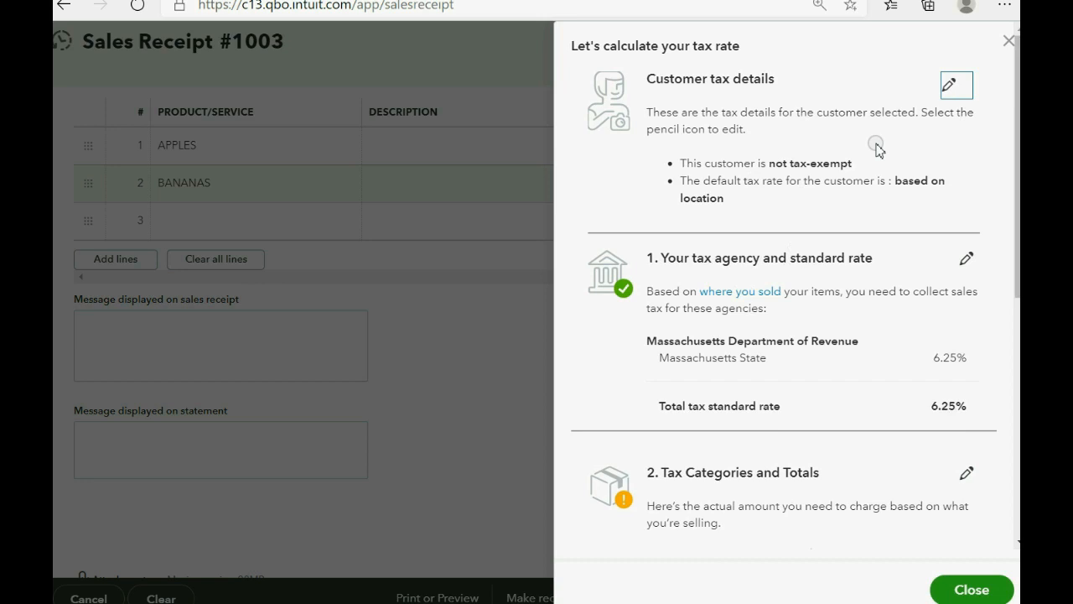
{"action": "left_click", "coordinate": [970, 587]}
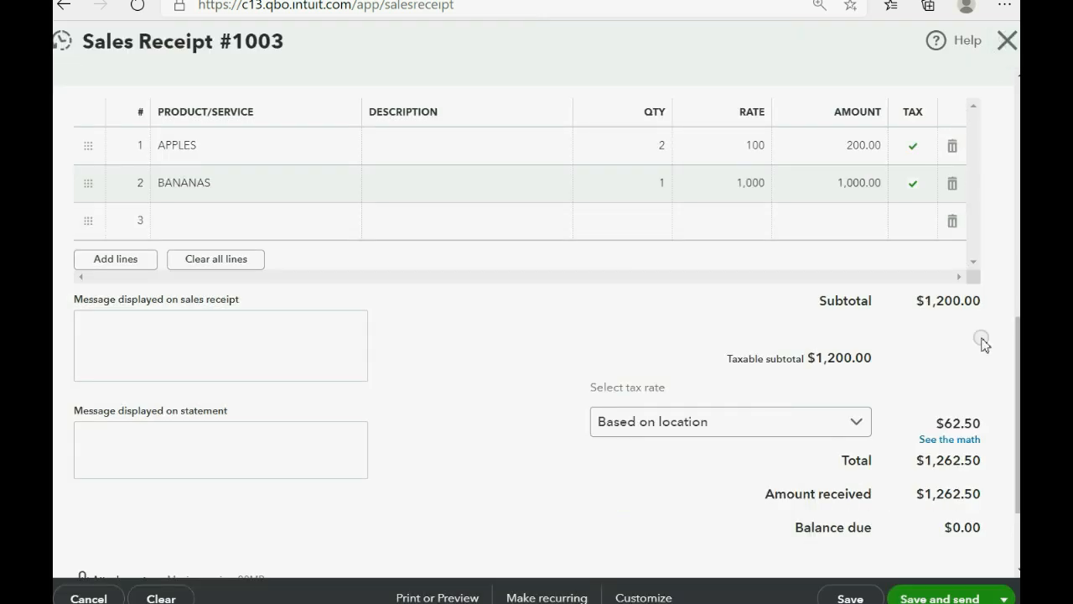
{"action": "mouse_move", "coordinate": [950, 439]}
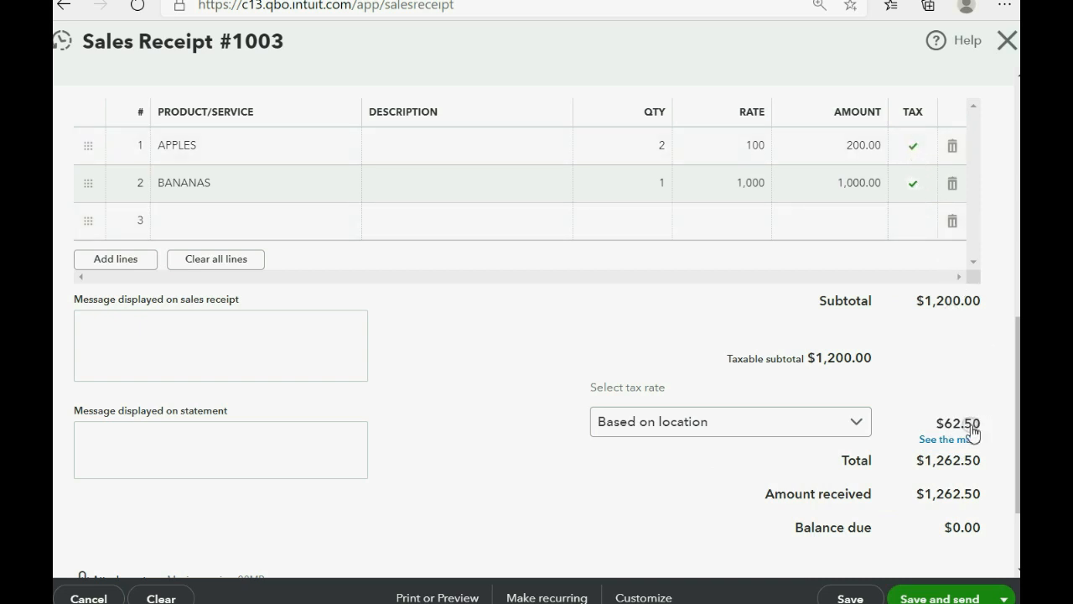
{"action": "mouse_move", "coordinate": [968, 431]}
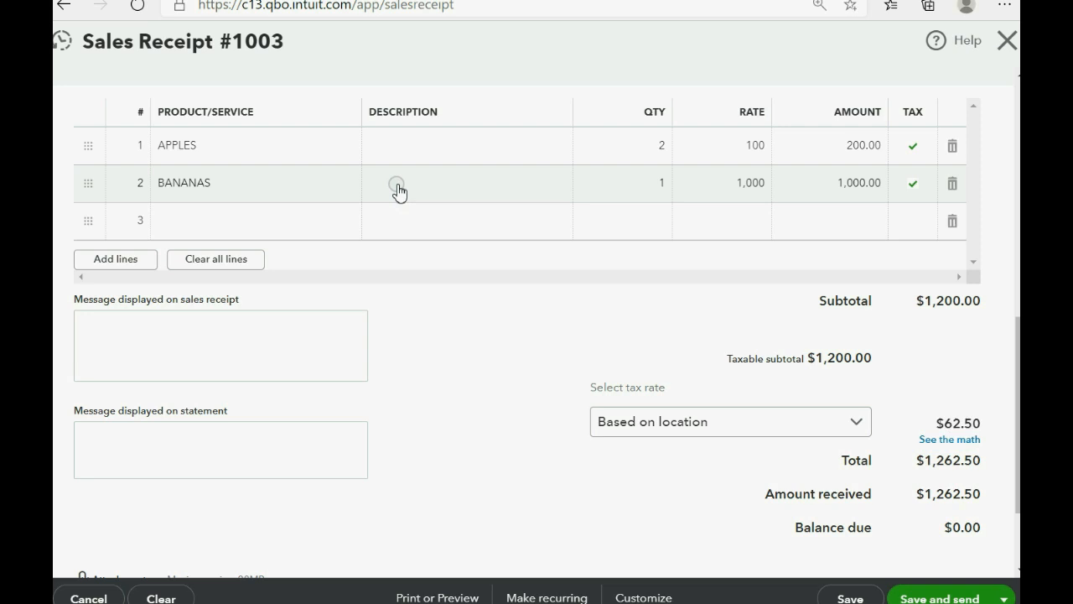
{"action": "mouse_move", "coordinate": [964, 188]}
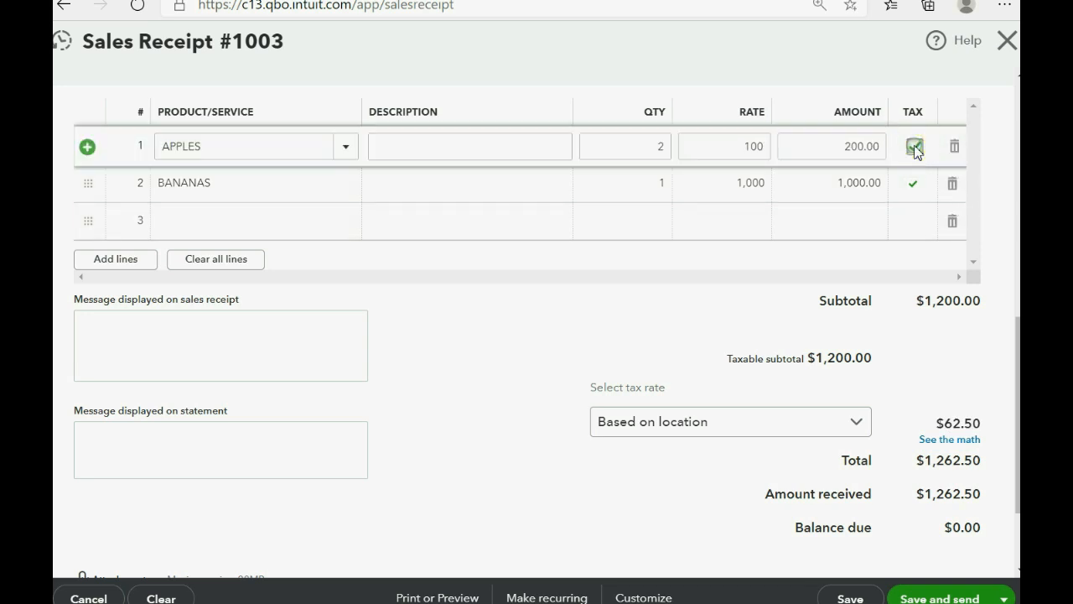
{"action": "left_click", "coordinate": [913, 146]}
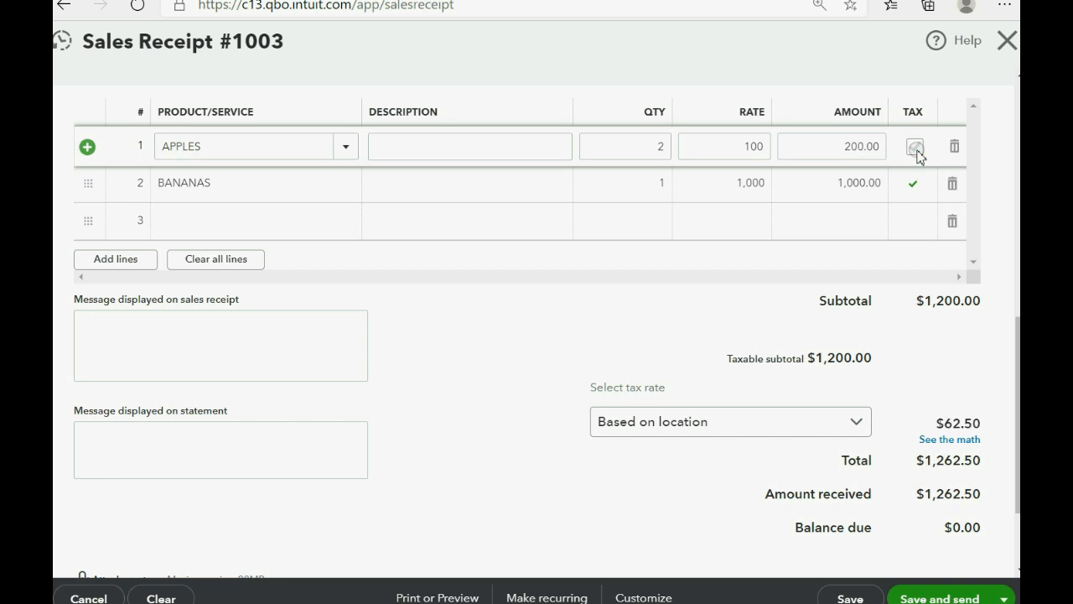
{"action": "left_click", "coordinate": [912, 146]}
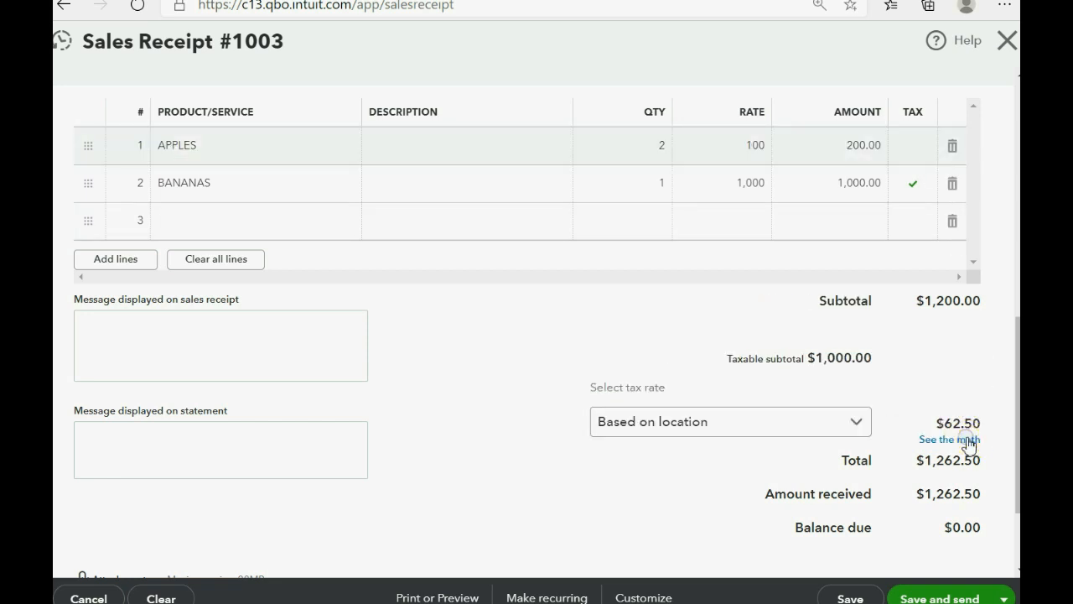
{"action": "left_click", "coordinate": [912, 146]}
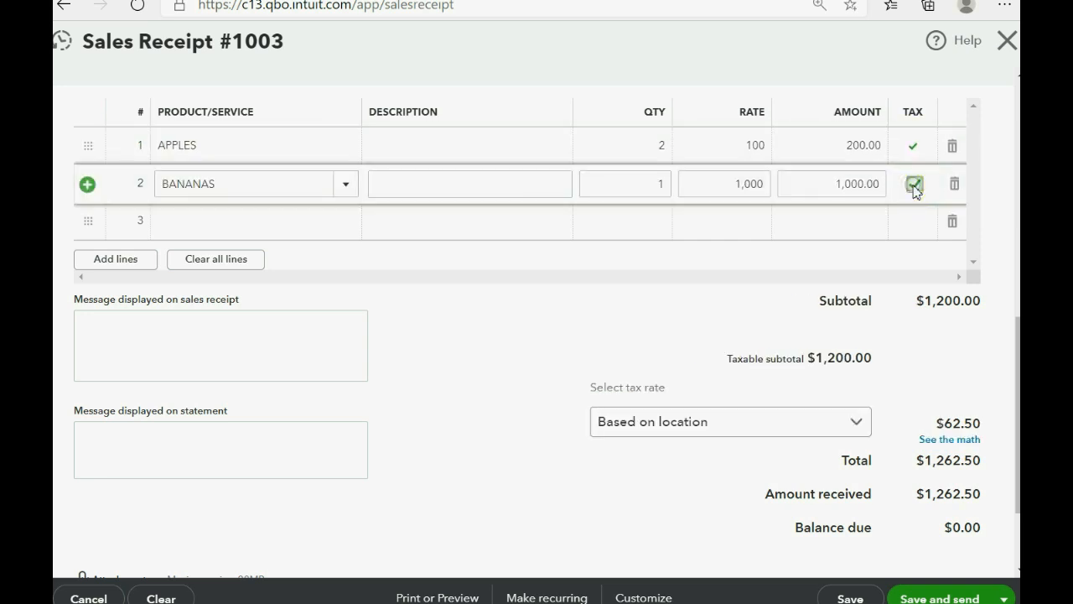
{"action": "left_click", "coordinate": [913, 184]}
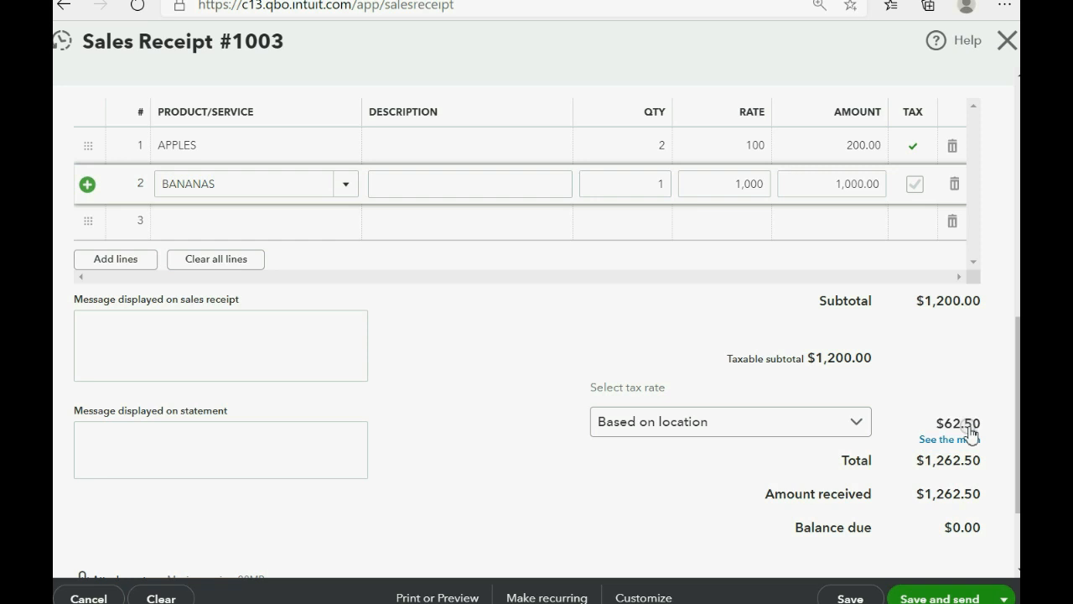
{"action": "left_click", "coordinate": [913, 184]}
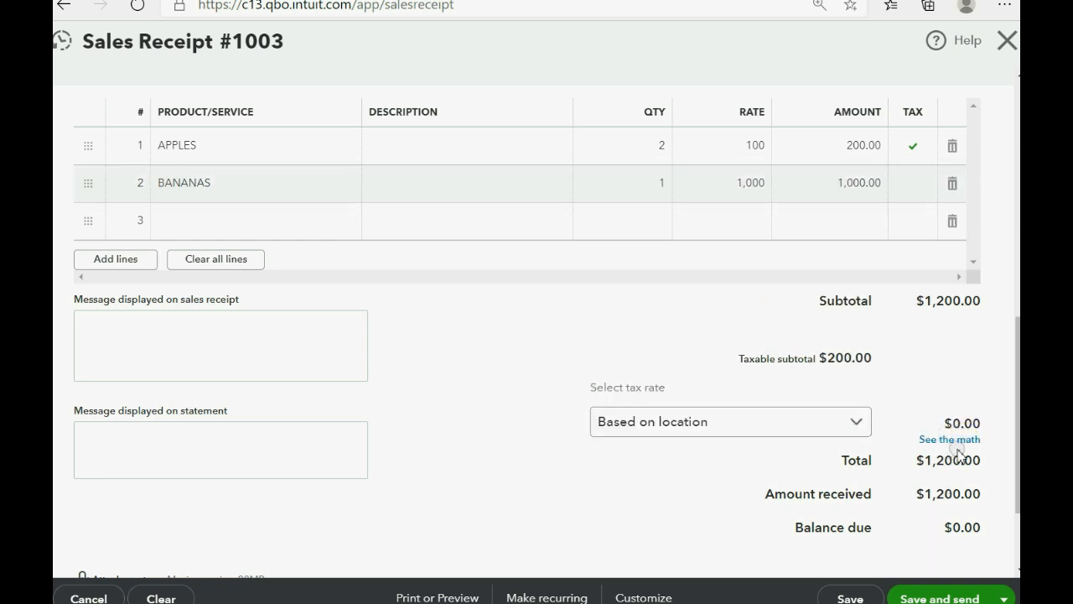
{"action": "left_click", "coordinate": [912, 183]}
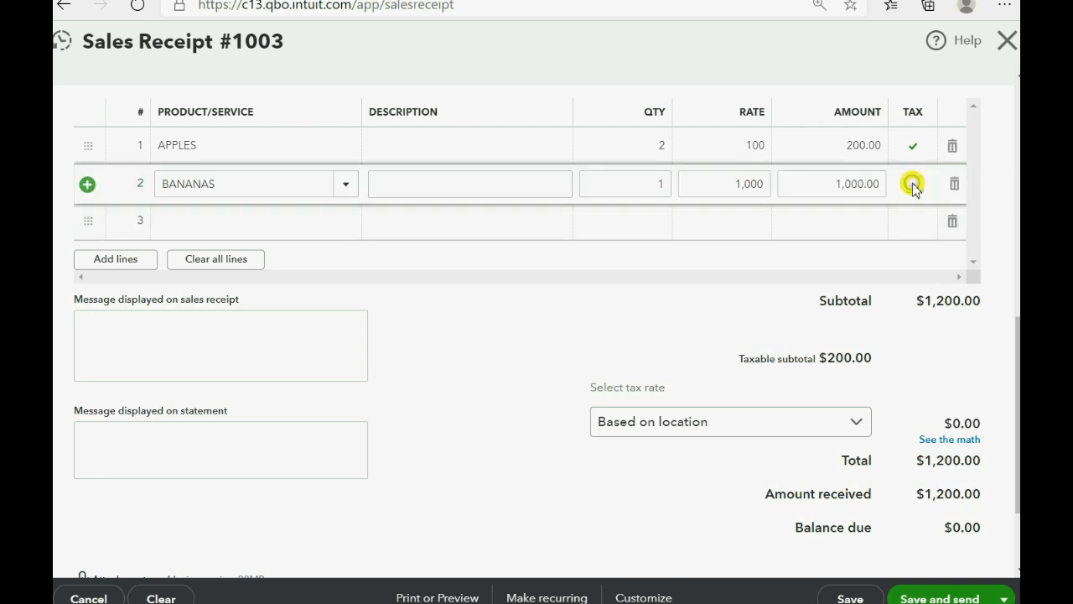
{"action": "left_click", "coordinate": [912, 184]}
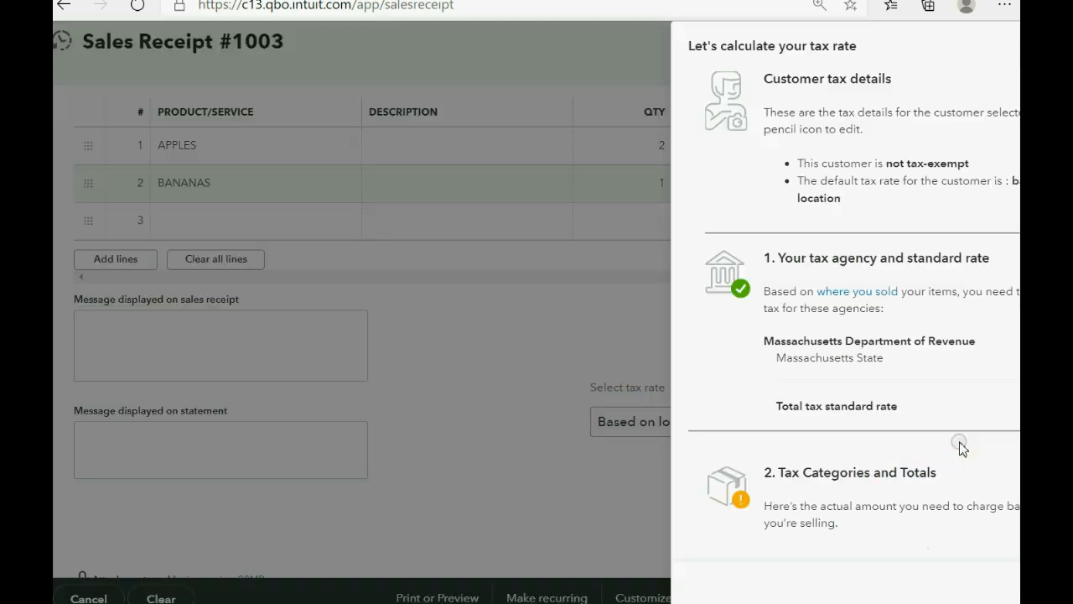
{"action": "left_click", "coordinate": [1007, 41]}
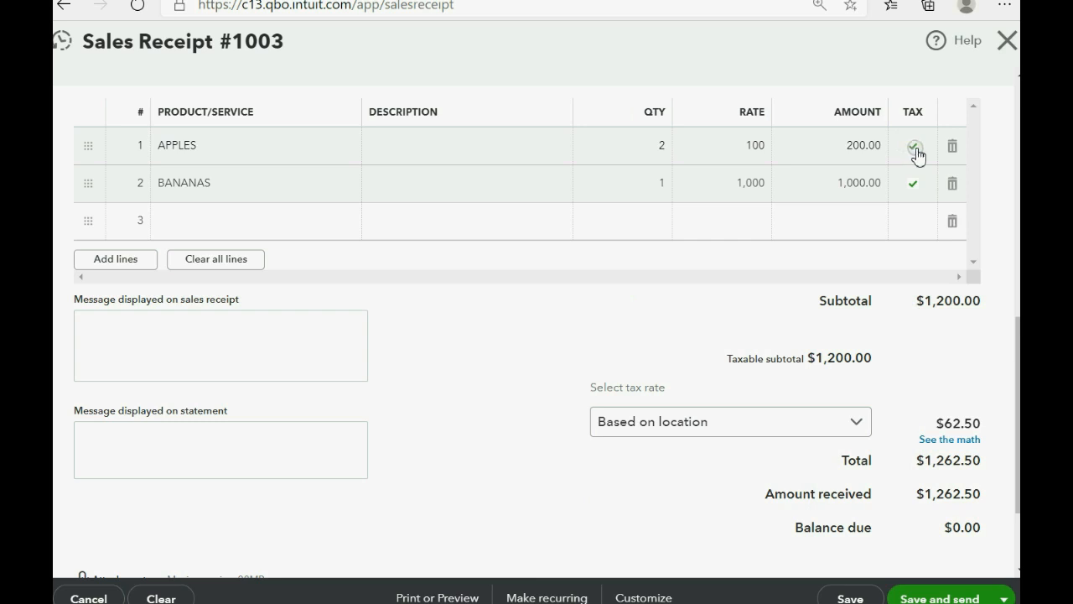
- Save and close receipt #1003 ($1,262.50) and view the Taxes overview
{"action": "left_click", "coordinate": [913, 145]}
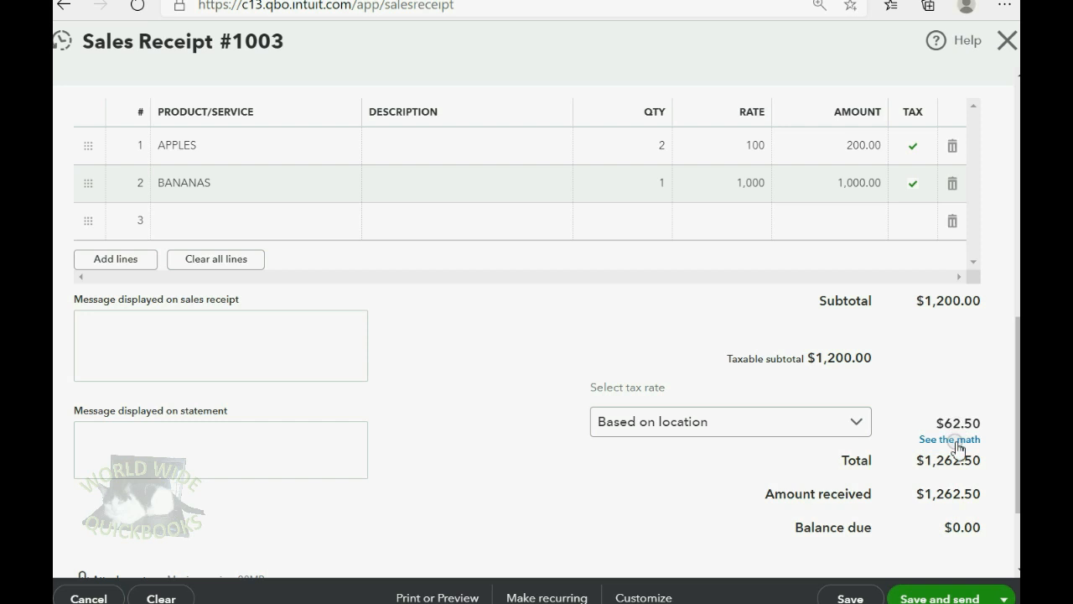
{"action": "mouse_move", "coordinate": [221, 157]}
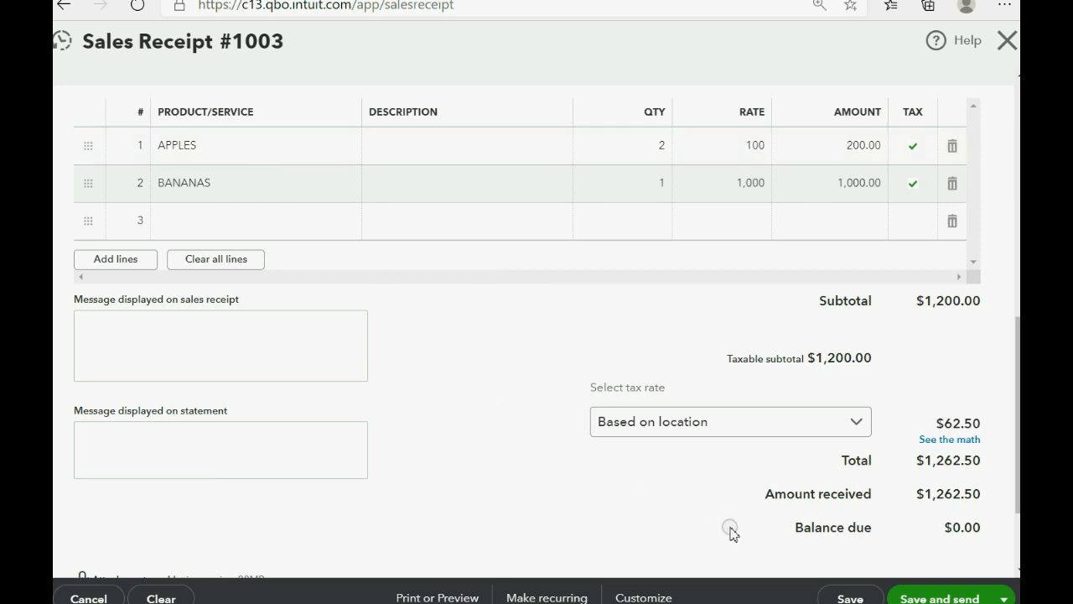
{"action": "left_click", "coordinate": [938, 598]}
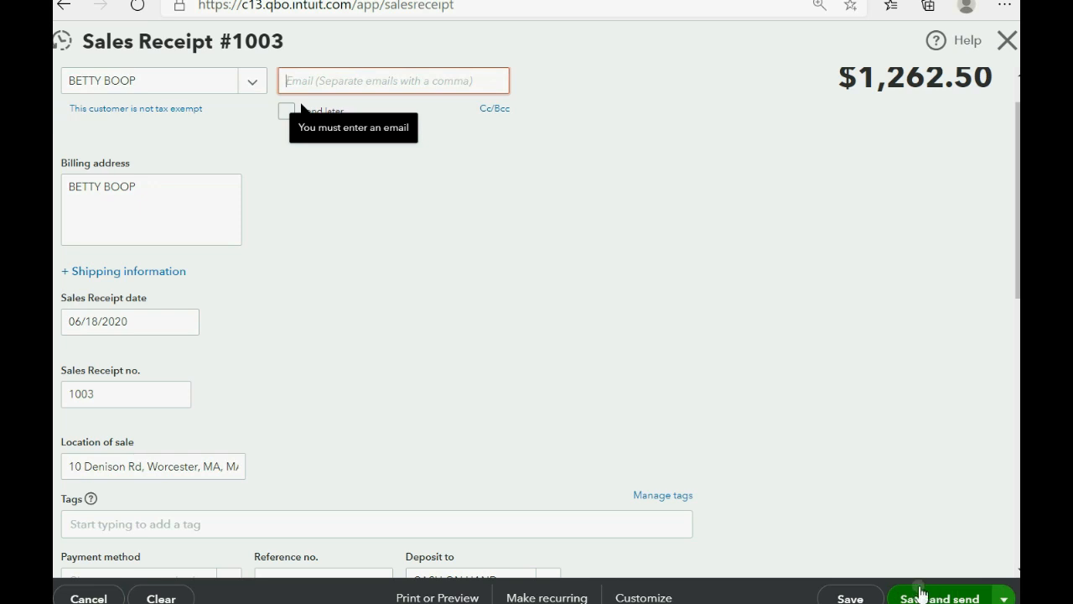
{"action": "left_click", "coordinate": [1003, 597]}
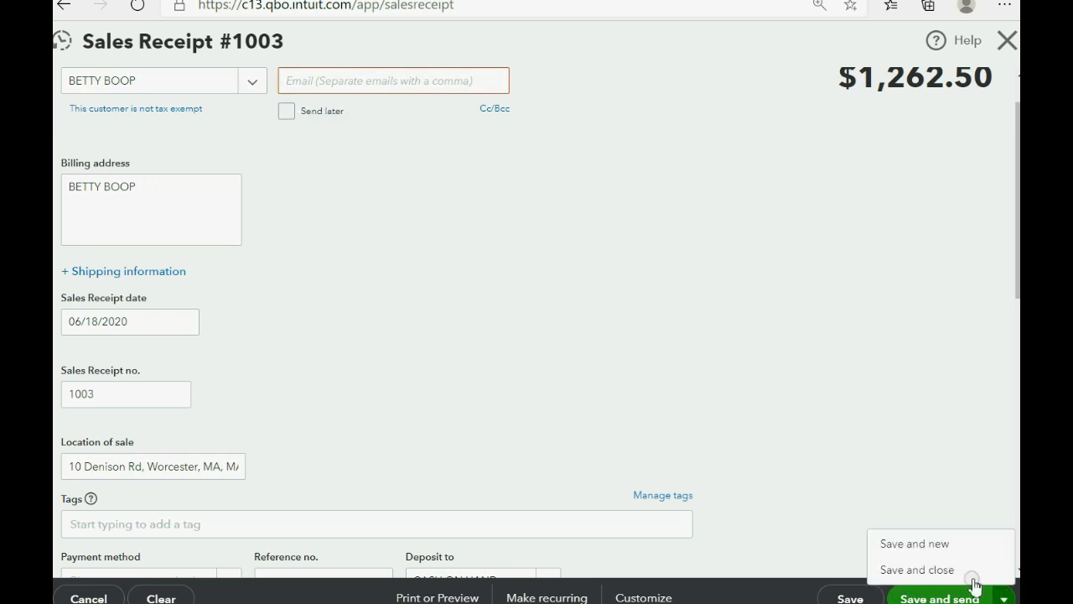
{"action": "left_click", "coordinate": [916, 570]}
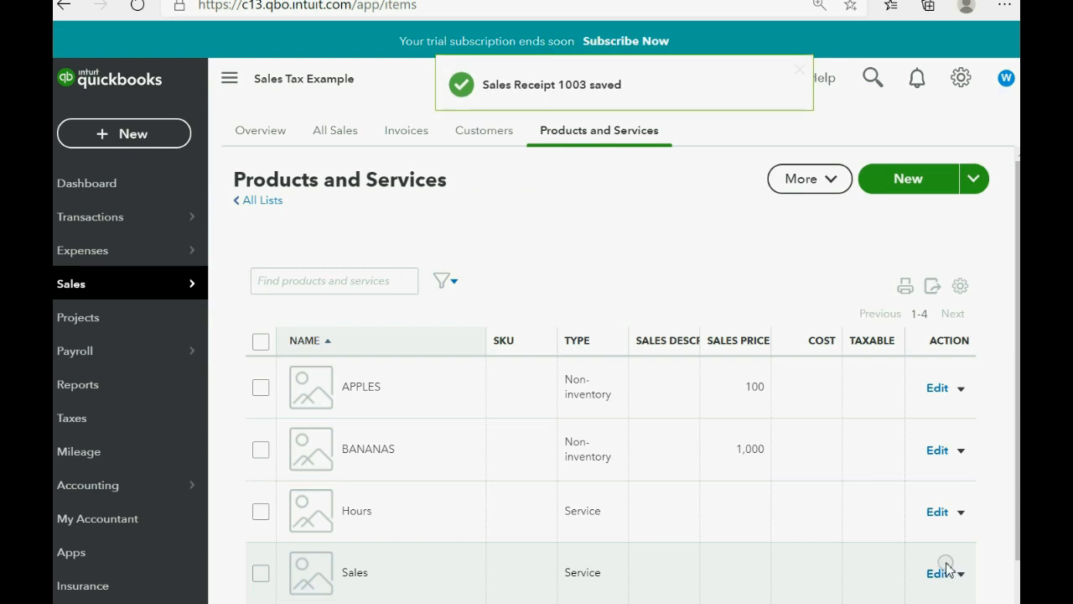
{"action": "mouse_move", "coordinate": [126, 417]}
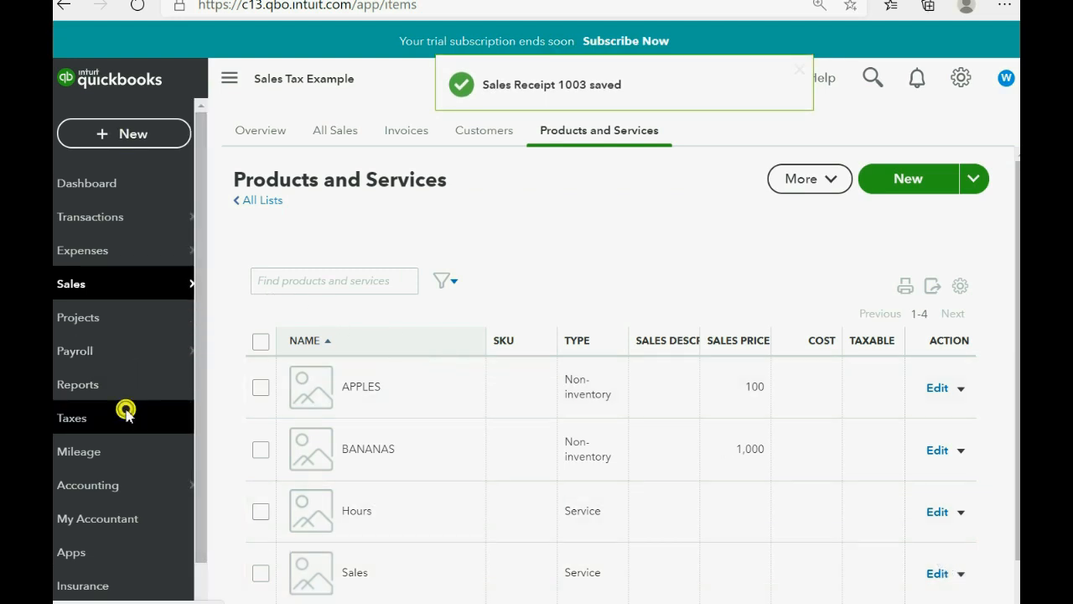
{"action": "left_click", "coordinate": [71, 418]}
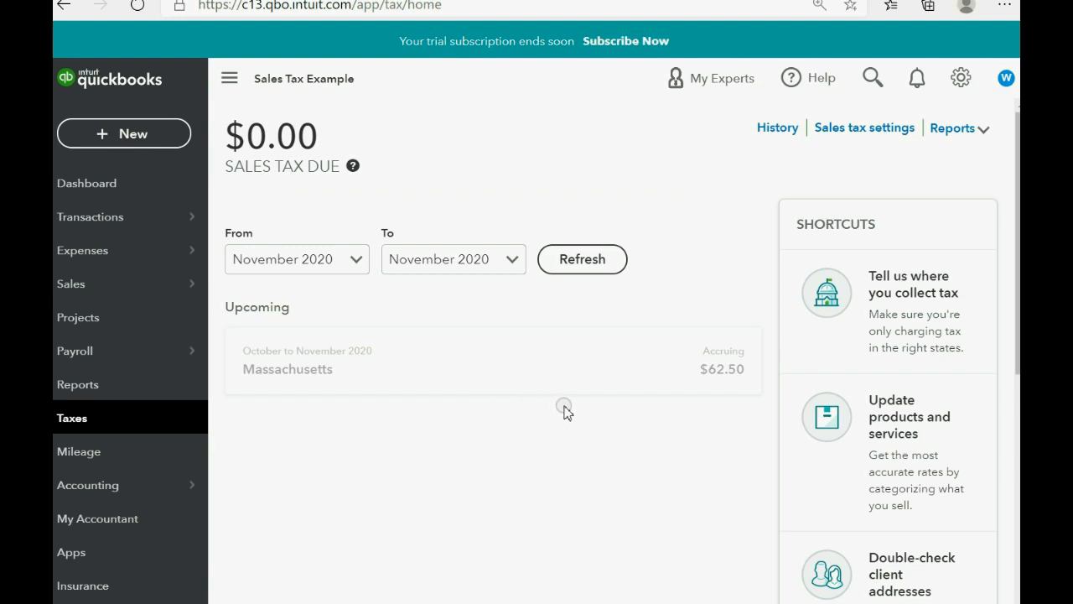
{"action": "mouse_move", "coordinate": [581, 371]}
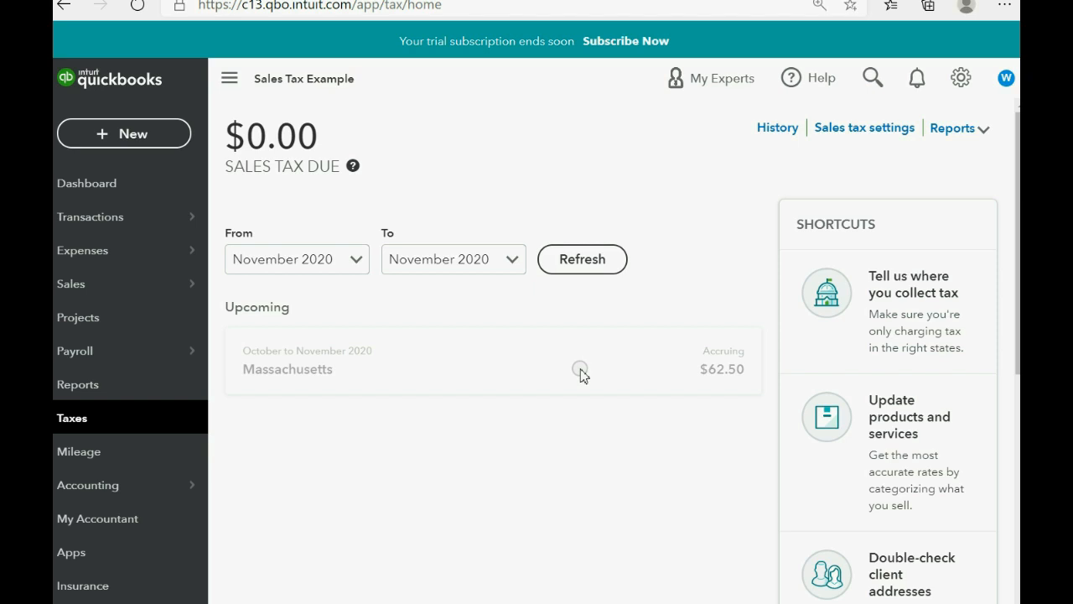
{"action": "mouse_move", "coordinate": [582, 328]}
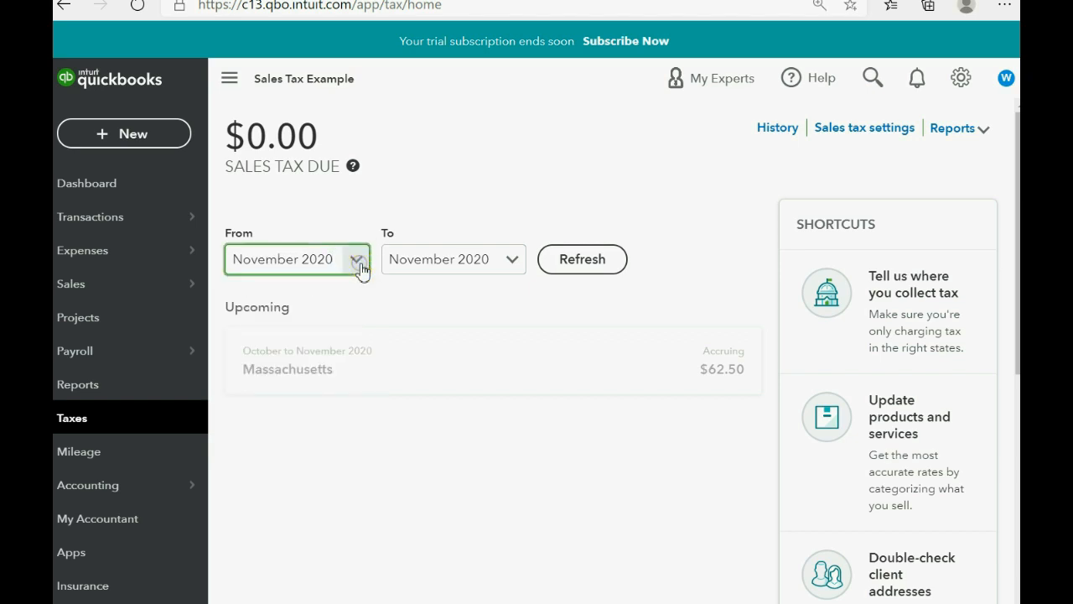
{"action": "left_click", "coordinate": [77, 384]}
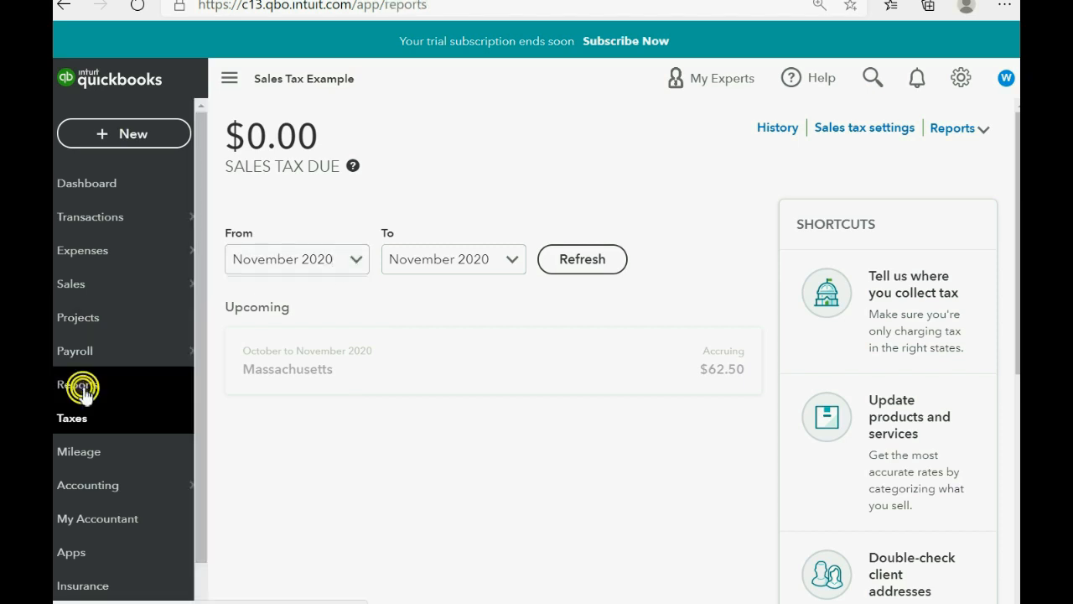
- Run the Trial Balance report from Reports
{"action": "left_click", "coordinate": [80, 384]}
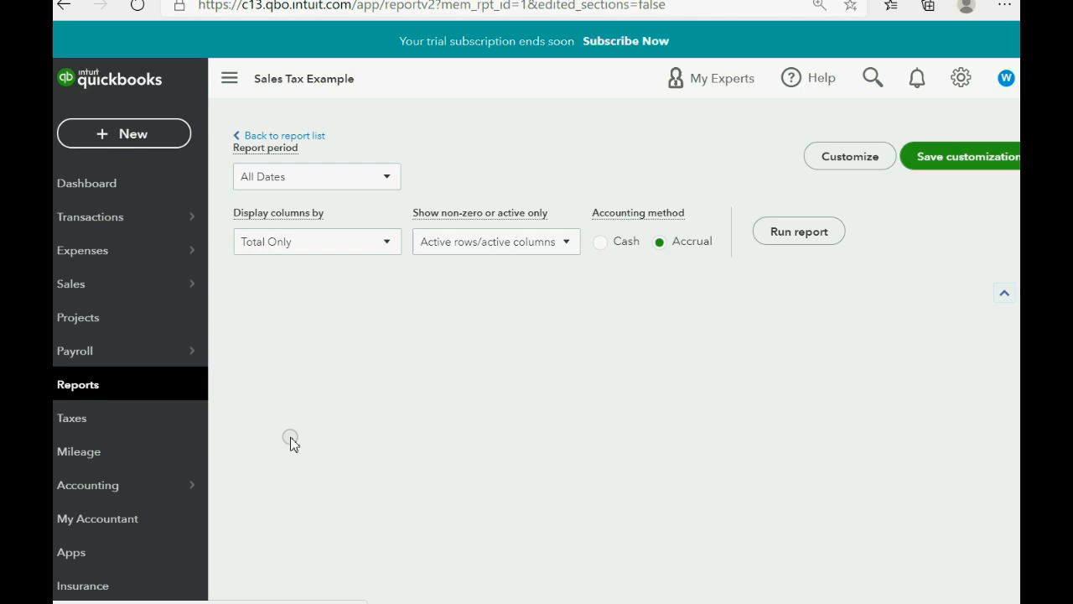
{"action": "left_click", "coordinate": [798, 231]}
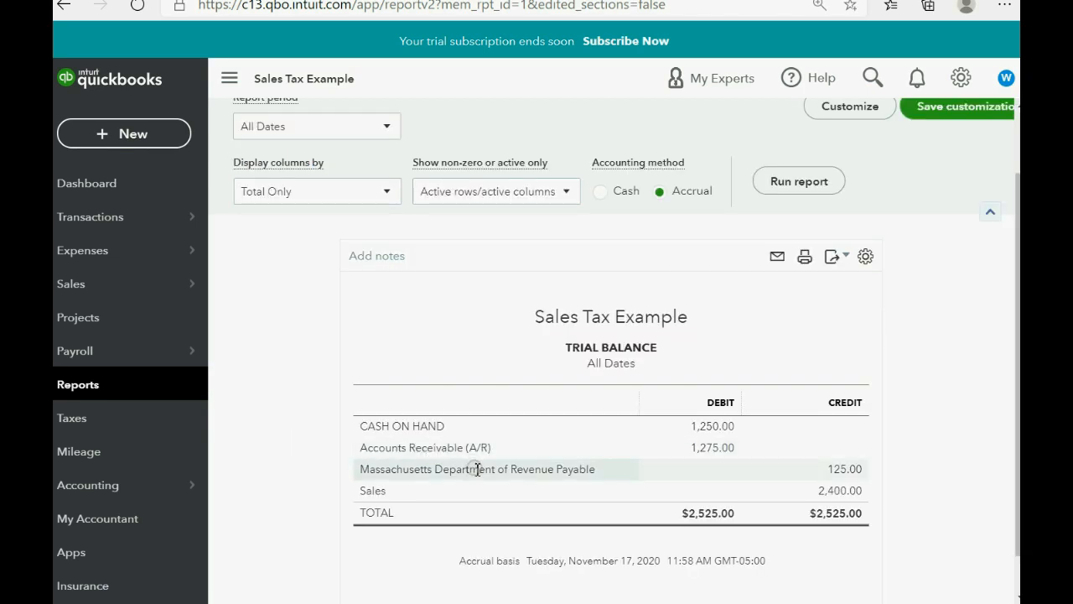
{"action": "mouse_move", "coordinate": [457, 433]}
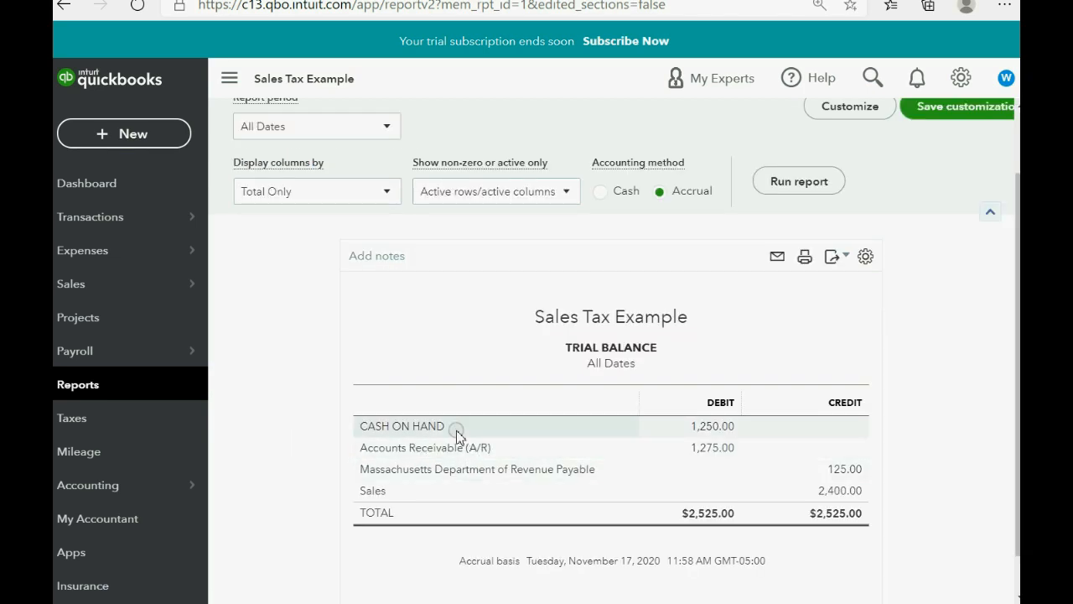
{"action": "mouse_move", "coordinate": [712, 426]}
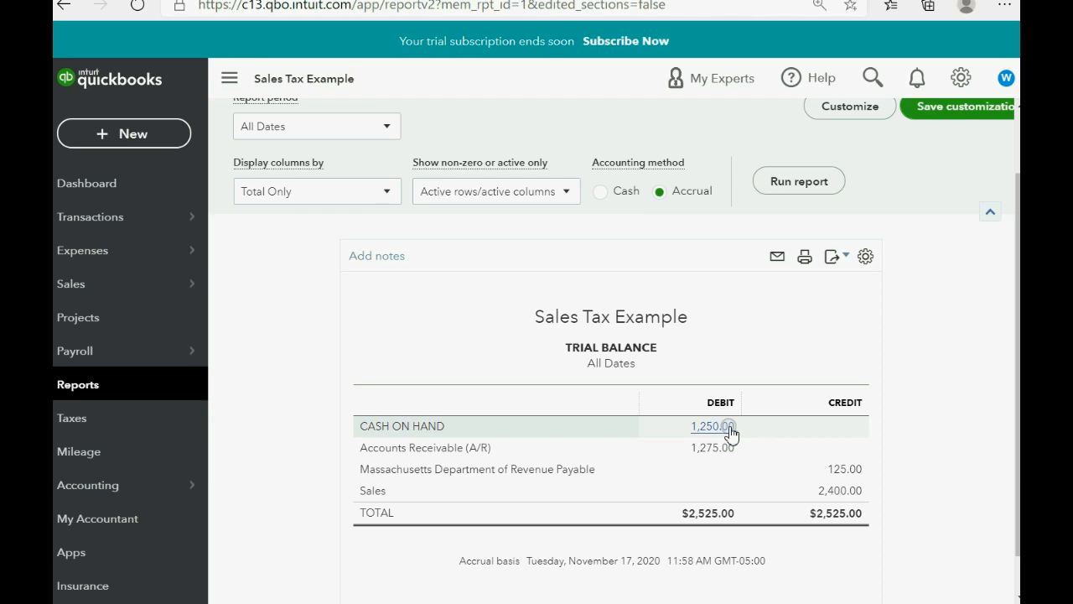
{"action": "mouse_move", "coordinate": [843, 478]}
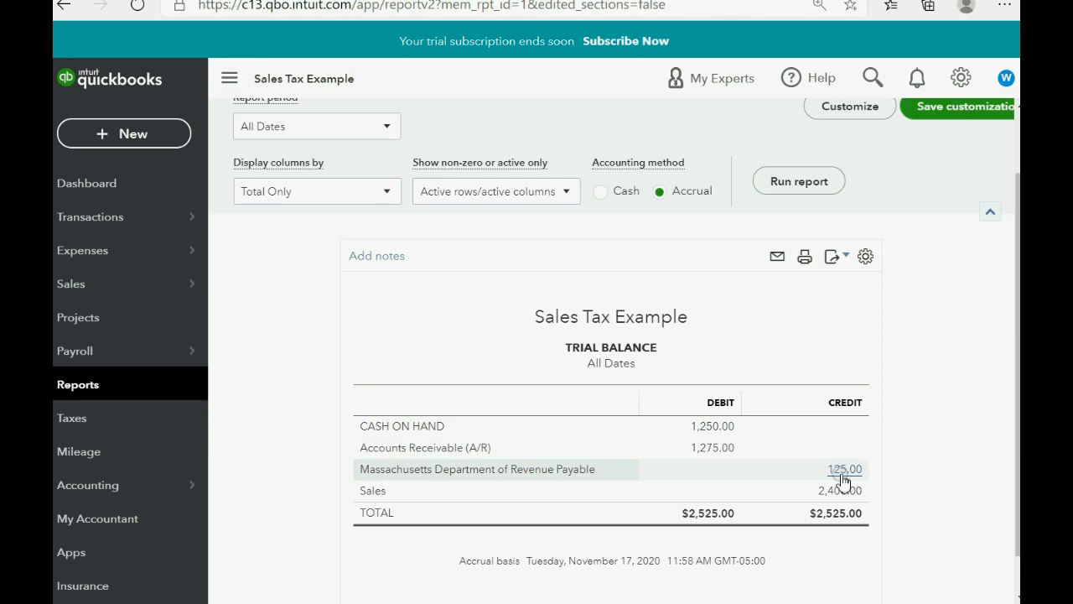
{"action": "mouse_move", "coordinate": [844, 478]}
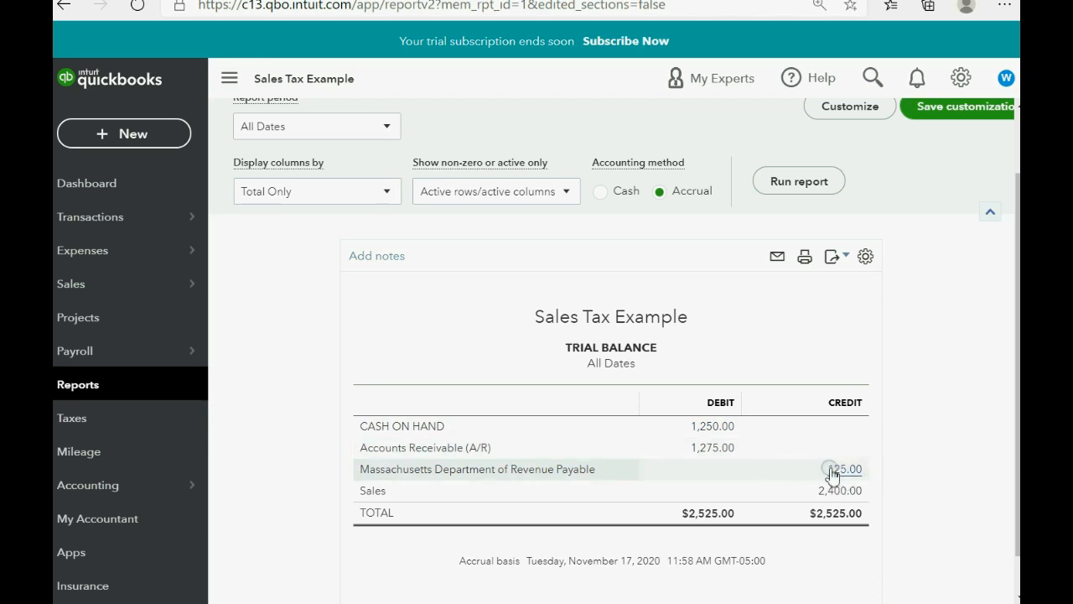
- Drill into the trial balance's CASH ON HAND debit and Sales $2,400.00 credit
{"action": "left_click", "coordinate": [842, 469]}
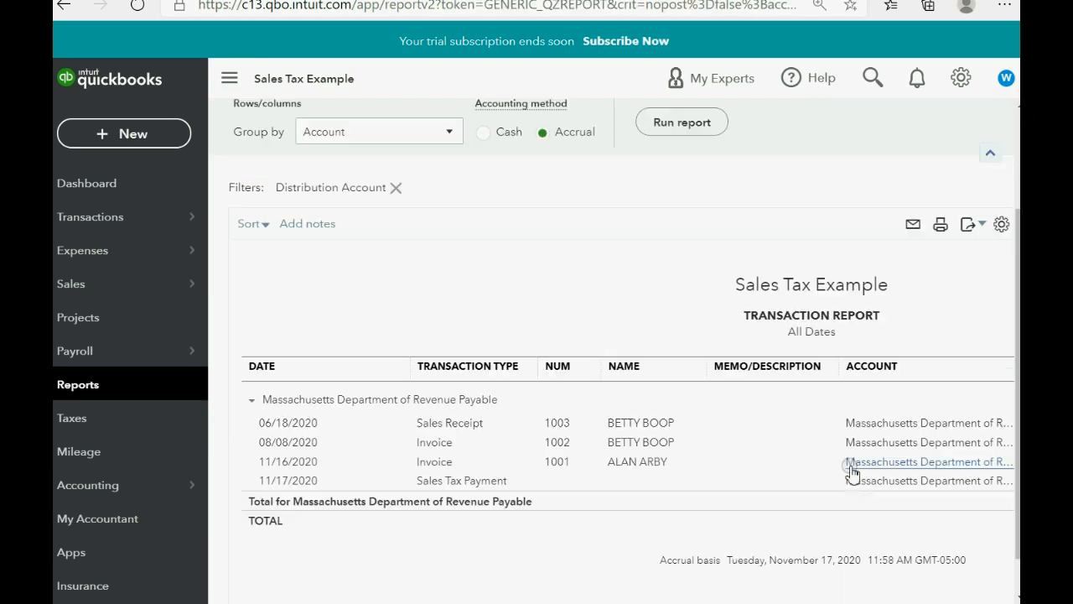
{"action": "scroll", "scroll_direction": "right", "scroll_amount": 3}
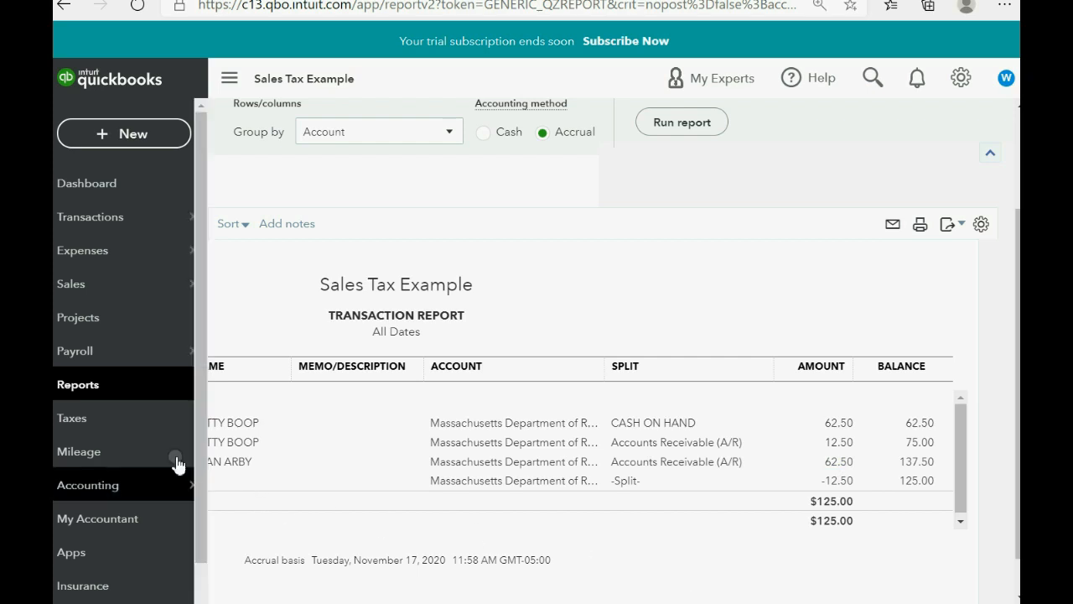
{"action": "left_click", "coordinate": [78, 384]}
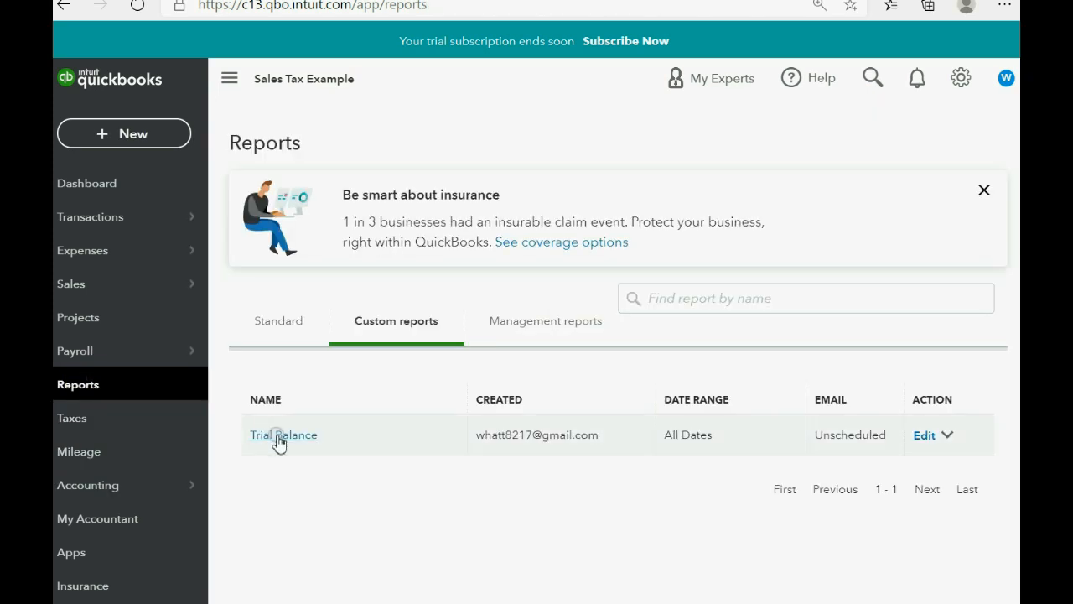
{"action": "left_click", "coordinate": [283, 434]}
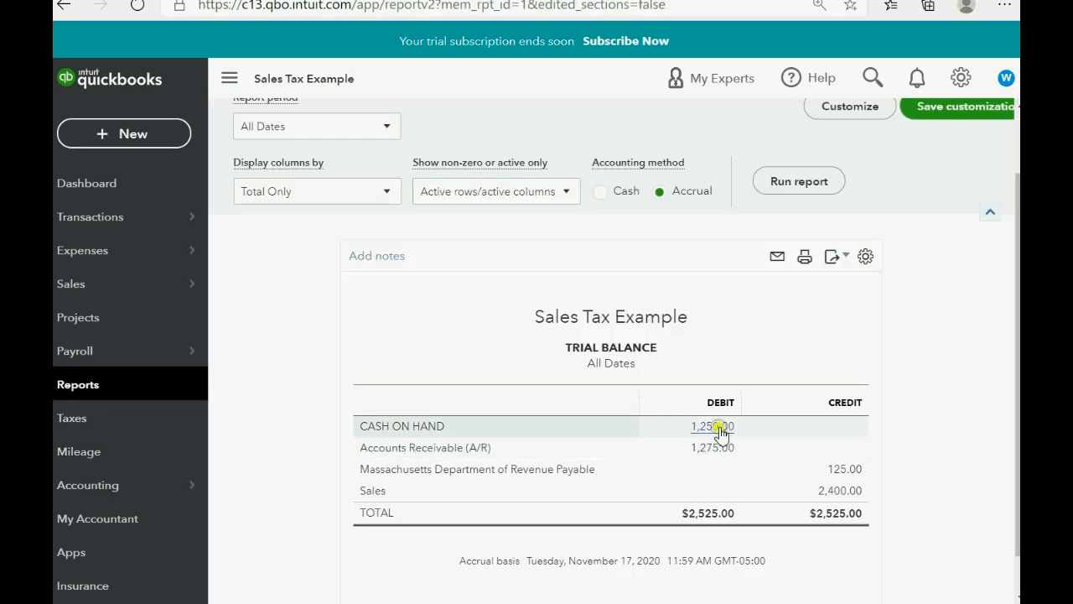
{"action": "left_click", "coordinate": [709, 426]}
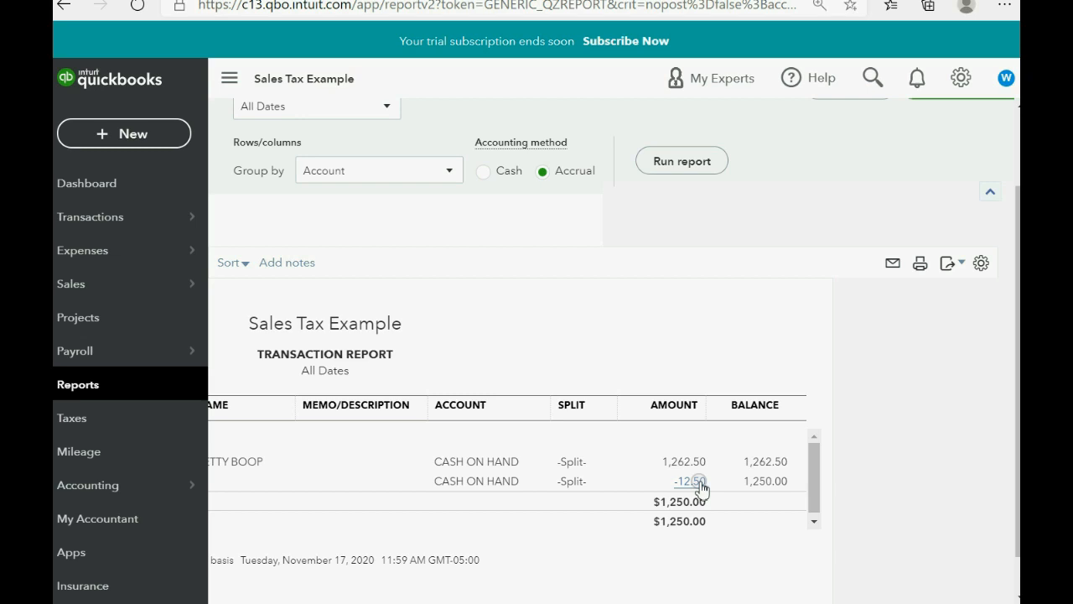
{"action": "mouse_move", "coordinate": [684, 461]}
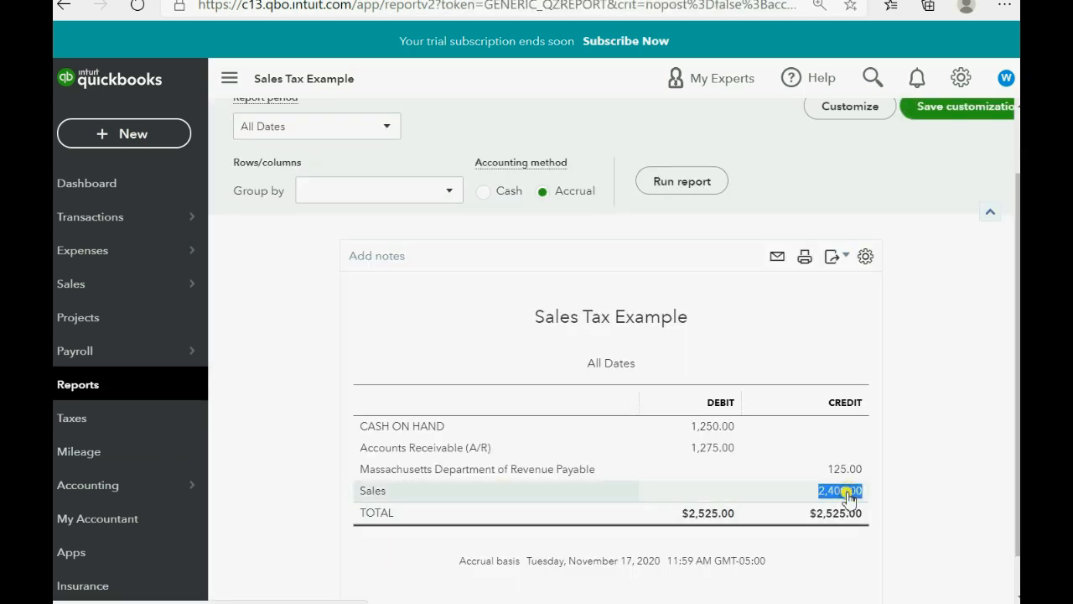
{"action": "left_click", "coordinate": [841, 491]}
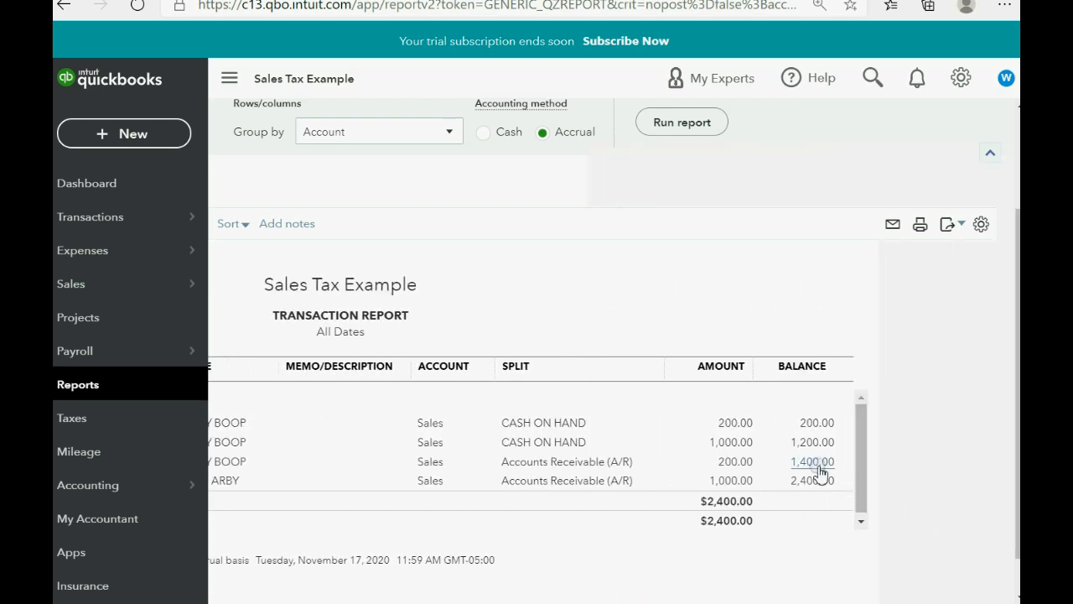
{"action": "mouse_move", "coordinate": [812, 442]}
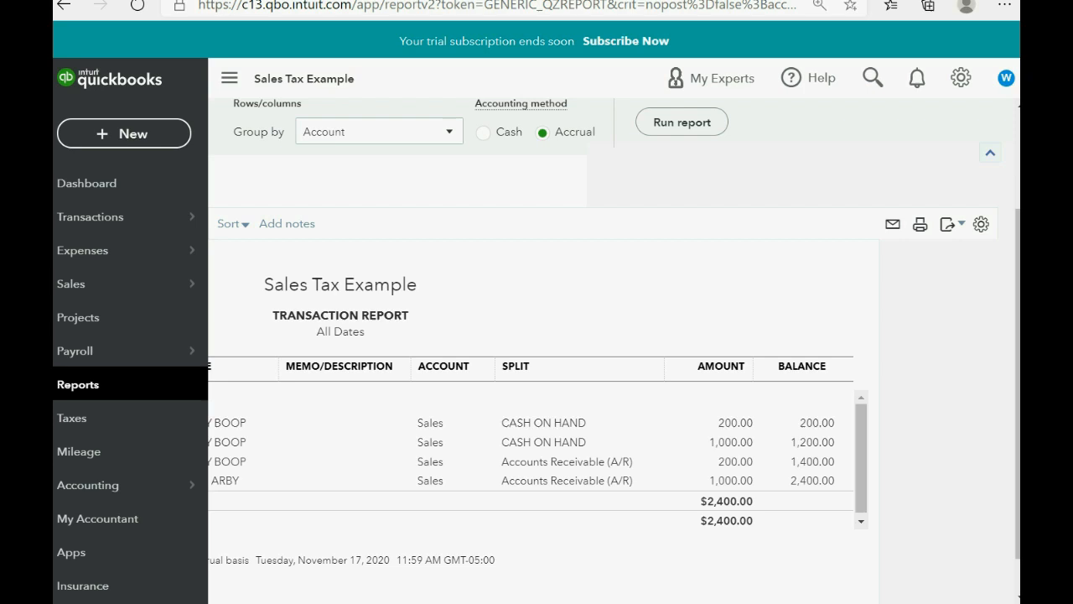
{"action": "left_click", "coordinate": [70, 284]}
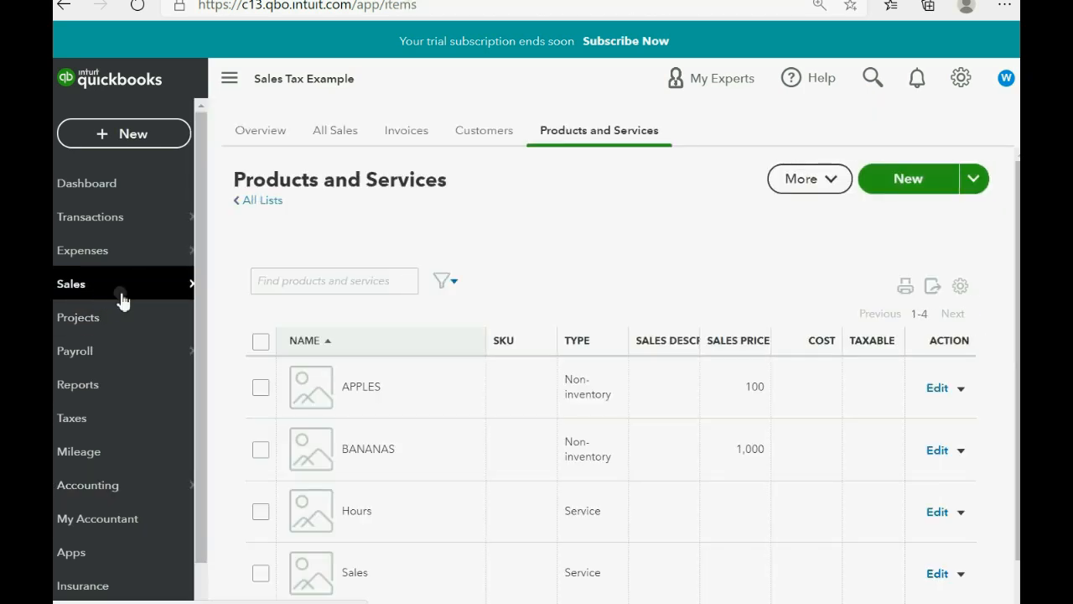
{"action": "left_click", "coordinate": [484, 130]}
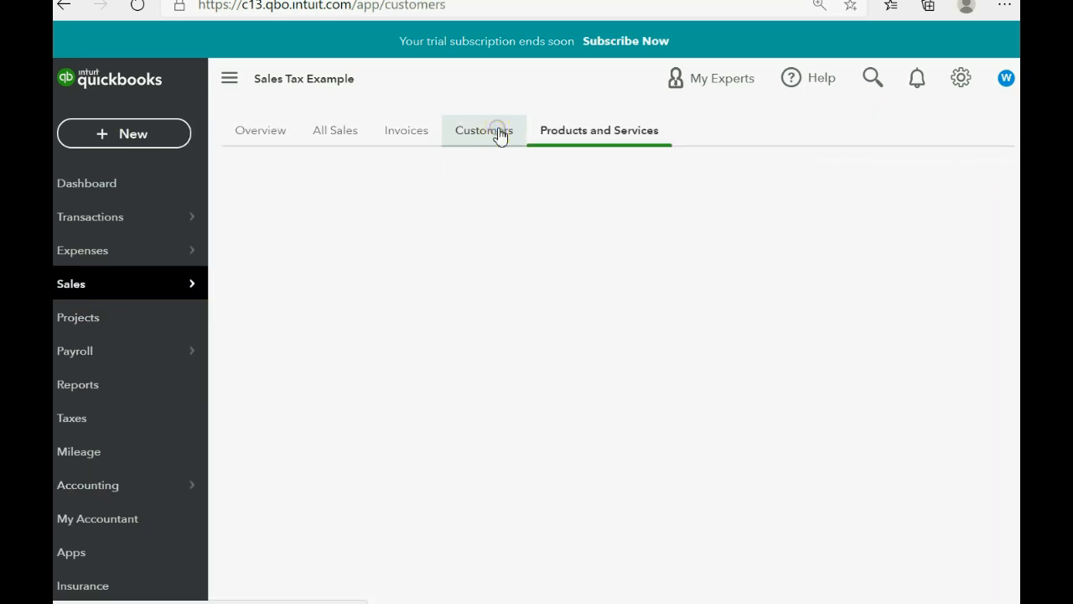
{"action": "left_click", "coordinate": [483, 130]}
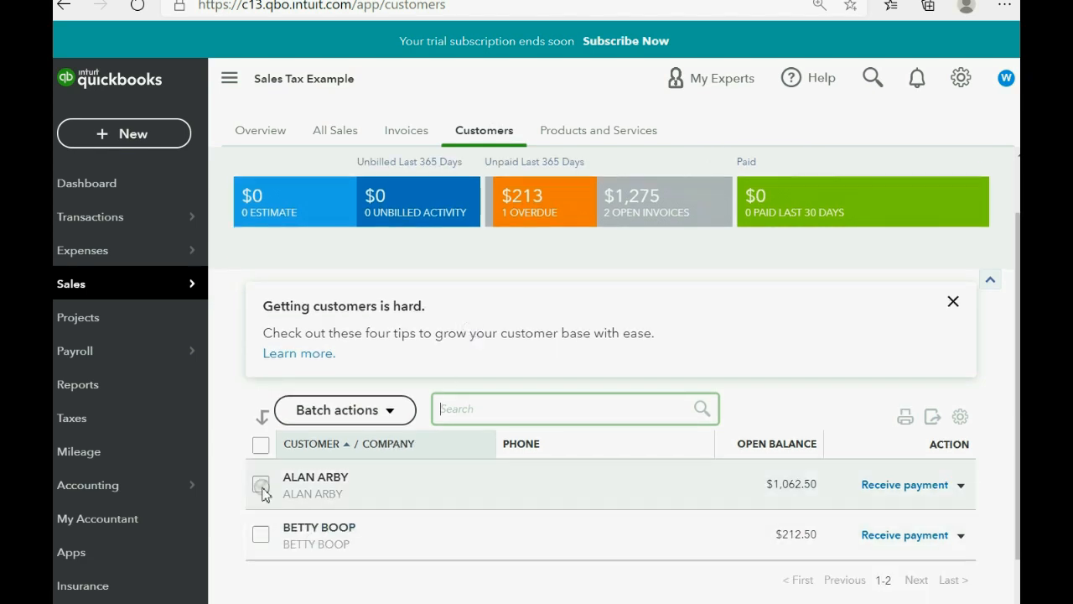
{"action": "left_click", "coordinate": [261, 484]}
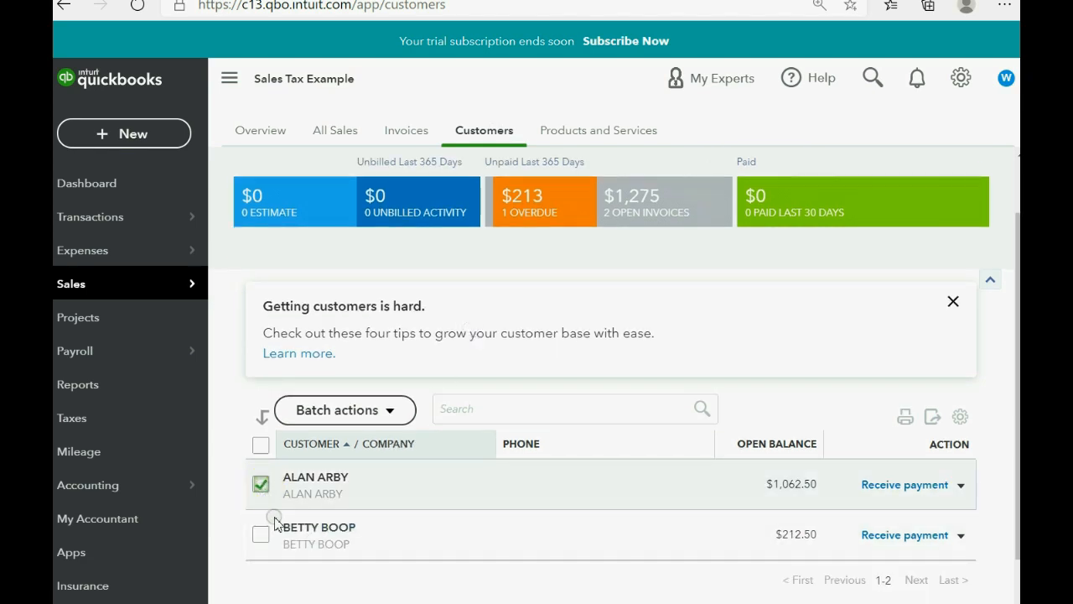
{"action": "mouse_move", "coordinate": [315, 476]}
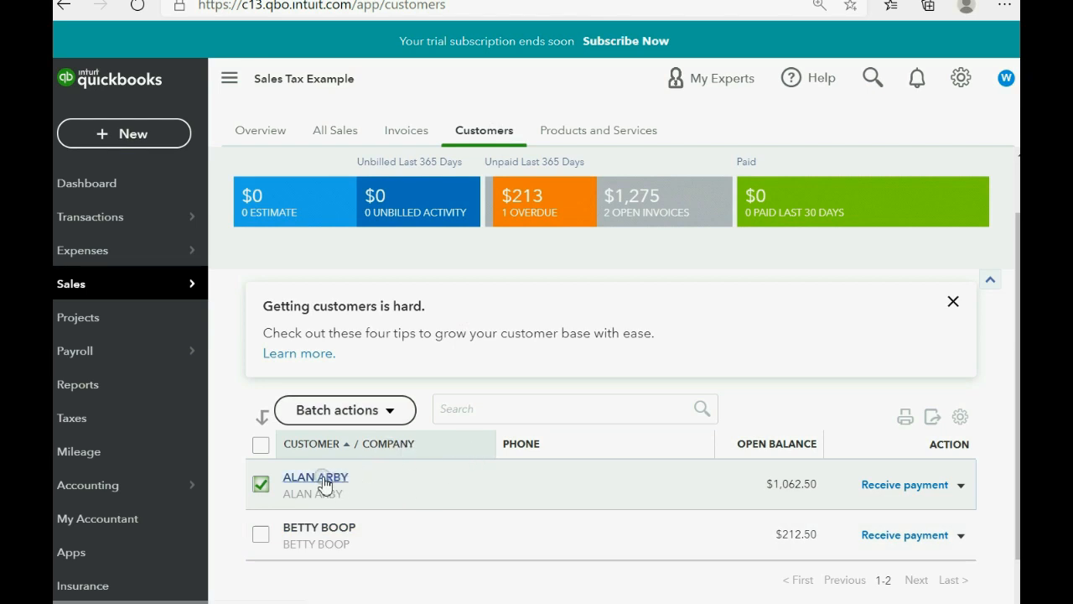
{"action": "left_click", "coordinate": [315, 477]}
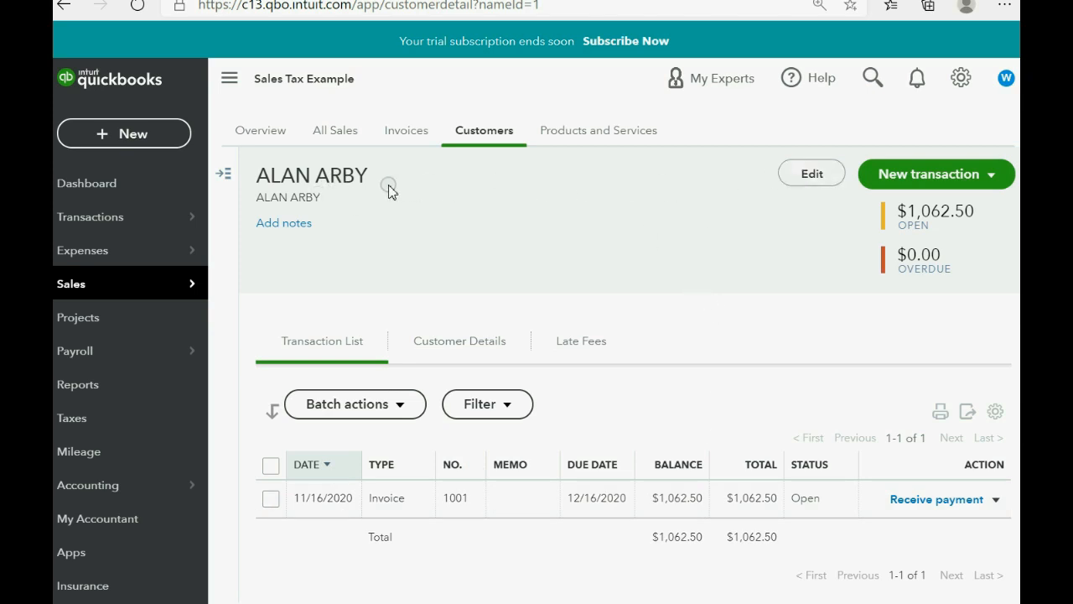
{"action": "left_click", "coordinate": [811, 173]}
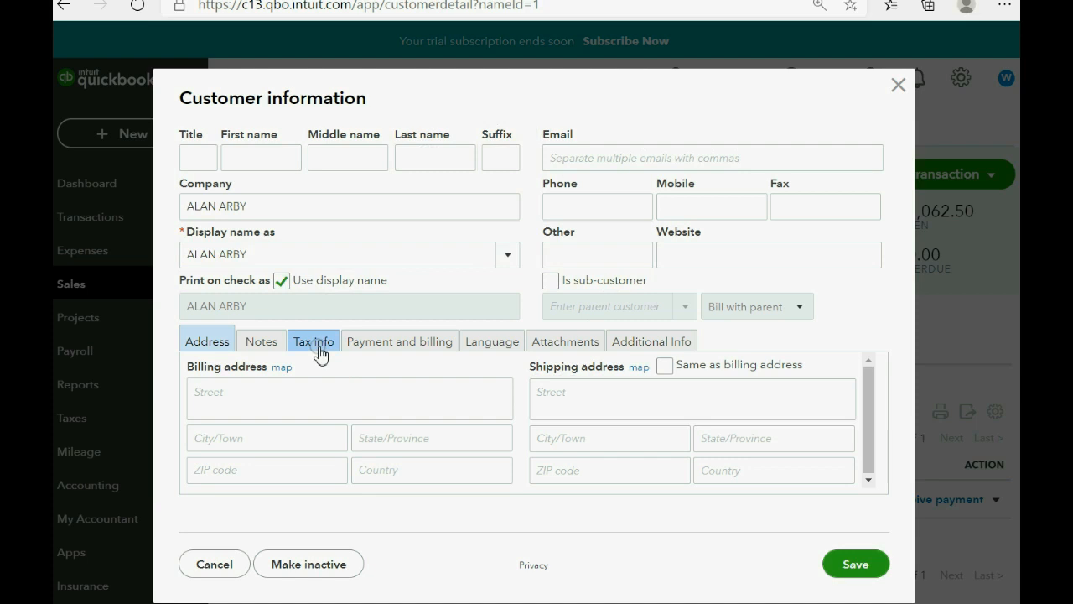
{"action": "left_click", "coordinate": [314, 340]}
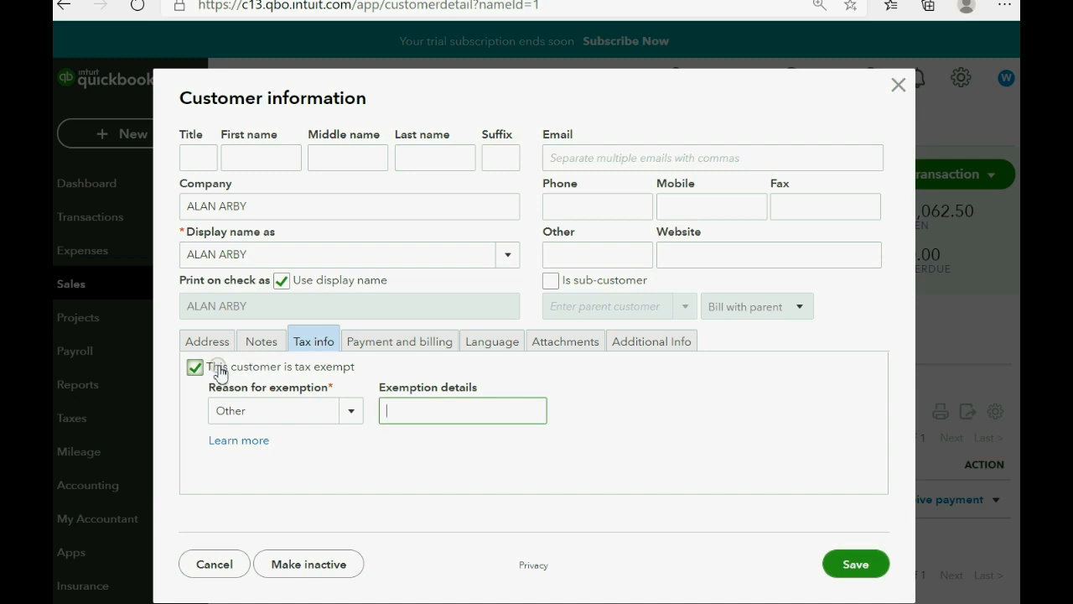
{"action": "left_click", "coordinate": [195, 366]}
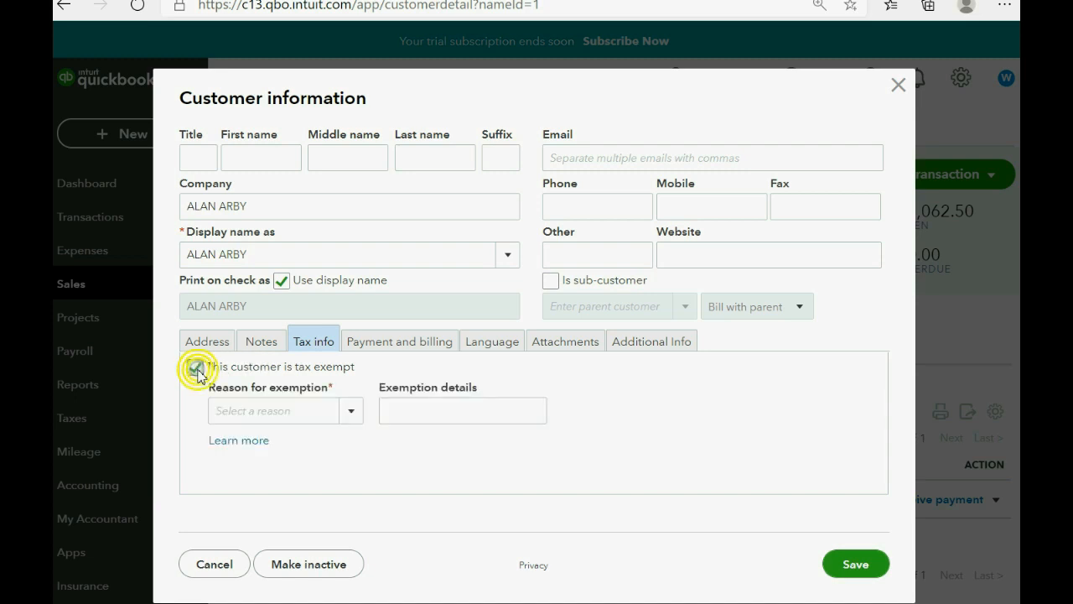
{"action": "left_click", "coordinate": [195, 367]}
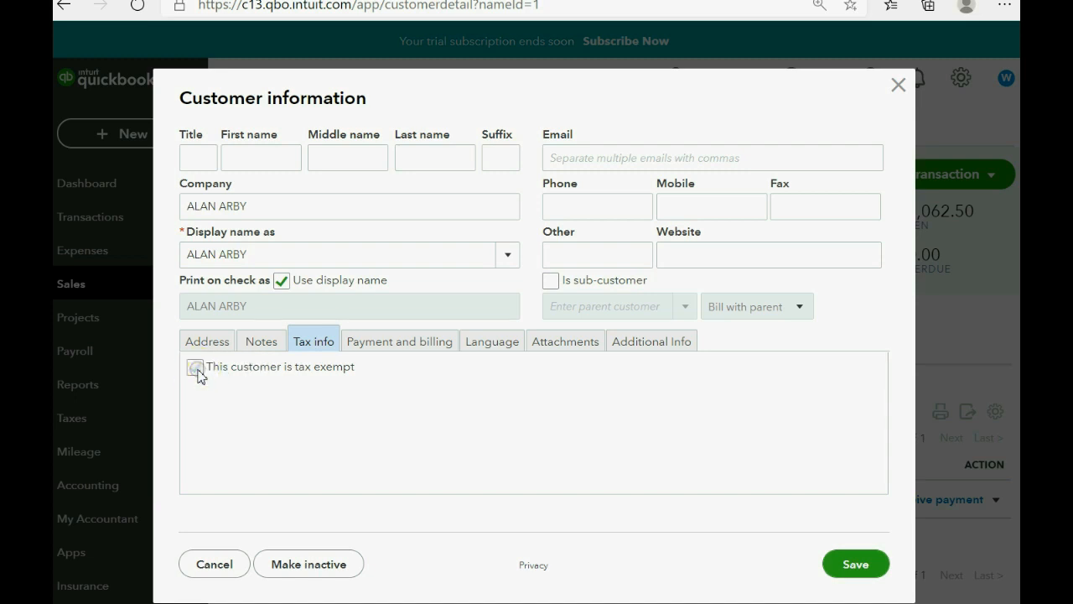
{"action": "left_click", "coordinate": [194, 366]}
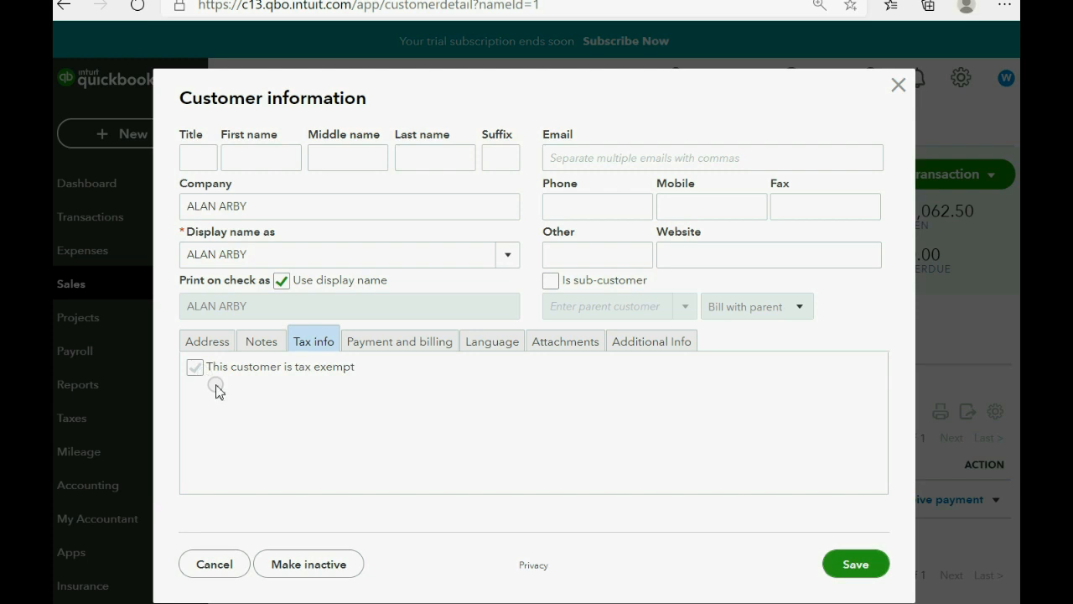
{"action": "left_click", "coordinate": [194, 367]}
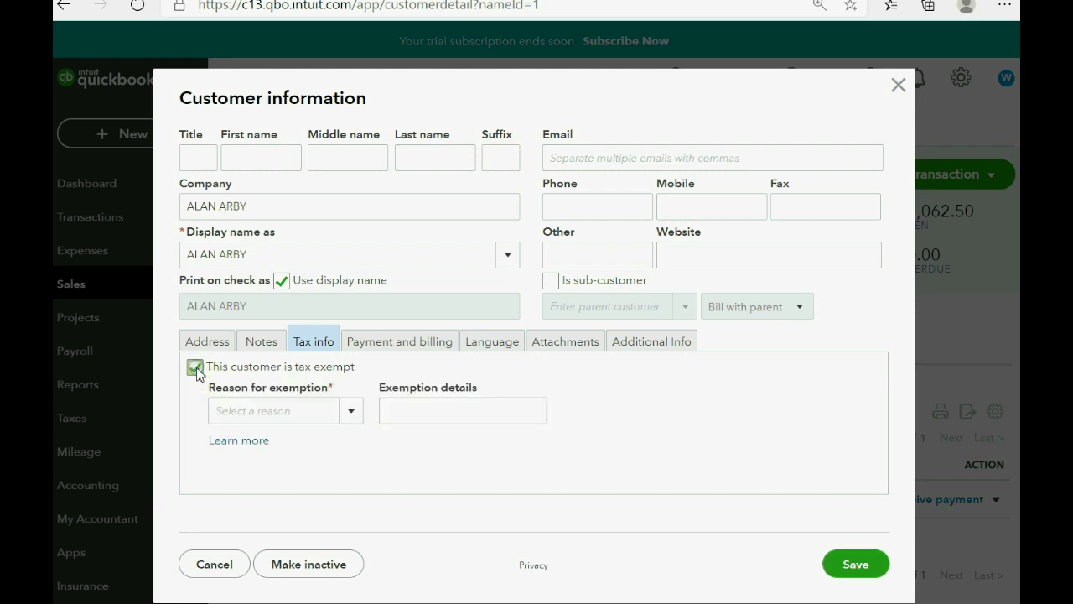
{"action": "left_click", "coordinate": [195, 367]}
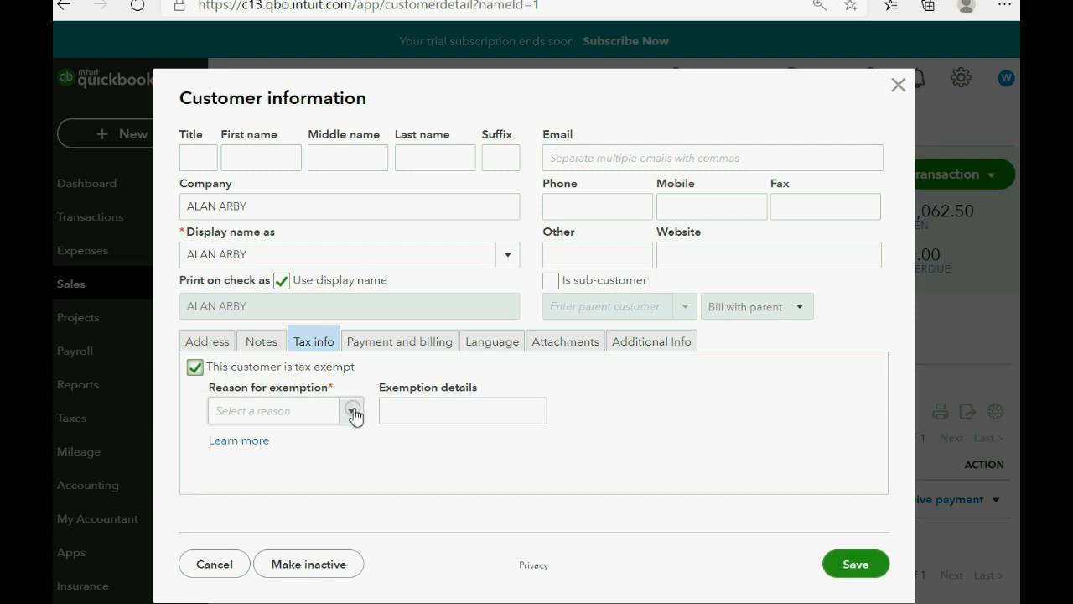
- Choose Other as the exemption reason and save the customer
{"action": "left_click", "coordinate": [352, 410]}
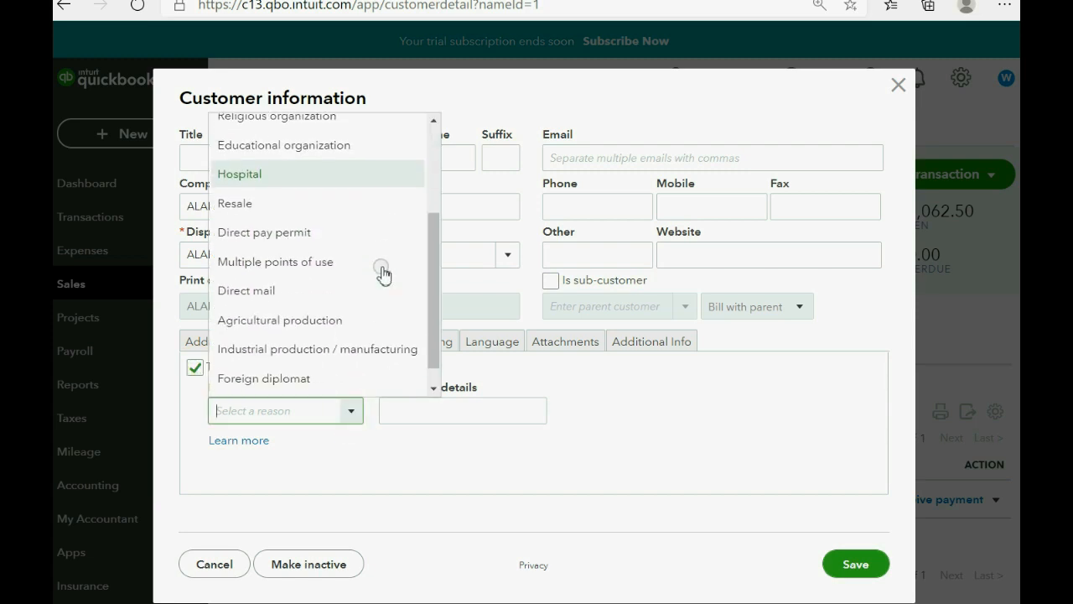
{"action": "scroll", "scroll_direction": "down", "scroll_amount": 3}
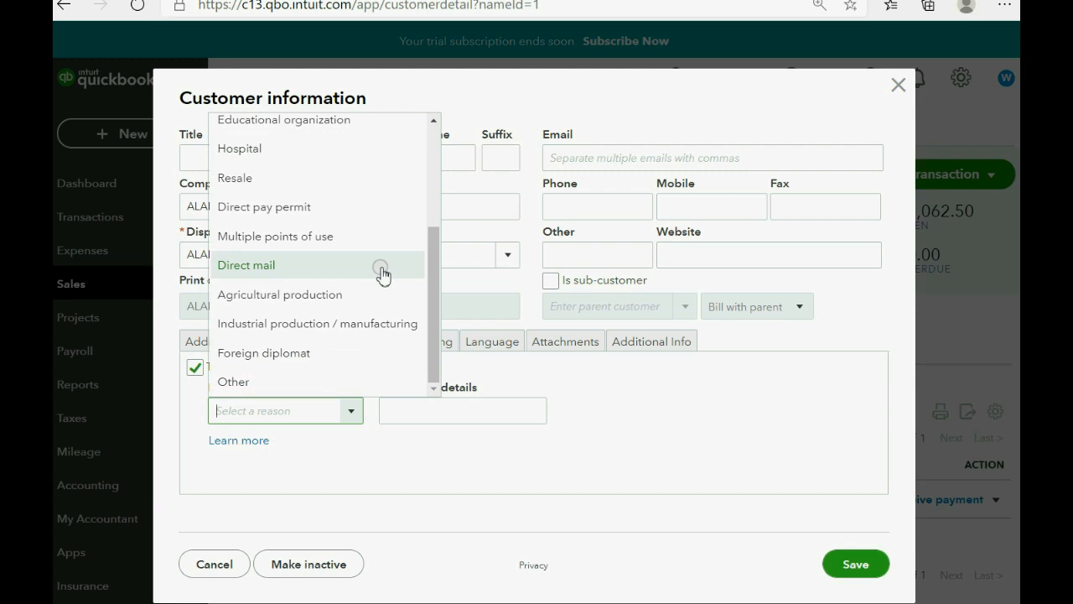
{"action": "scroll", "scroll_direction": "up", "scroll_amount": 3}
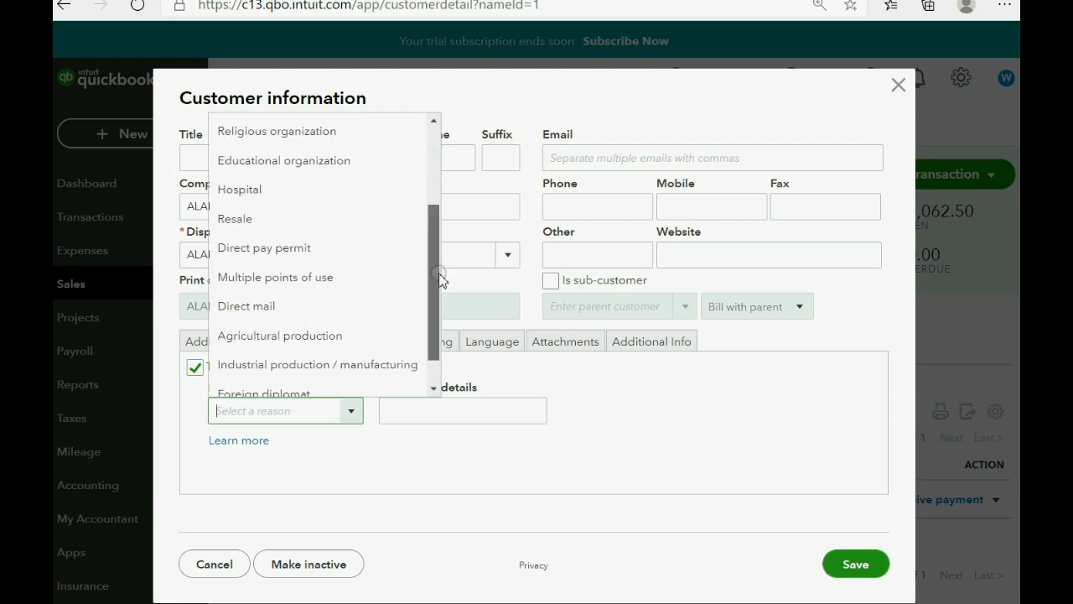
{"action": "left_click", "coordinate": [463, 410]}
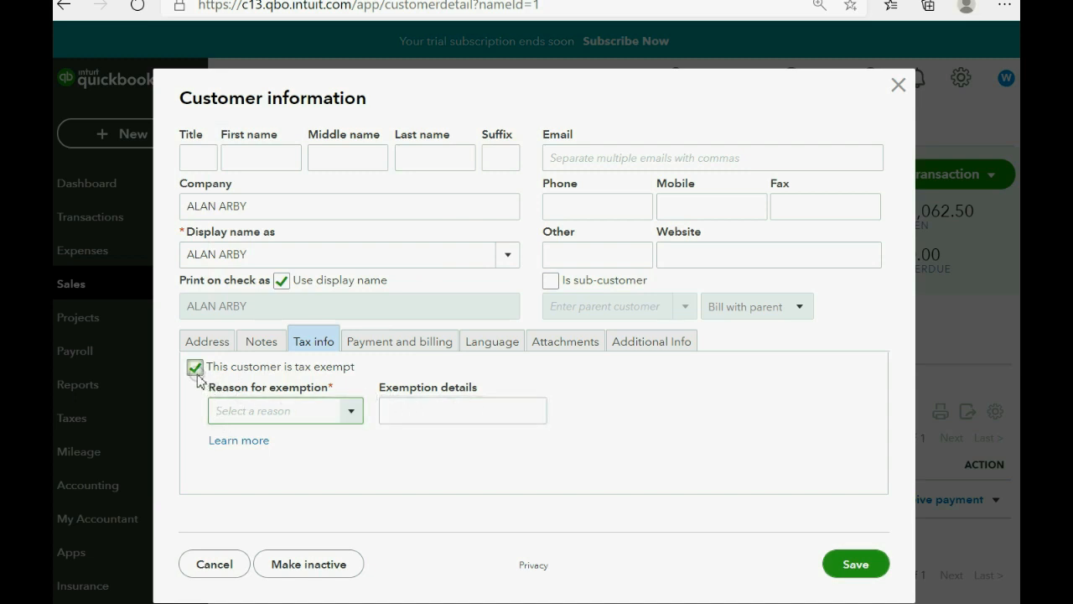
{"action": "left_click", "coordinate": [854, 562]}
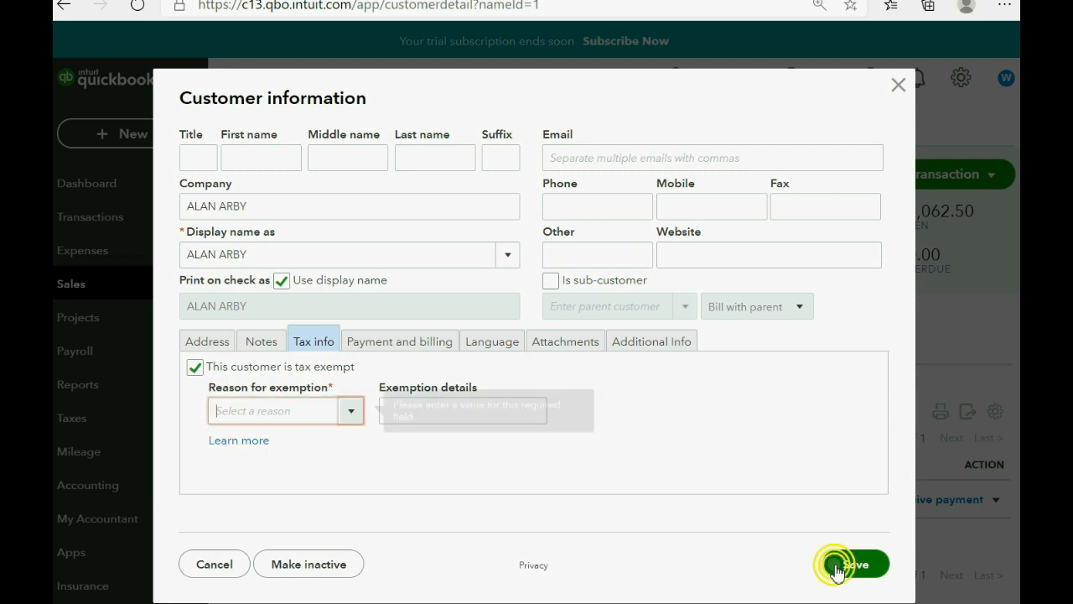
{"action": "left_click", "coordinate": [855, 563]}
{"action": "type", "text": "Other"}
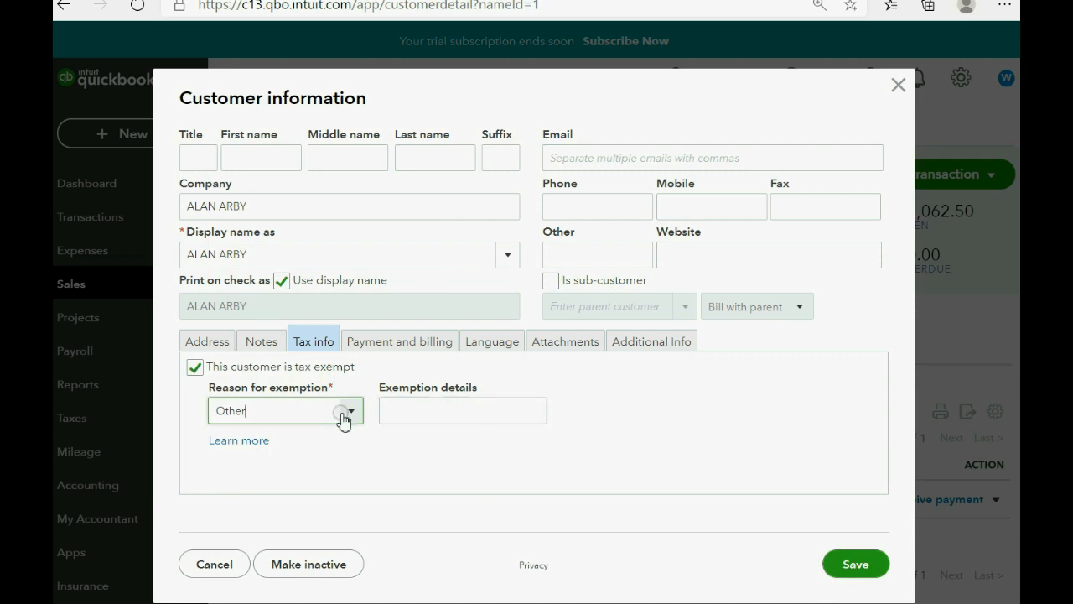
{"action": "left_click", "coordinate": [347, 411]}
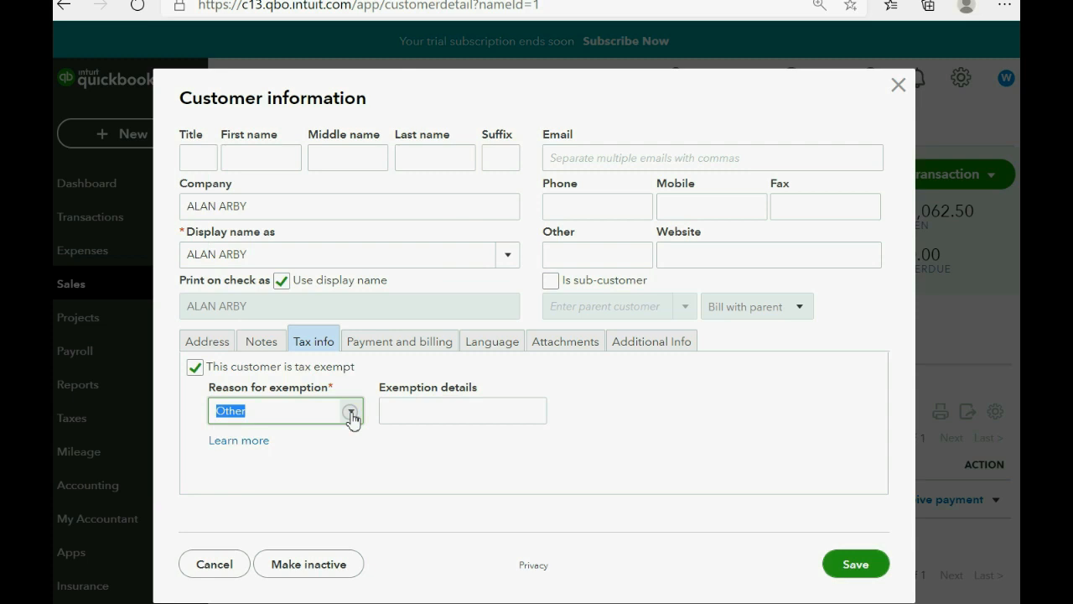
{"action": "left_click", "coordinate": [855, 563]}
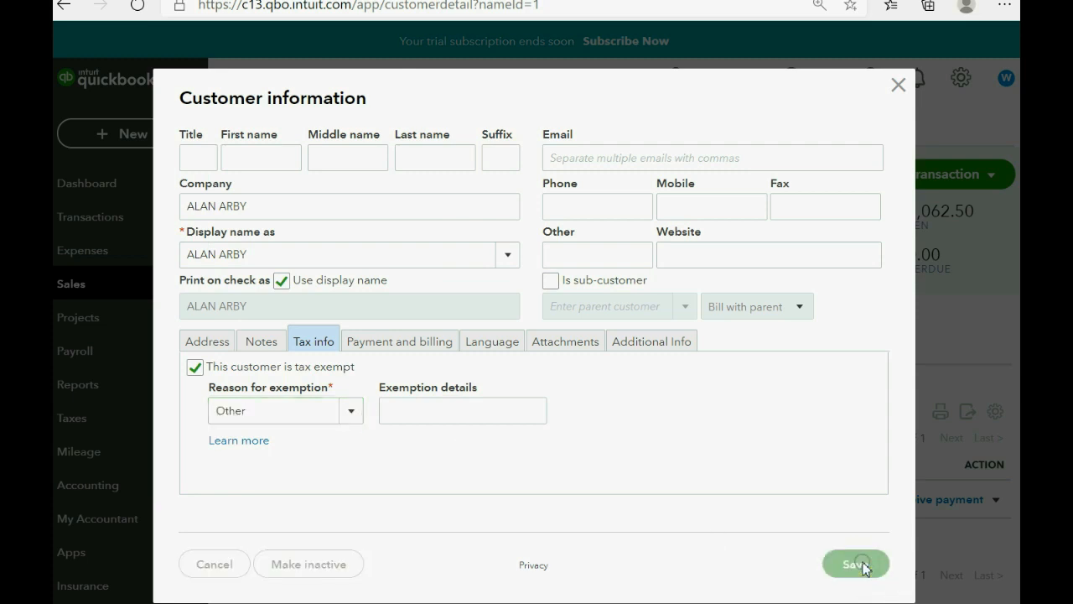
{"action": "left_click", "coordinate": [854, 563]}
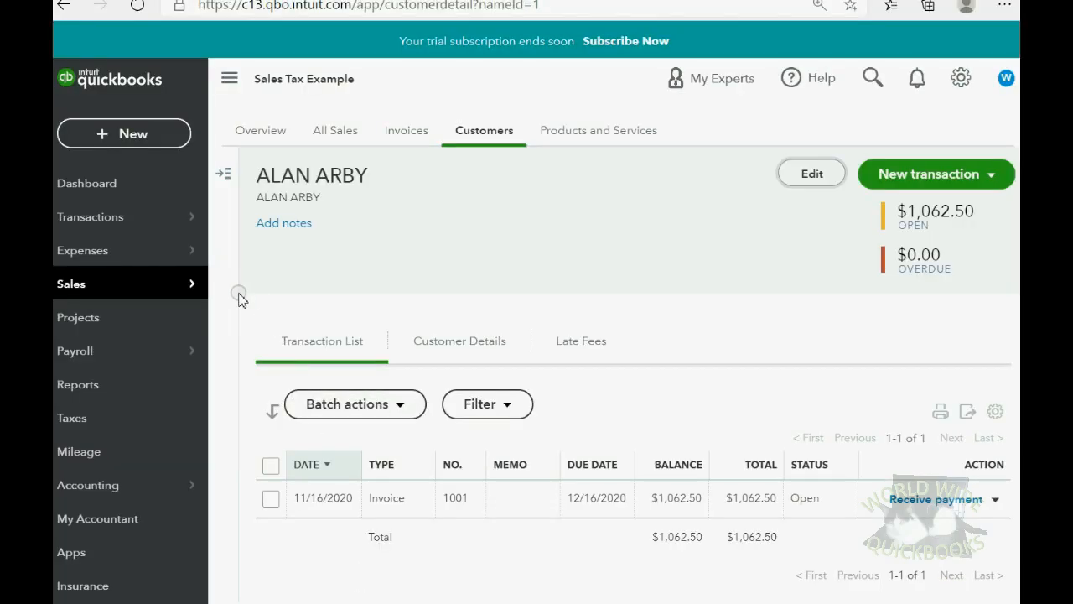
- Open a blank sales receipt #1004 from the + New menu
{"action": "left_click", "coordinate": [124, 133]}
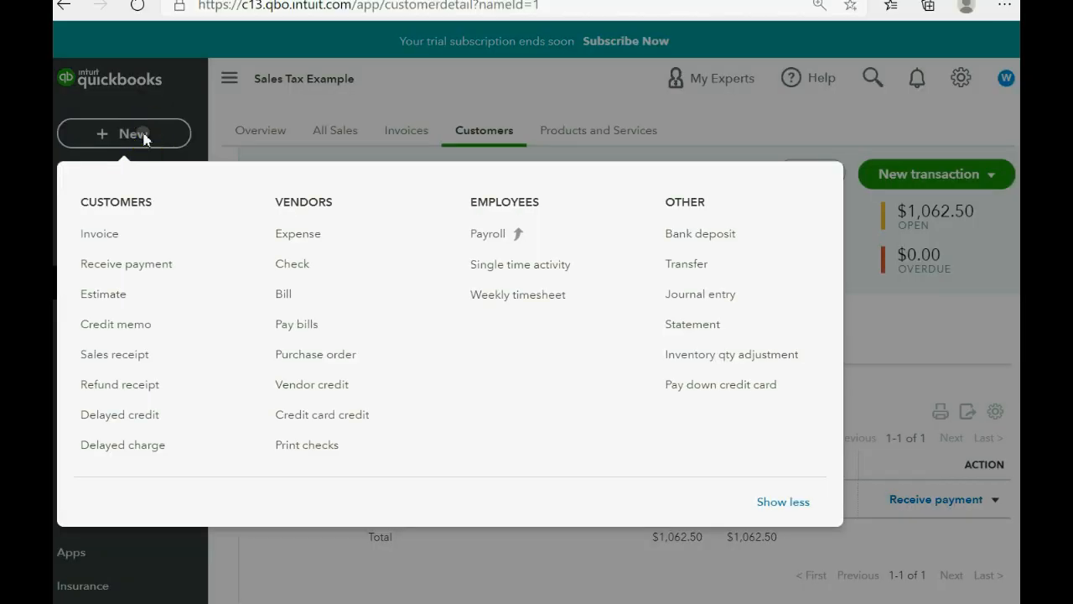
{"action": "left_click", "coordinate": [114, 354]}
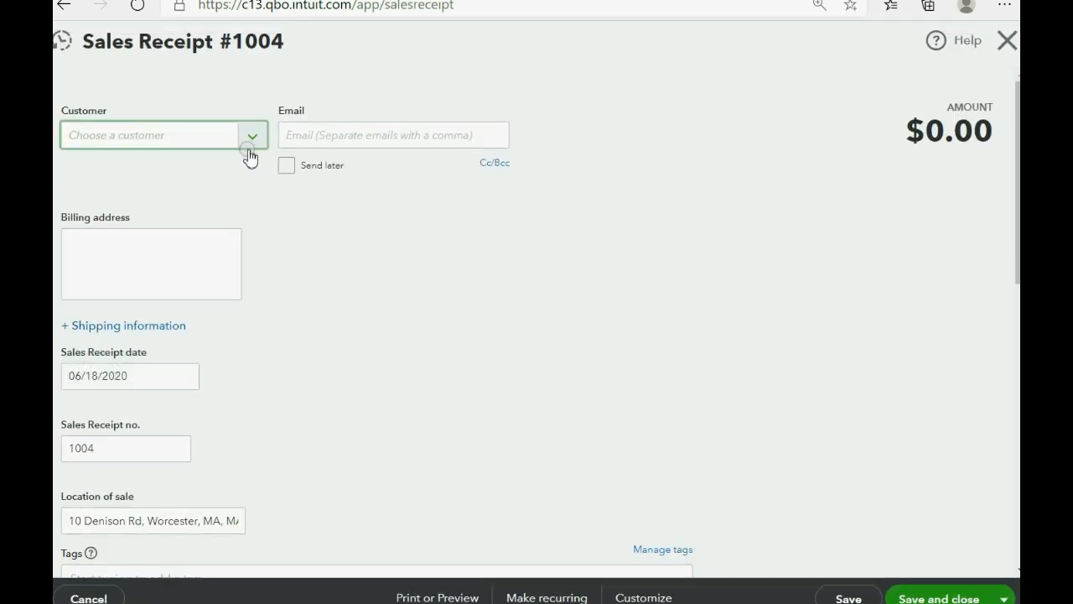
- Date the receipt 03/18/2020 and put BANANAS on the first product line
{"action": "left_click", "coordinate": [129, 376]}
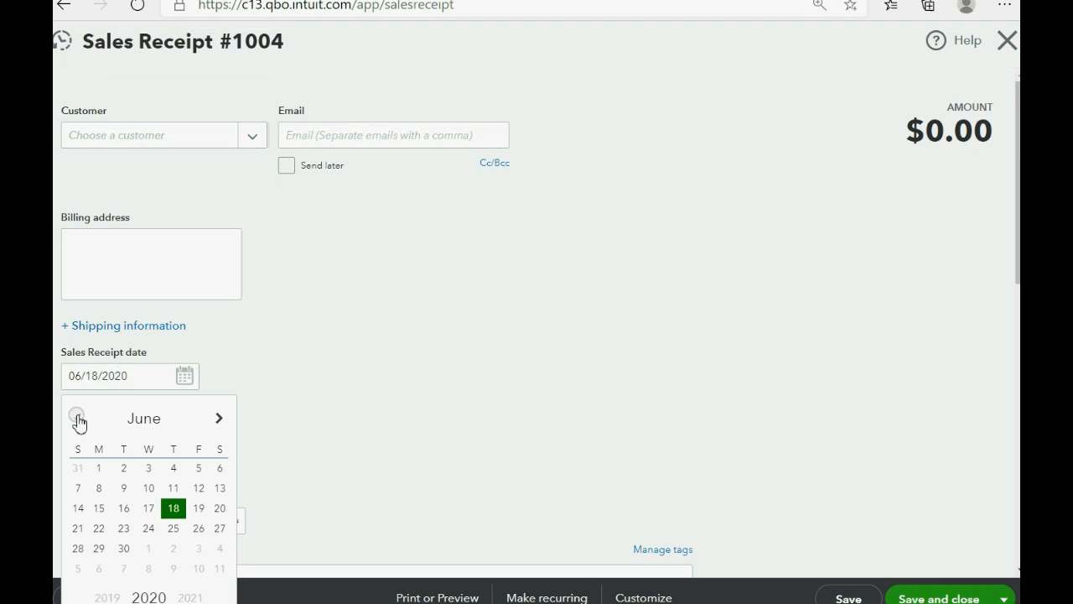
{"action": "left_click", "coordinate": [76, 417]}
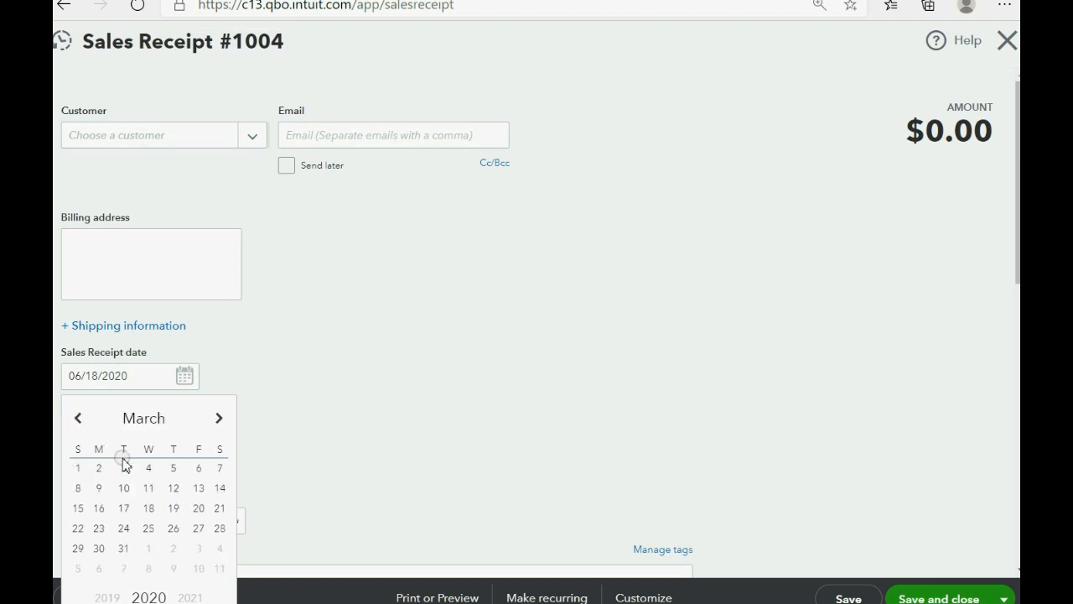
{"action": "left_click", "coordinate": [147, 507]}
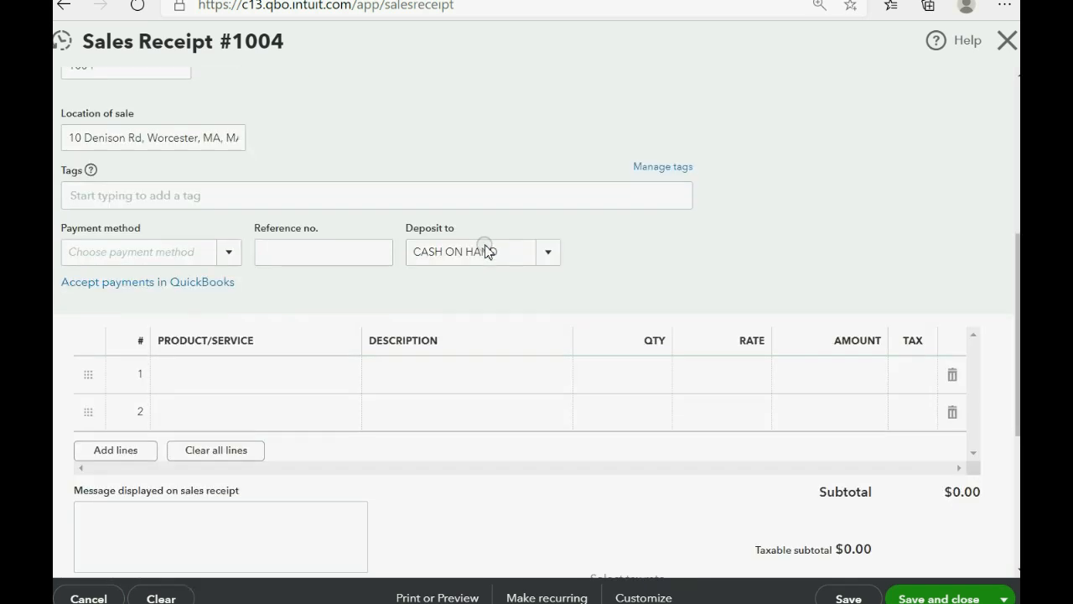
{"action": "left_click", "coordinate": [344, 375]}
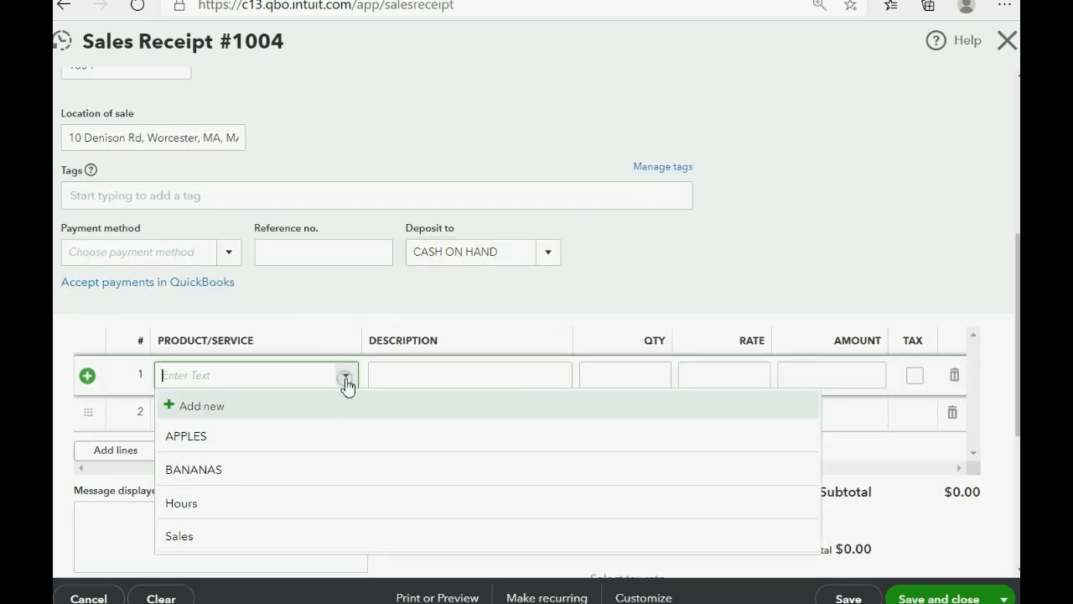
{"action": "left_click", "coordinate": [193, 469]}
{"action": "type", "text": "2"}
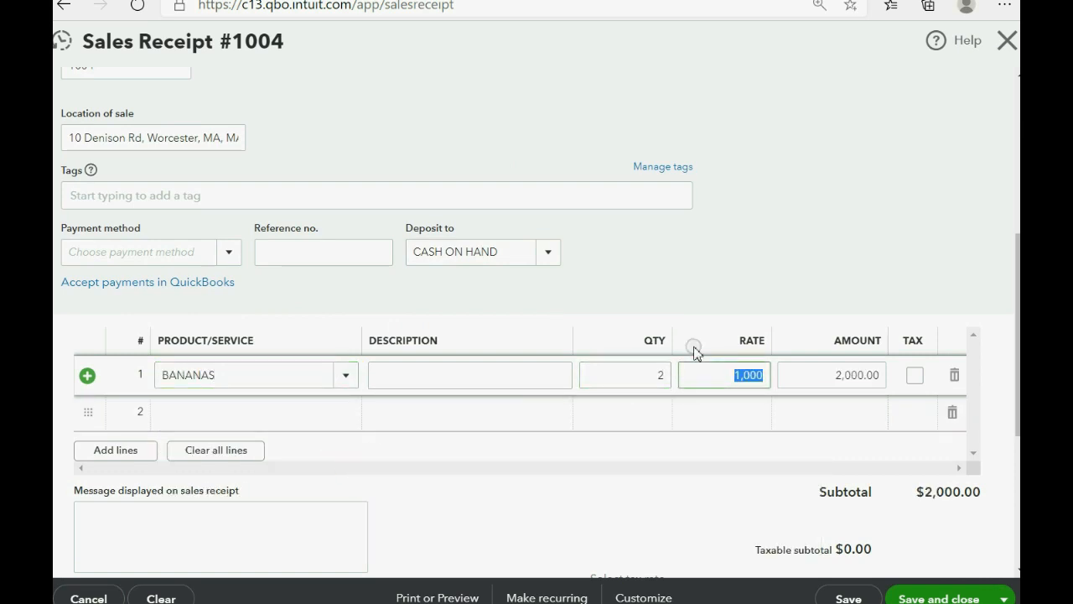
- Add a second line of 2 APPLES and mark both APPLES and BANANAS taxable
{"action": "scroll", "scroll_direction": "down", "scroll_amount": 3}
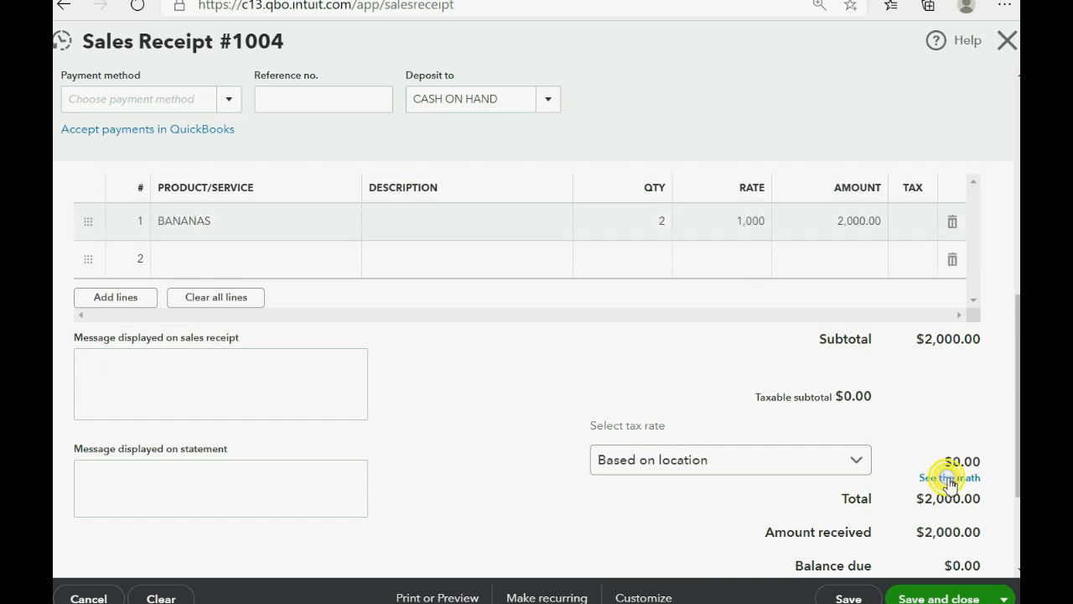
{"action": "mouse_move", "coordinate": [857, 206]}
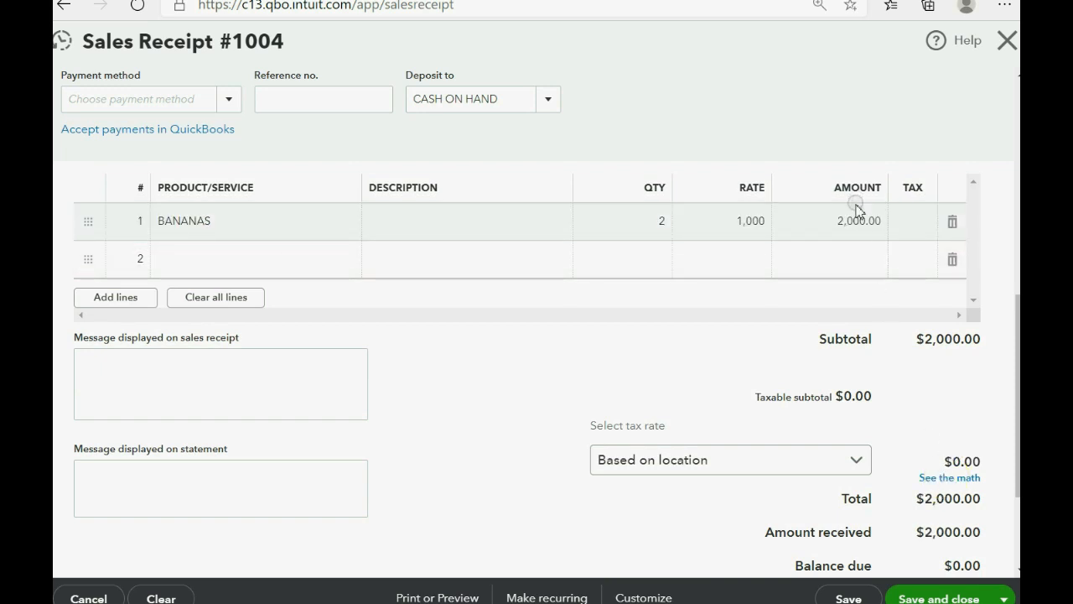
{"action": "mouse_move", "coordinate": [857, 227]}
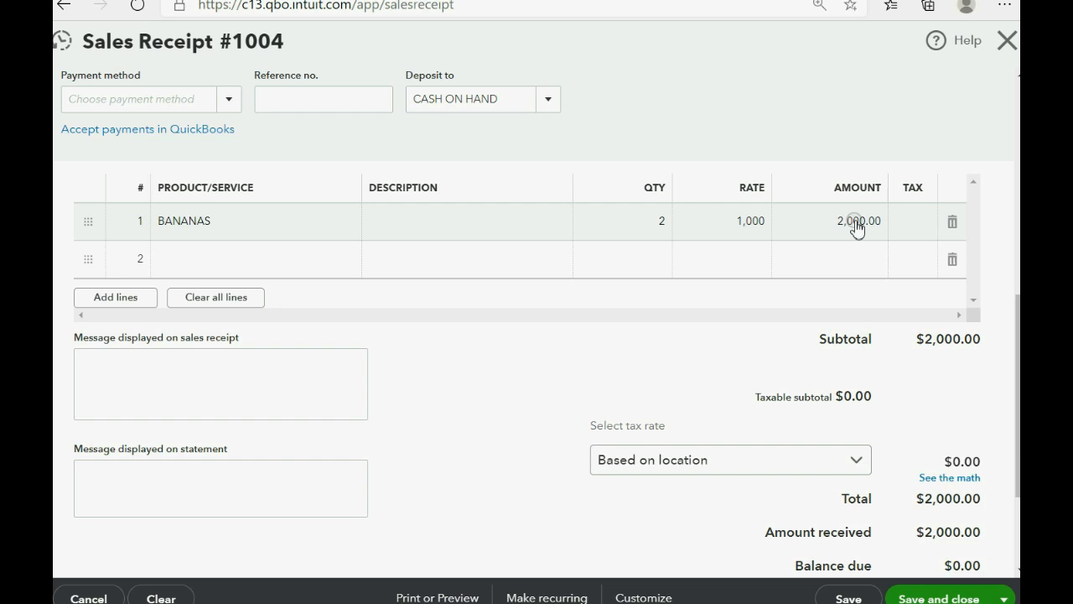
{"action": "scroll", "scroll_direction": "up", "scroll_amount": 3}
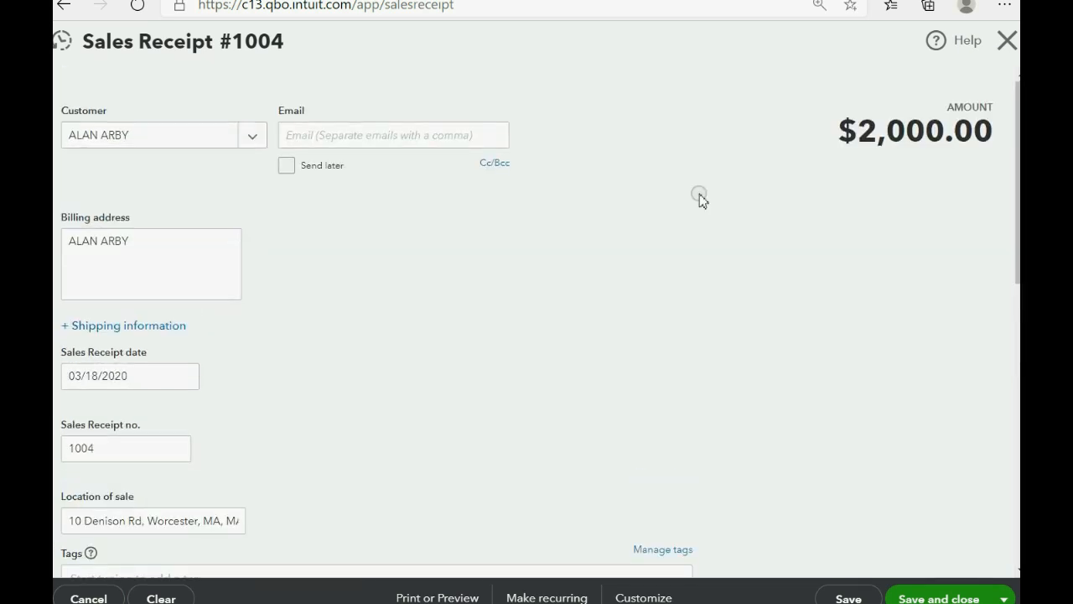
{"action": "scroll", "scroll_direction": "down", "scroll_amount": 3}
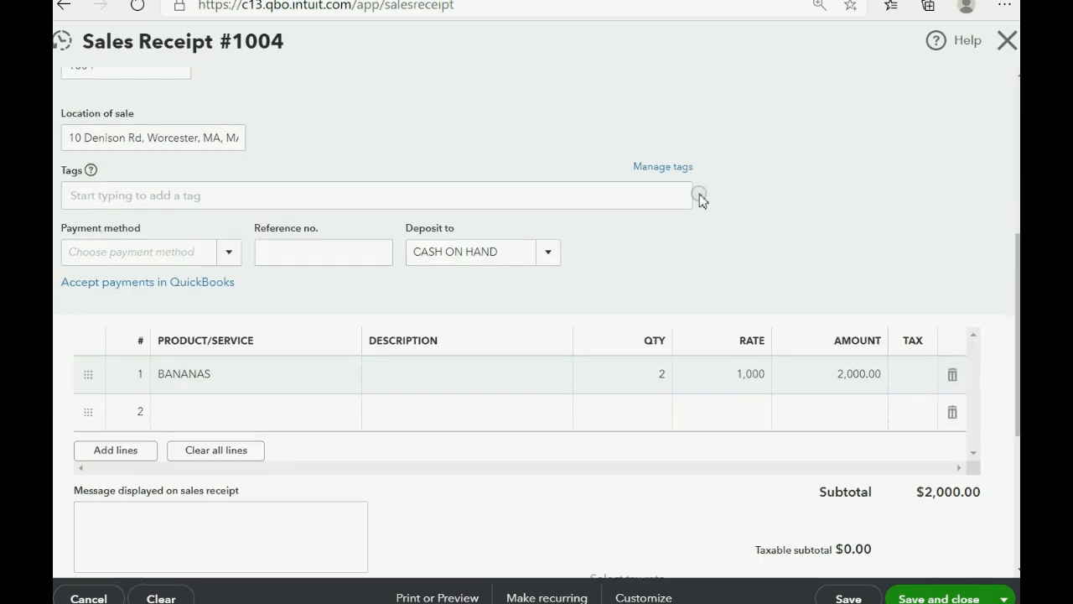
{"action": "left_click", "coordinate": [252, 411]}
{"action": "type", "text": "APPLES"}
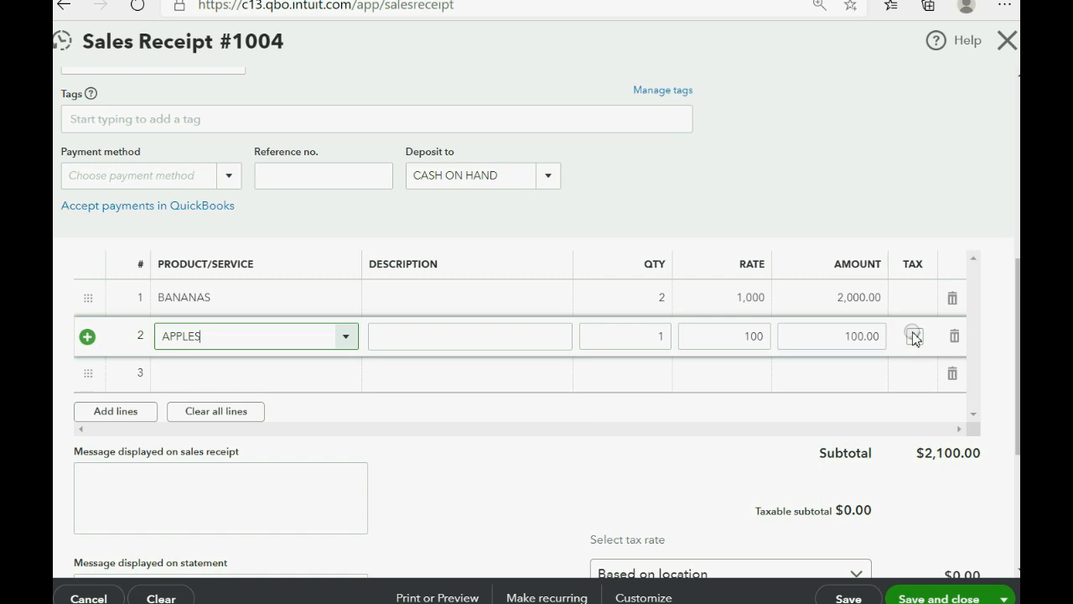
{"action": "left_click", "coordinate": [625, 336]}
{"action": "type", "text": "2"}
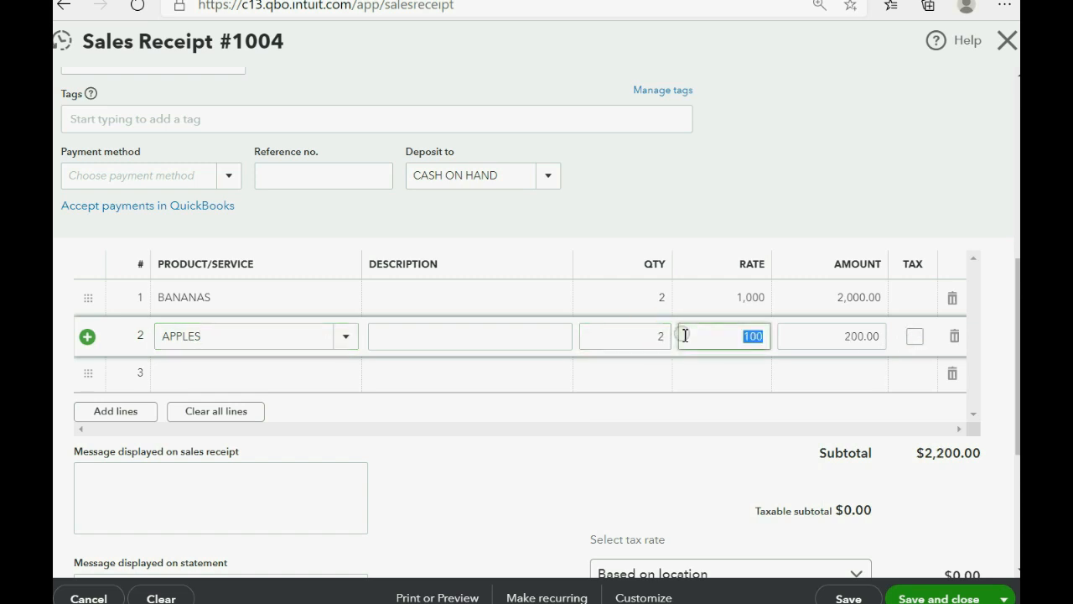
{"action": "left_click", "coordinate": [914, 335]}
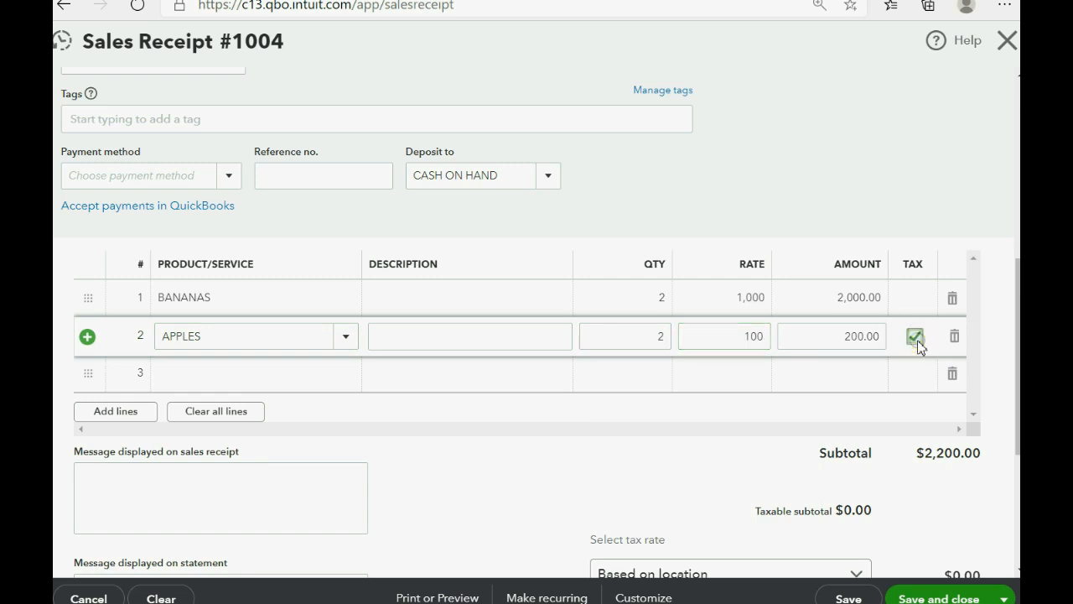
{"action": "left_click", "coordinate": [914, 336]}
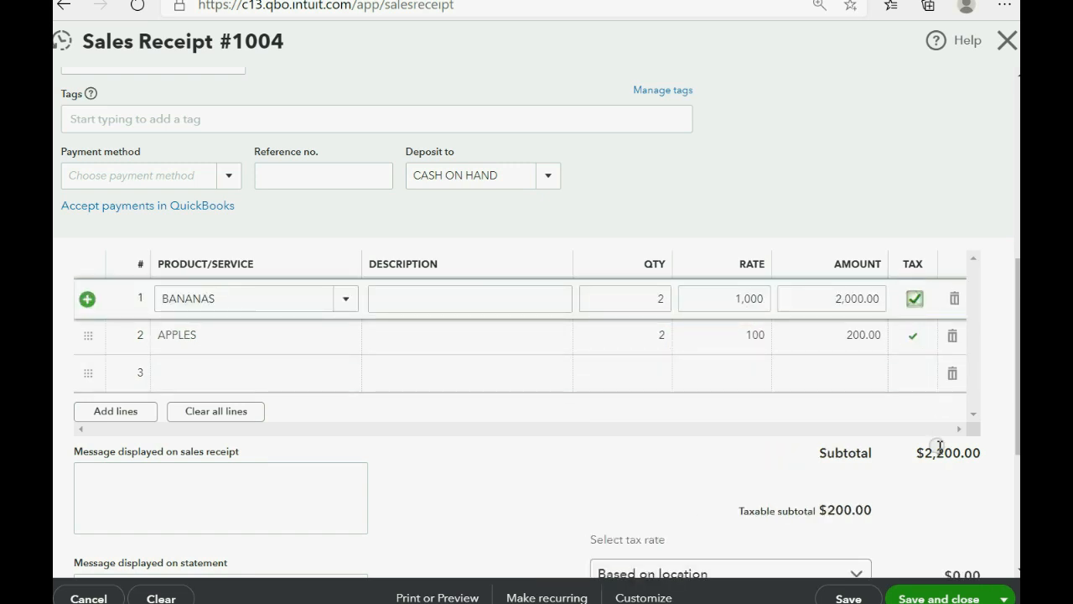
{"action": "scroll", "scroll_direction": "down", "scroll_amount": 3}
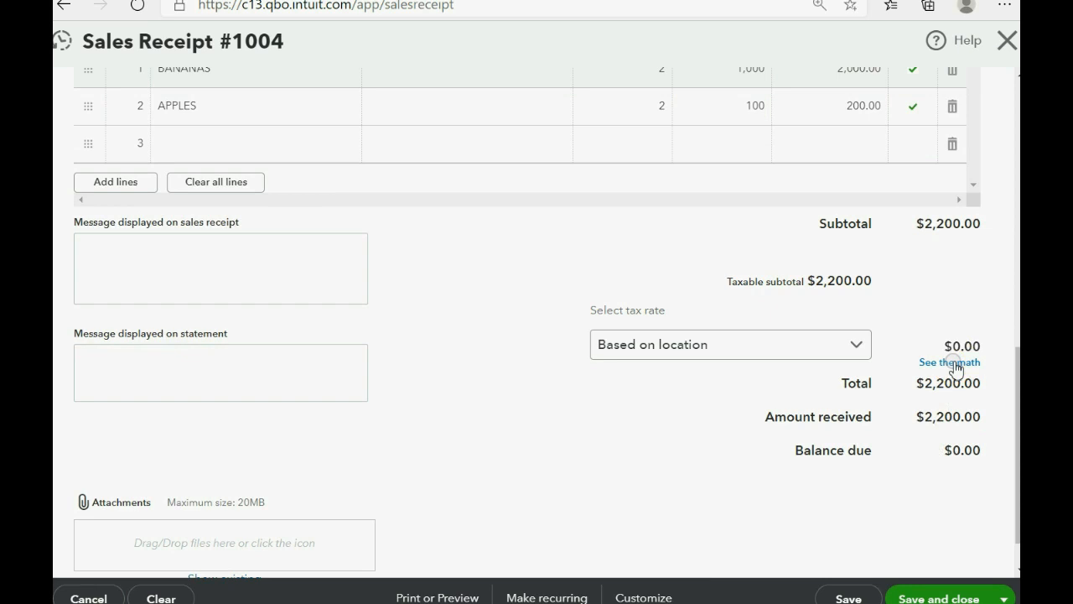
{"action": "scroll", "scroll_direction": "up", "scroll_amount": 3}
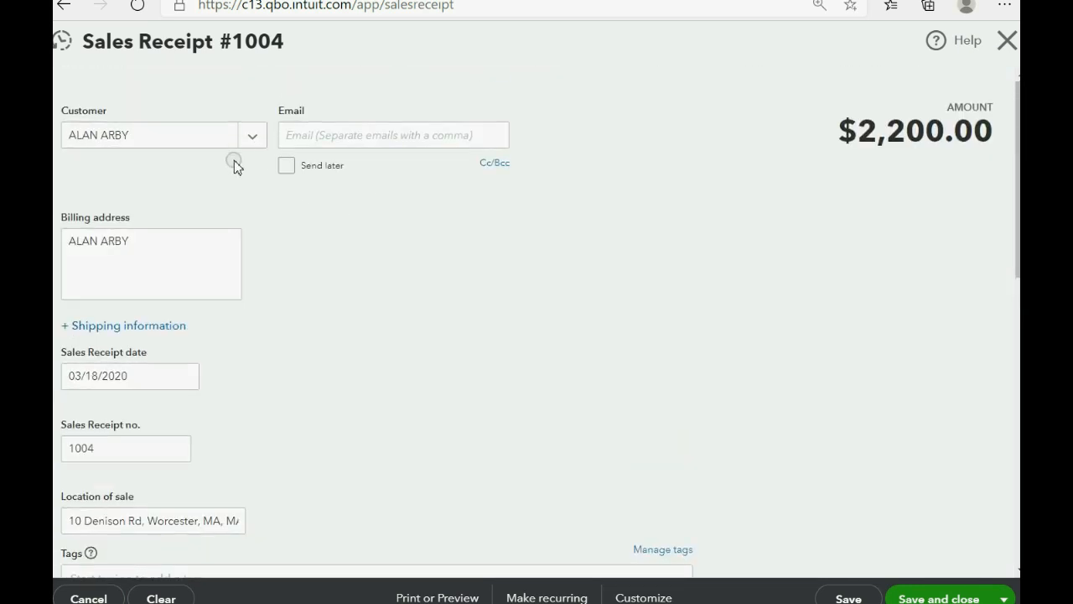
{"action": "left_click", "coordinate": [149, 135]}
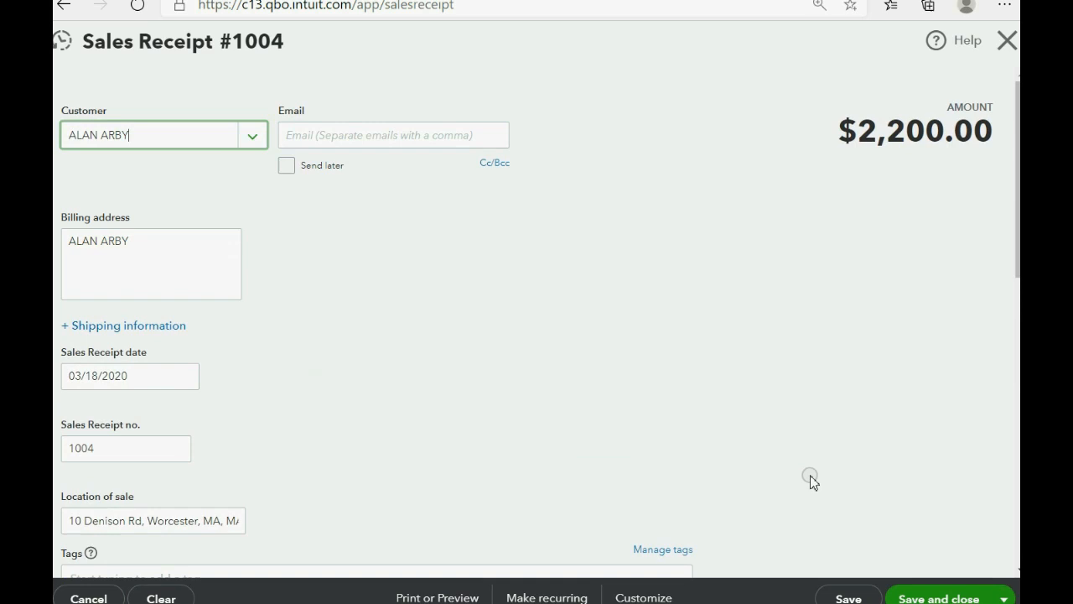
{"action": "left_click", "coordinate": [938, 597]}
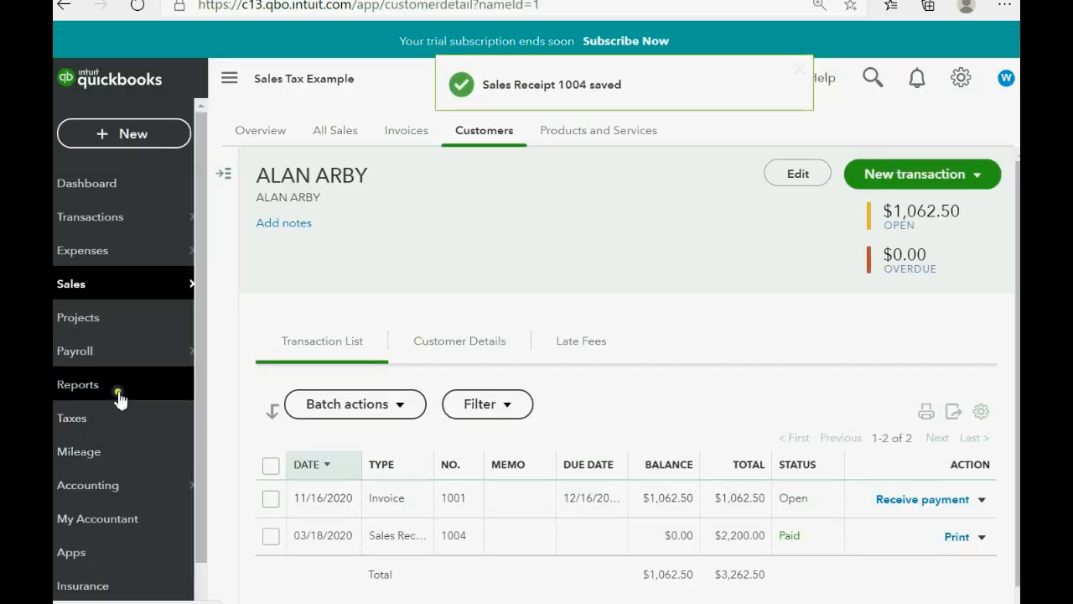
- Review the Trial Balance report, then return to the sales tax overview showing $0.00 due
{"action": "left_click", "coordinate": [77, 384]}
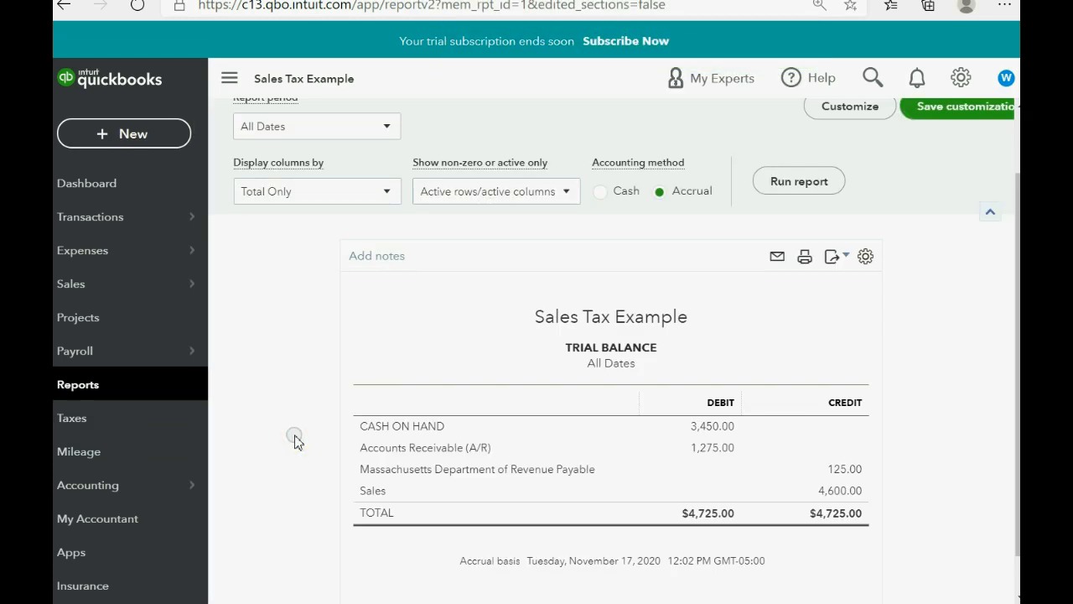
{"action": "mouse_move", "coordinate": [711, 446]}
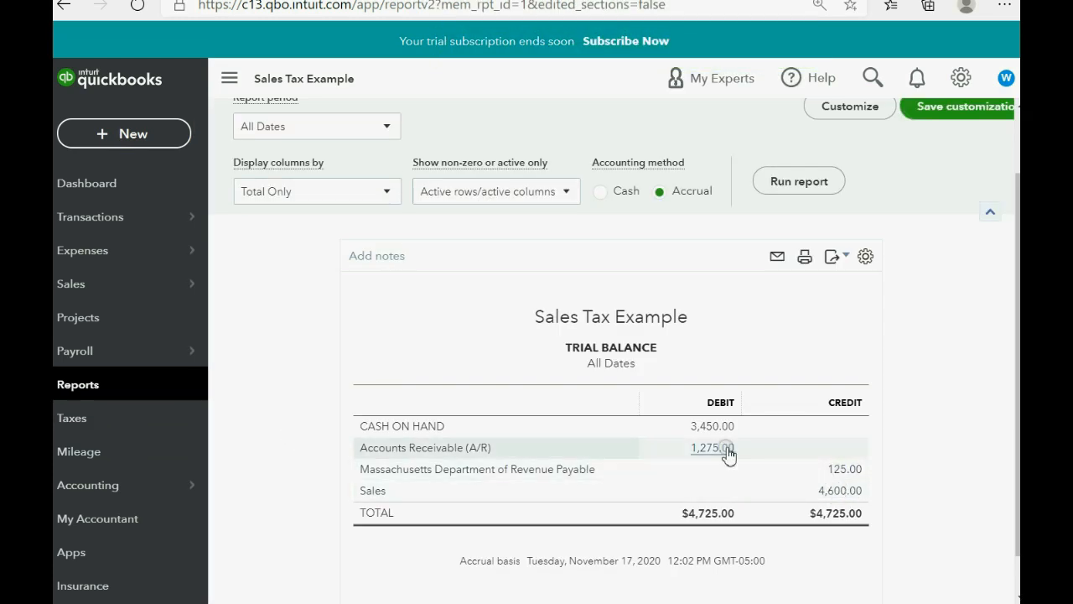
{"action": "mouse_move", "coordinate": [834, 498]}
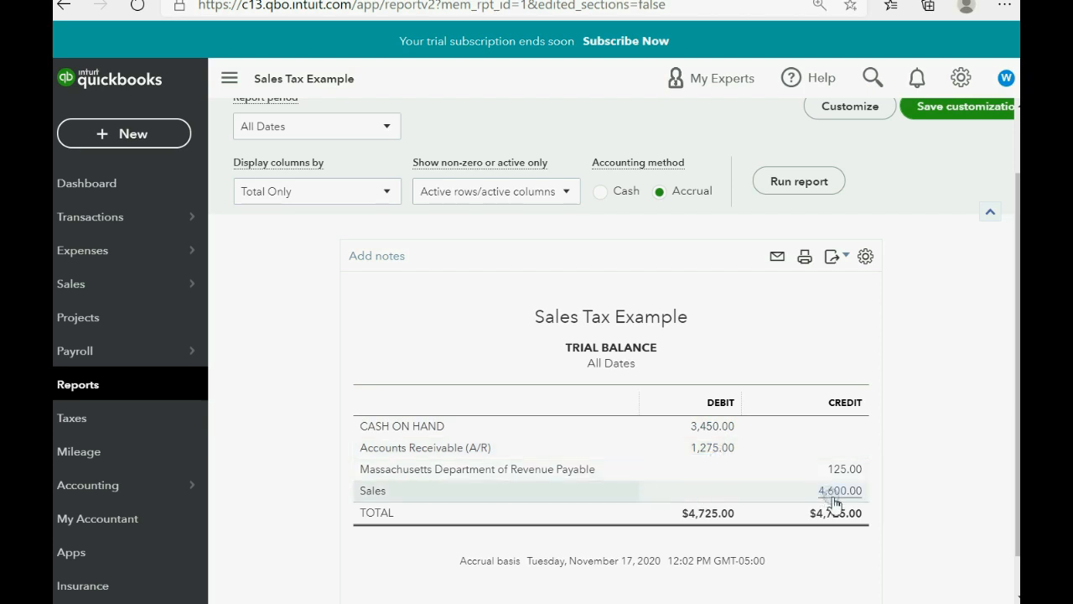
{"action": "mouse_move", "coordinate": [717, 435]}
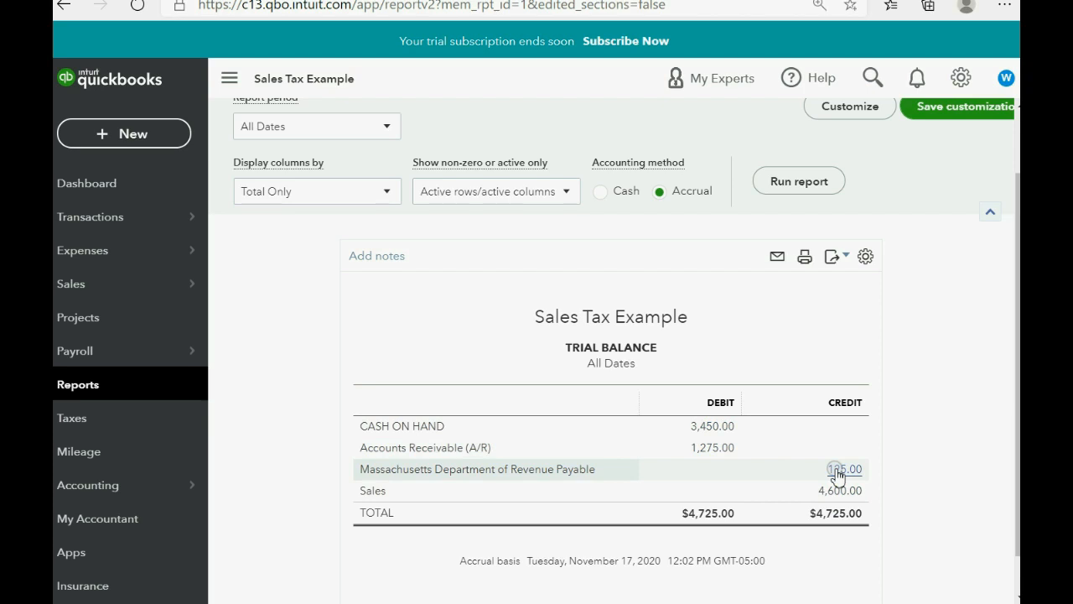
{"action": "left_click", "coordinate": [71, 417]}
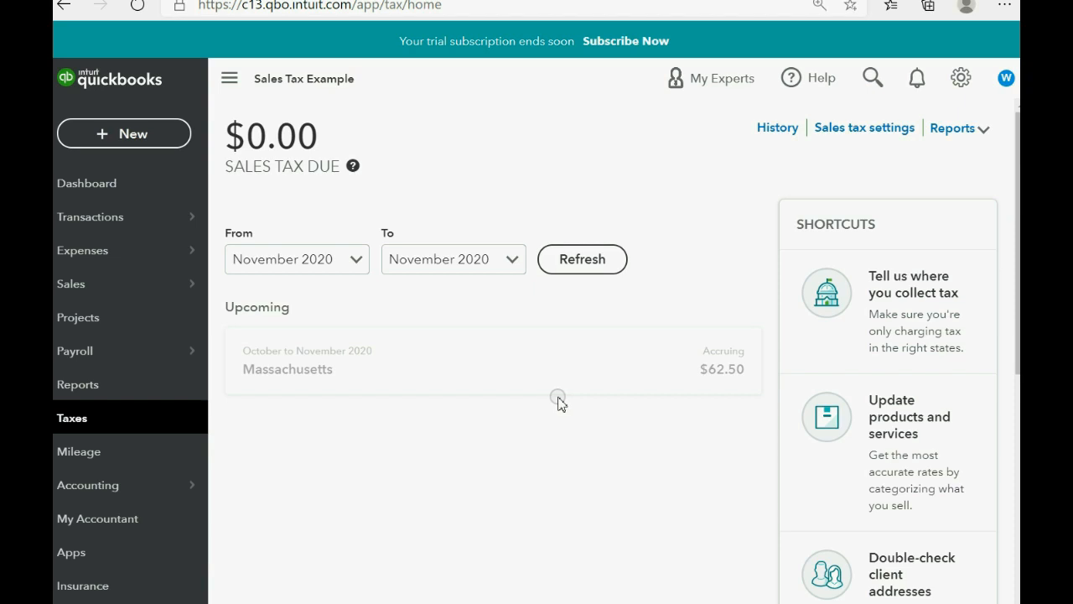
{"action": "mouse_move", "coordinate": [705, 390]}
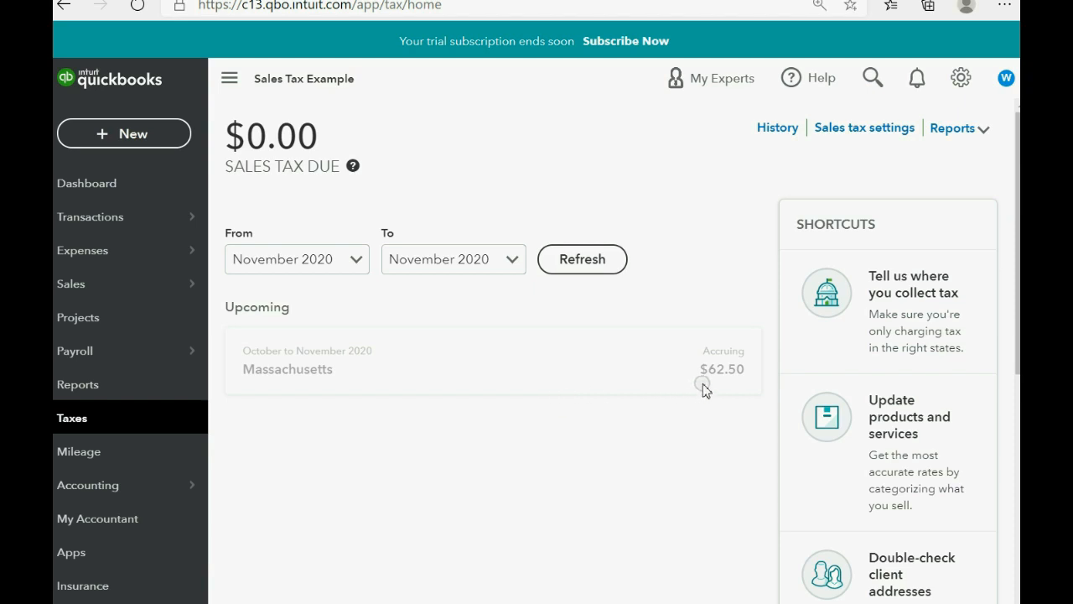
{"action": "mouse_move", "coordinate": [453, 596]}
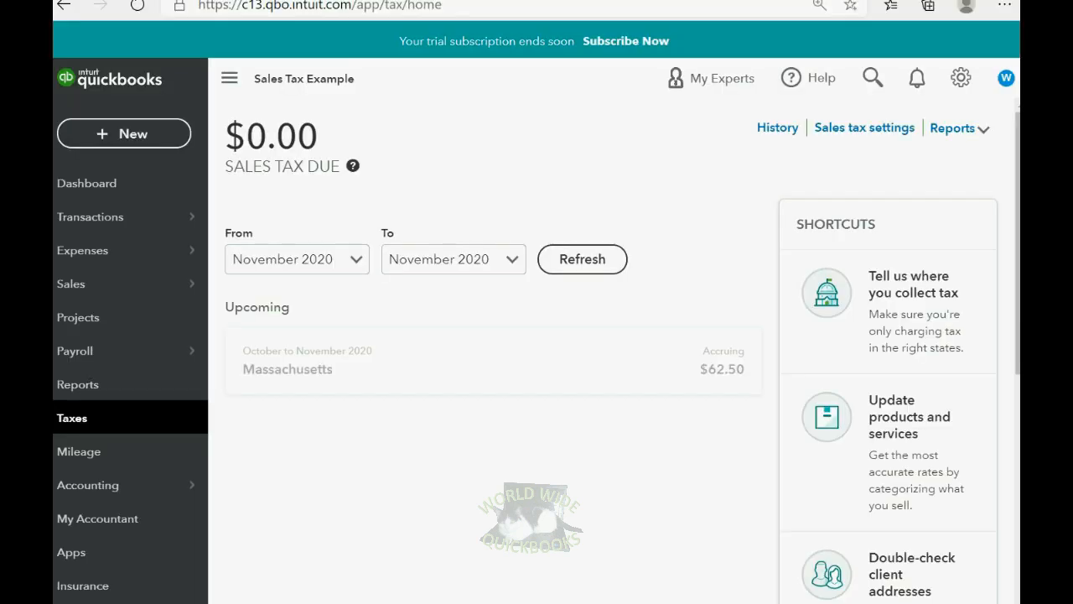
{"action": "mouse_move", "coordinate": [109, 430]}
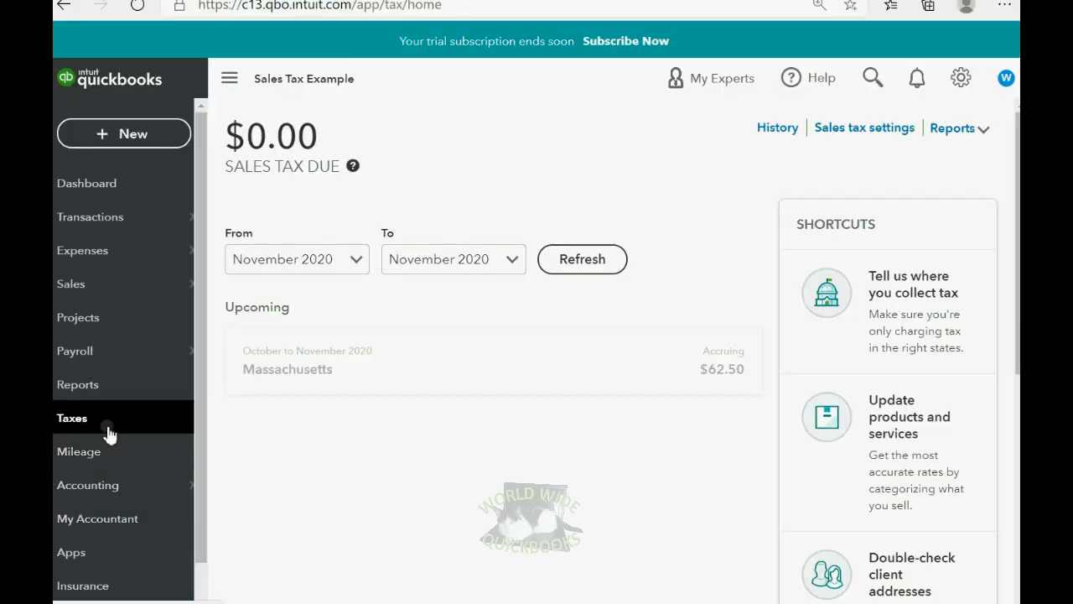
- Trace the Trial Balance's Cash on Hand debit to its transactions and open receipt 1004
{"action": "left_click", "coordinate": [77, 384]}
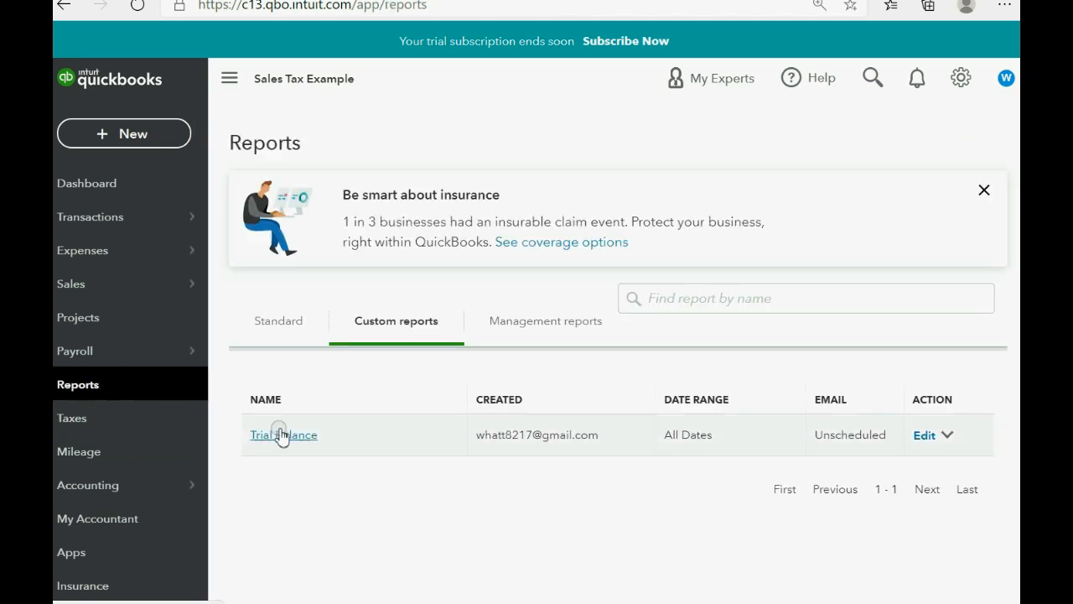
{"action": "left_click", "coordinate": [284, 434]}
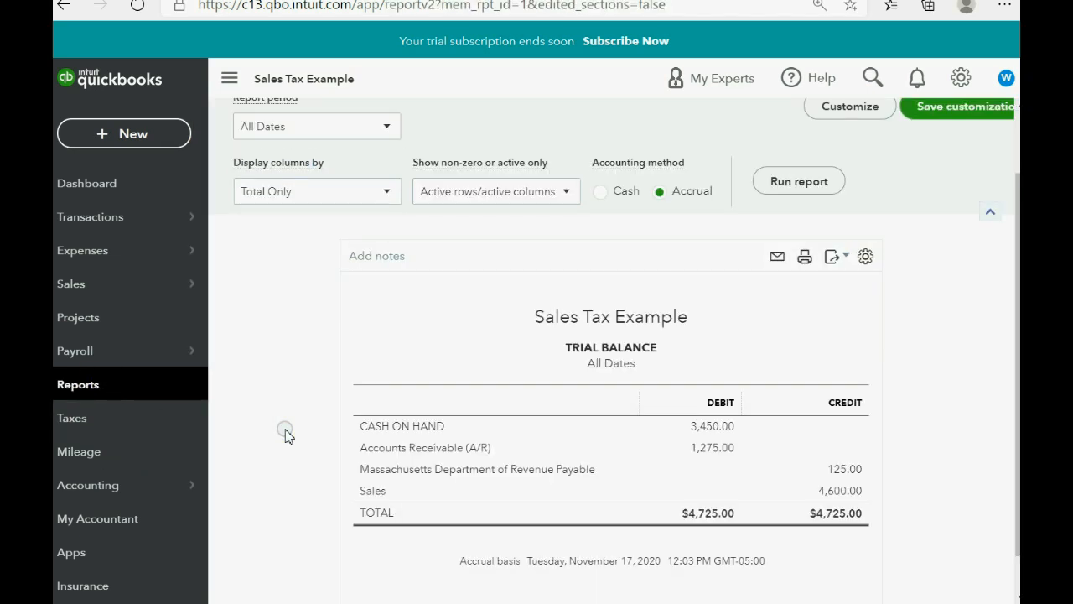
{"action": "mouse_move", "coordinate": [627, 447]}
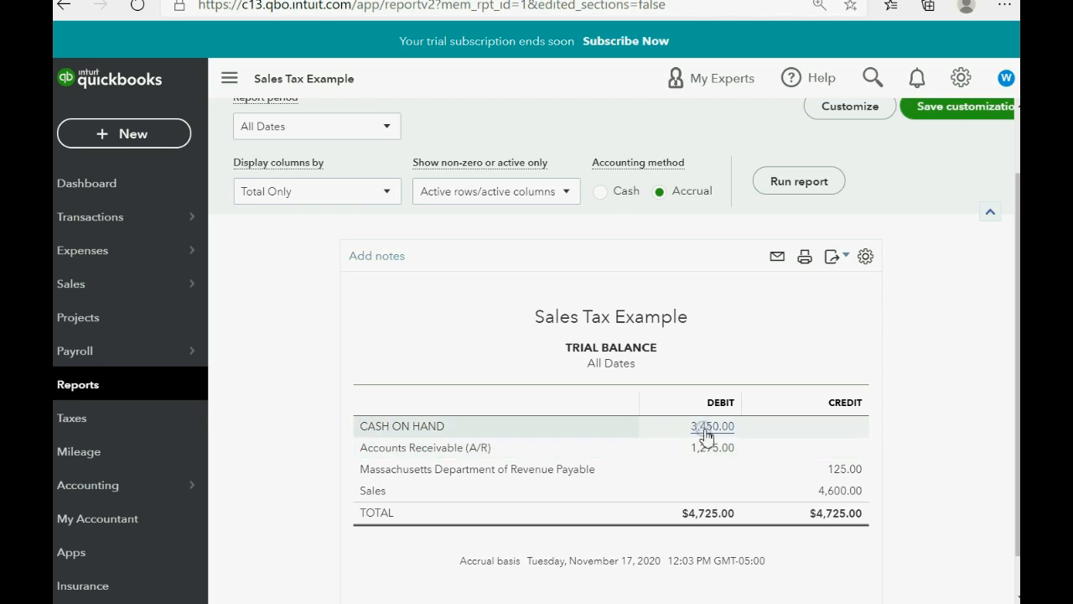
{"action": "left_click", "coordinate": [712, 426]}
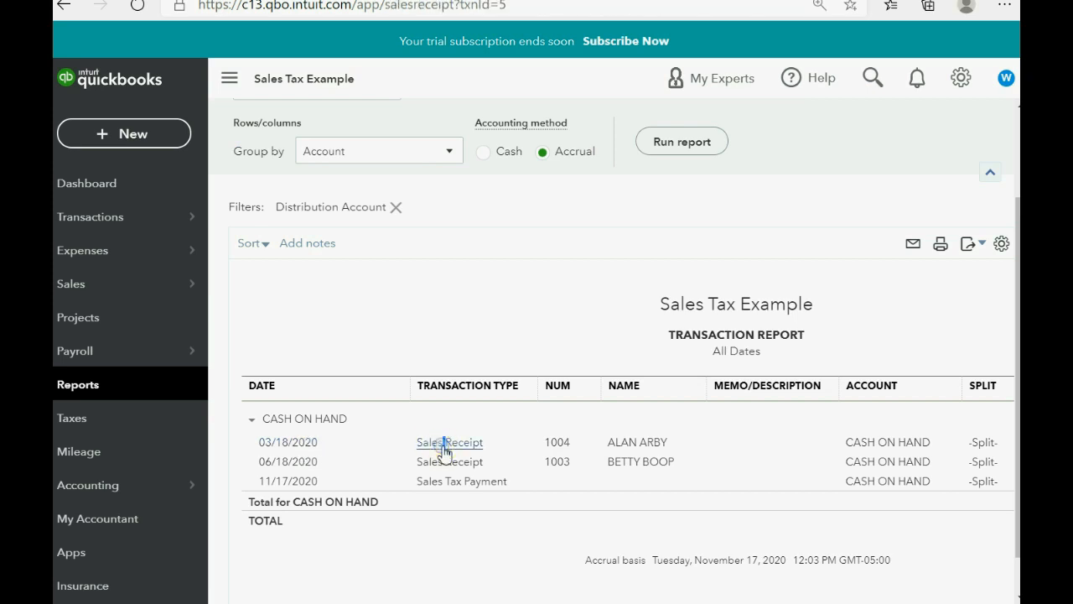
{"action": "left_click", "coordinate": [448, 441]}
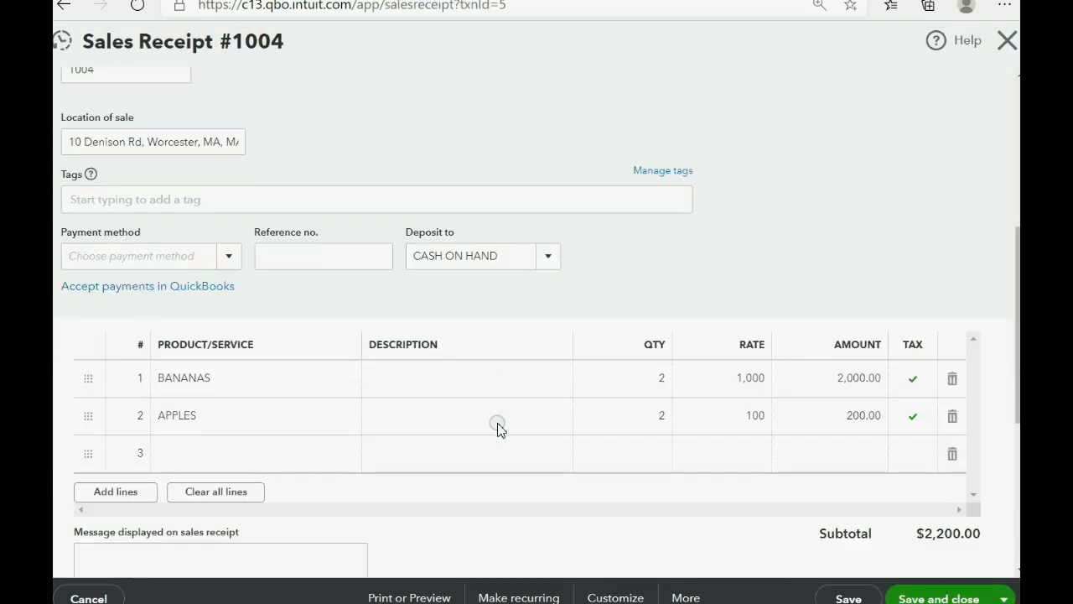
- Switch receipt 1004 to BETTY BOOP, review the $125.00 tax and $2,325.00 total, and save
{"action": "scroll", "scroll_direction": "up", "scroll_amount": 3}
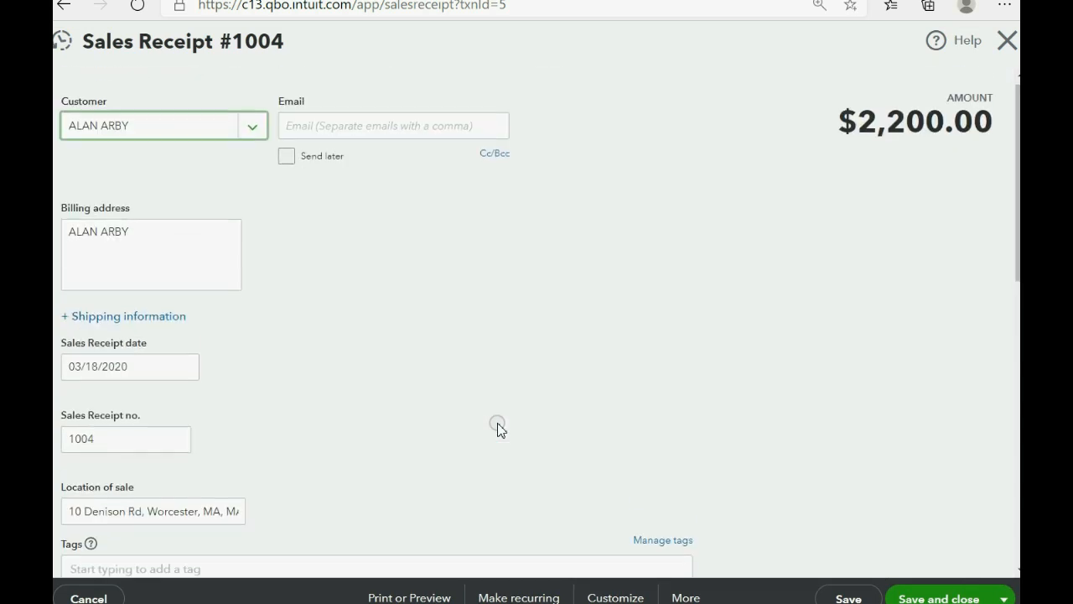
{"action": "scroll", "scroll_direction": "down", "scroll_amount": 3}
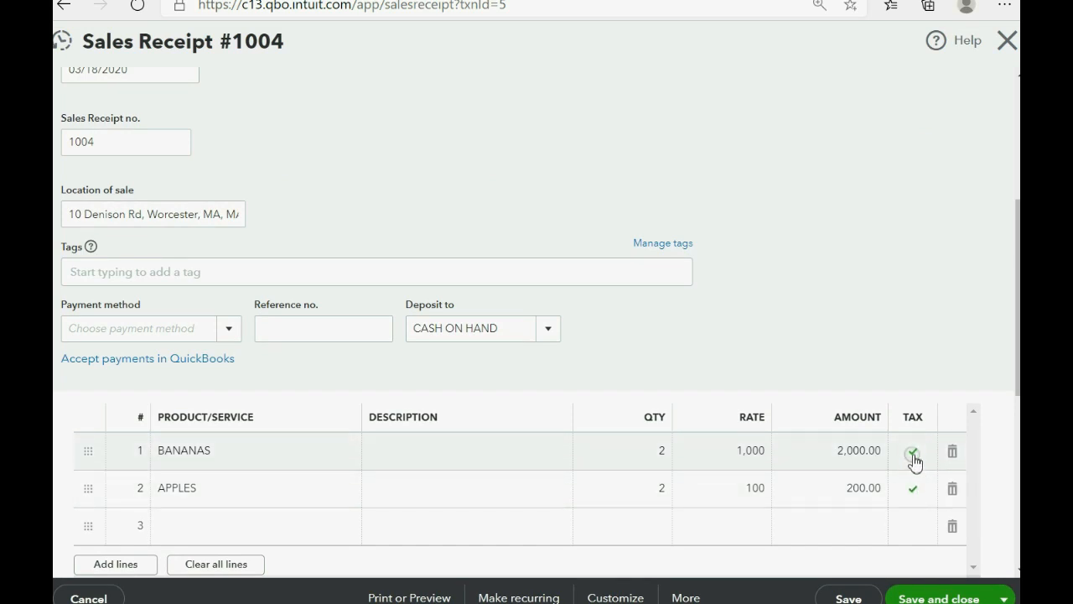
{"action": "scroll", "scroll_direction": "up", "scroll_amount": 3}
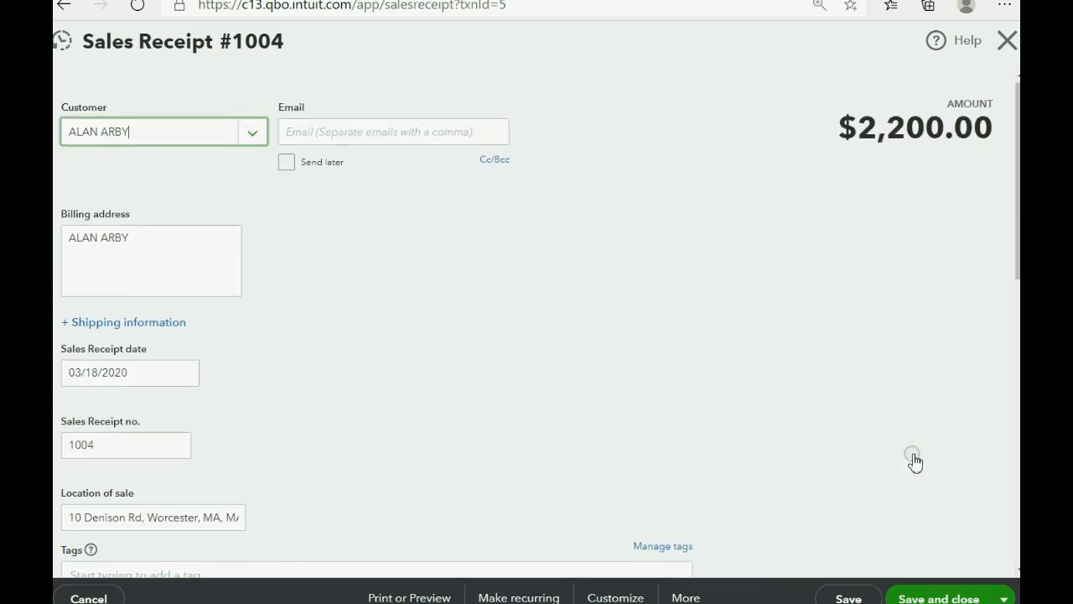
{"action": "left_click", "coordinate": [253, 131]}
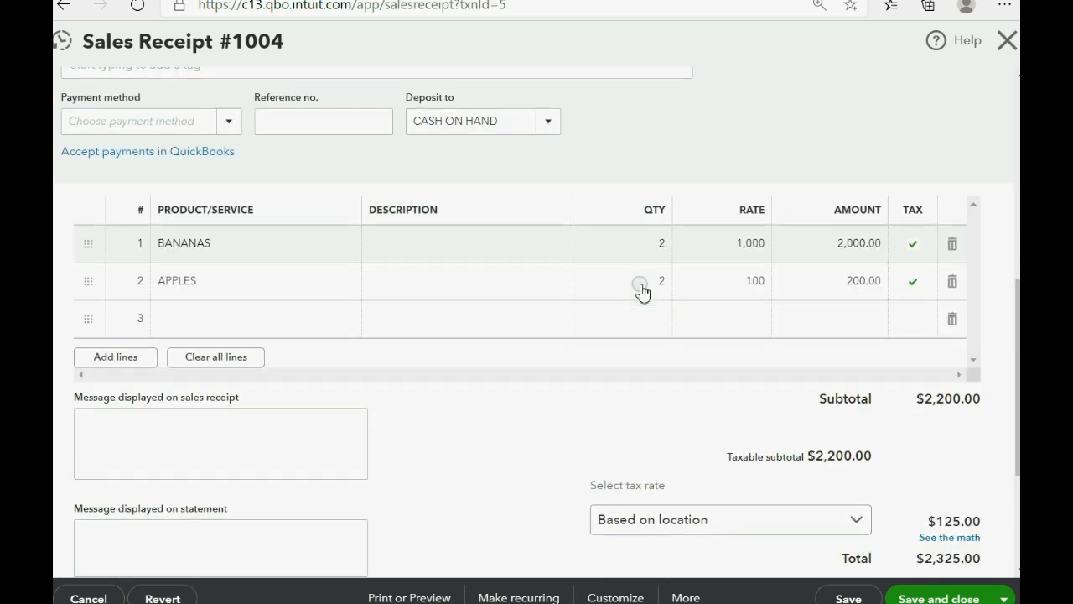
{"action": "scroll", "scroll_direction": "down", "scroll_amount": 3}
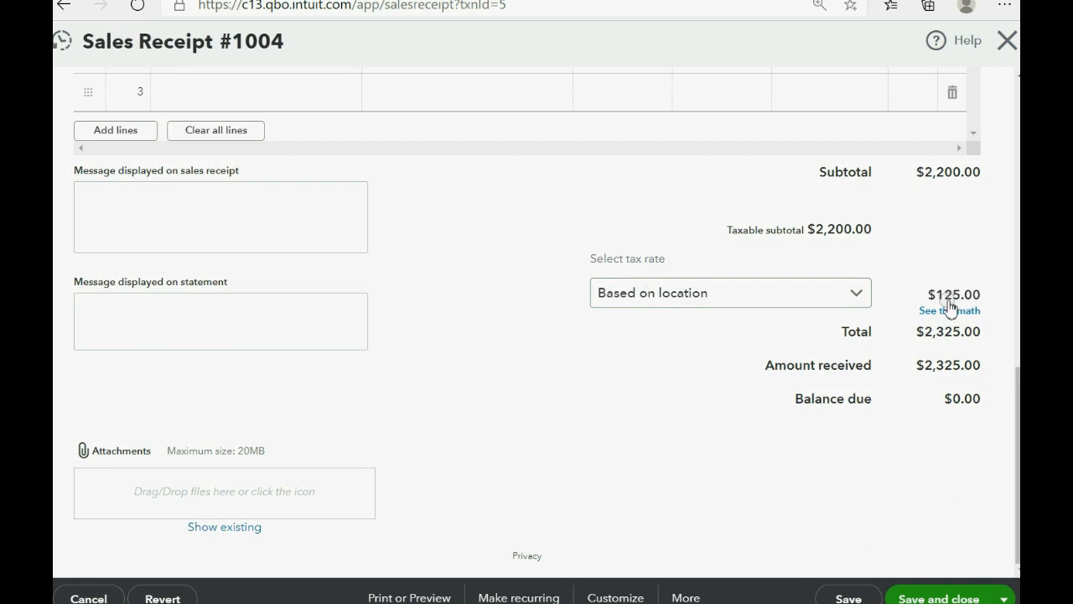
{"action": "scroll", "scroll_direction": "up", "scroll_amount": 3}
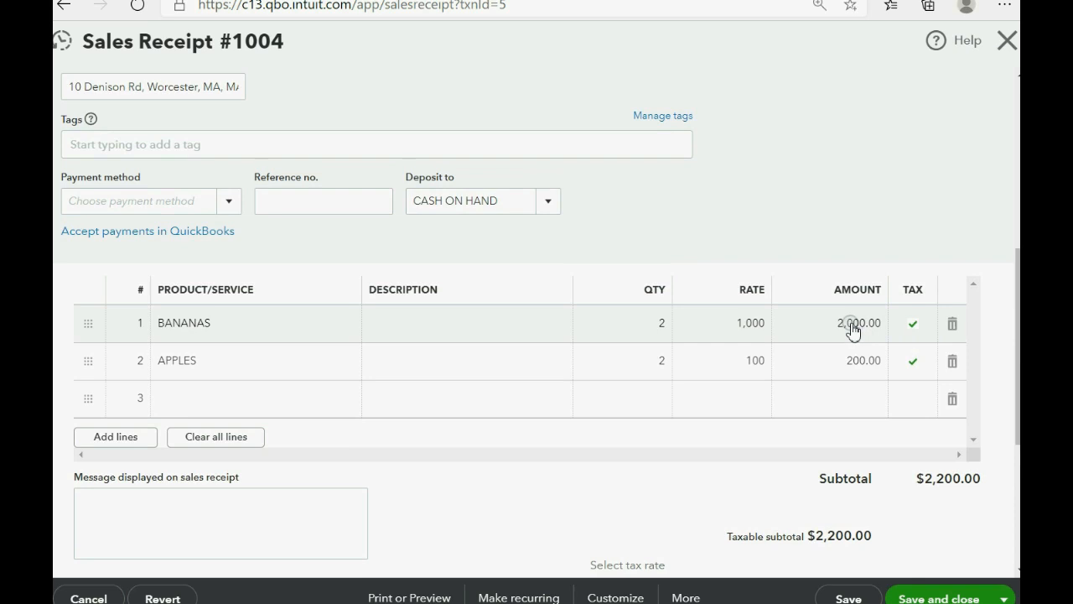
{"action": "scroll", "scroll_direction": "down", "scroll_amount": 3}
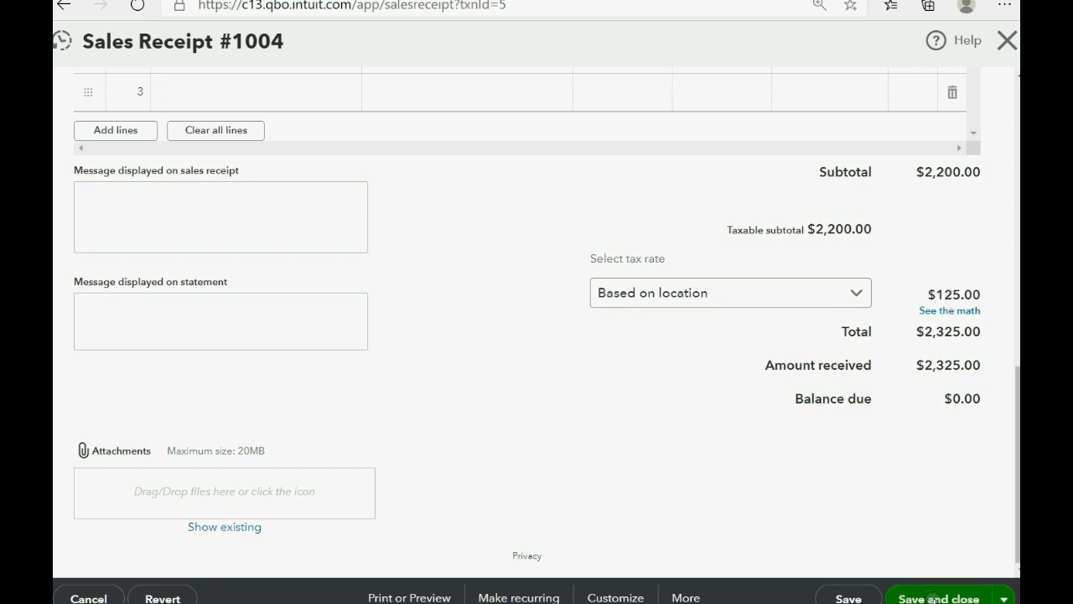
{"action": "left_click", "coordinate": [937, 596]}
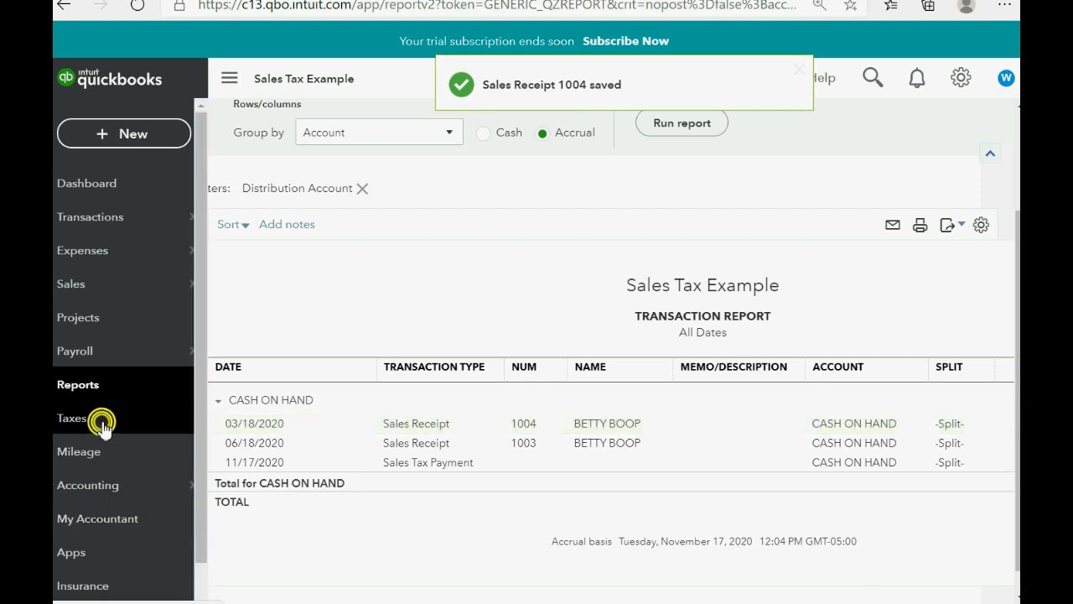
- Start the sales tax period range at March 2020 and refresh the figures
{"action": "left_click", "coordinate": [71, 418]}
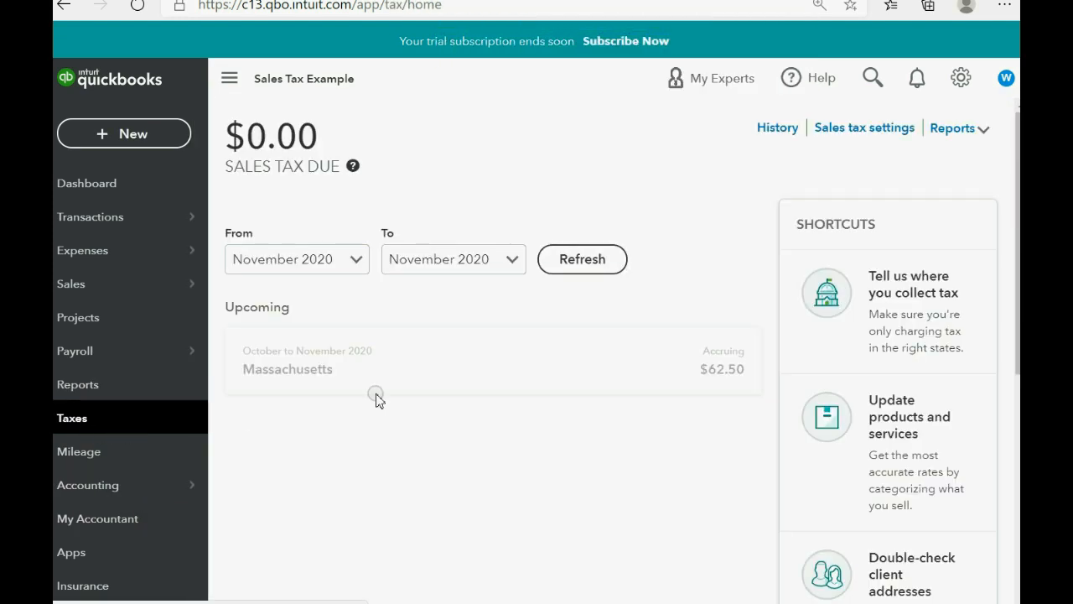
{"action": "mouse_move", "coordinate": [677, 383]}
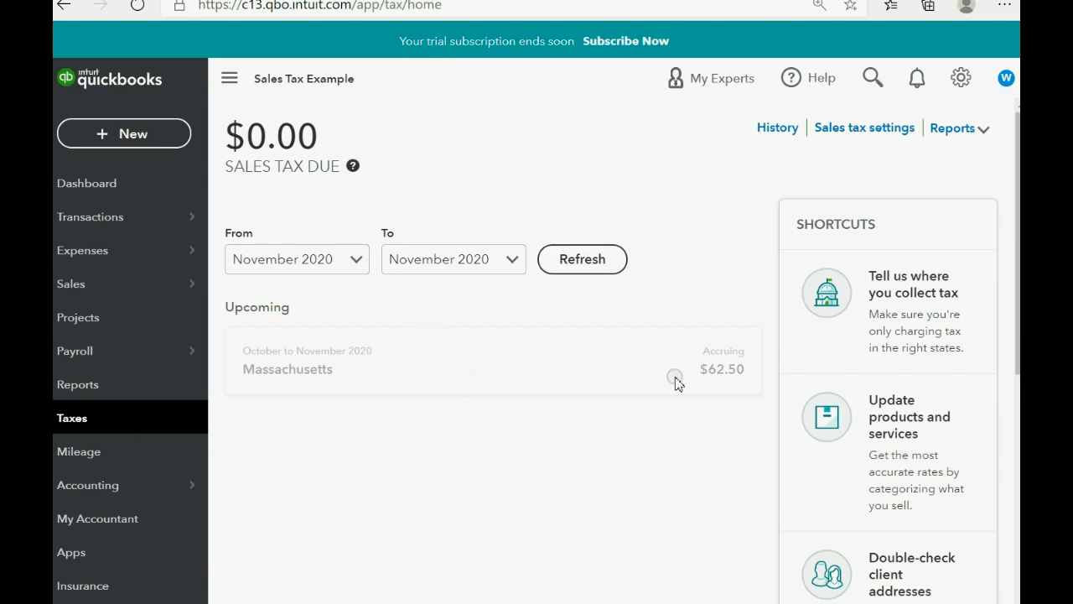
{"action": "mouse_move", "coordinate": [392, 278]}
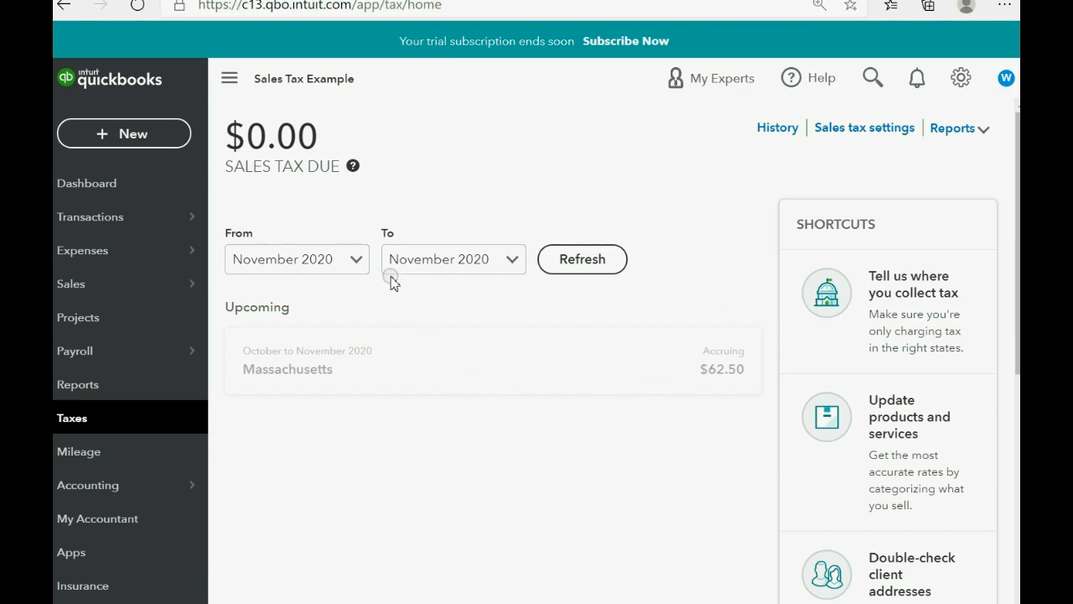
{"action": "left_click", "coordinate": [355, 258]}
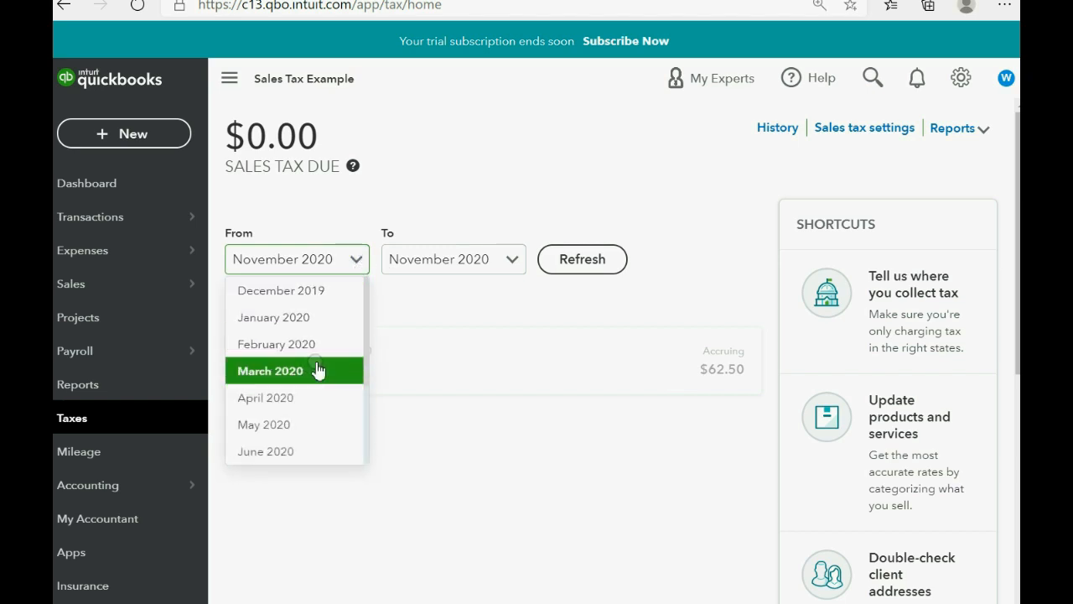
{"action": "left_click", "coordinate": [269, 370]}
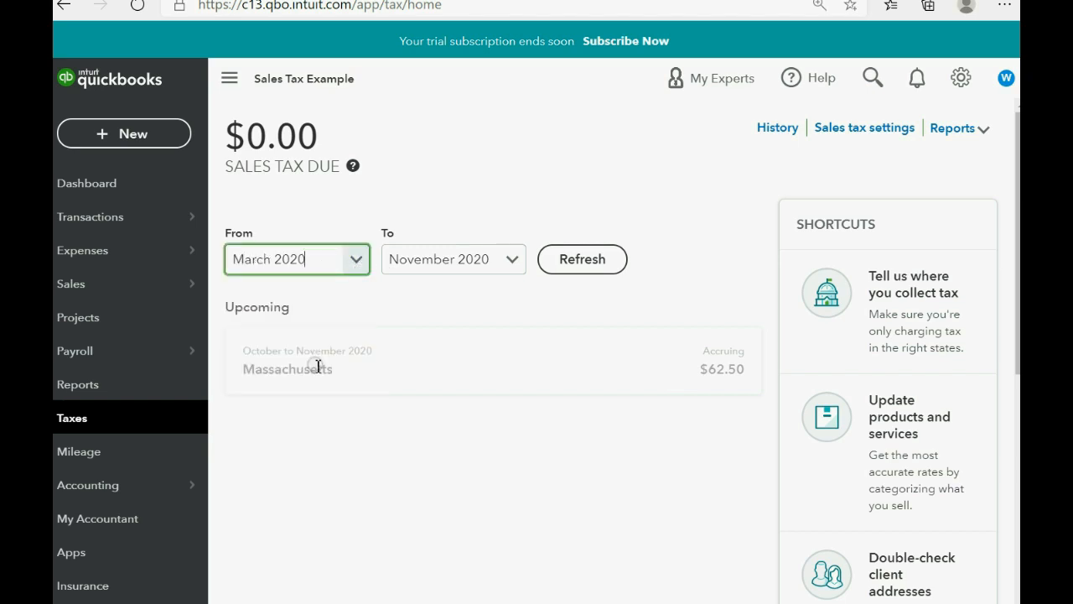
{"action": "left_click", "coordinate": [582, 259]}
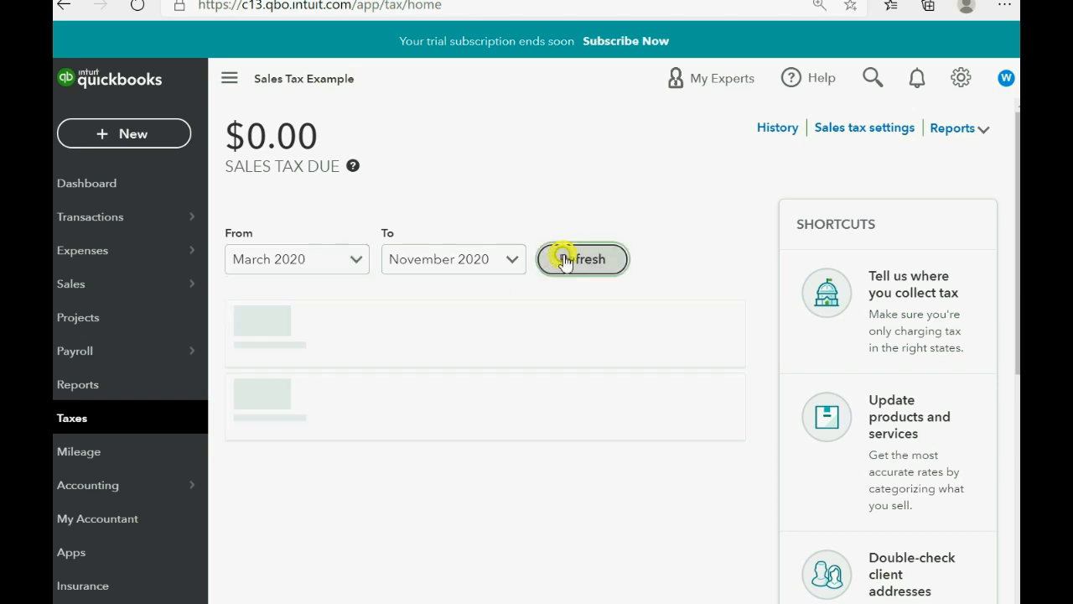
{"action": "left_click", "coordinate": [582, 259]}
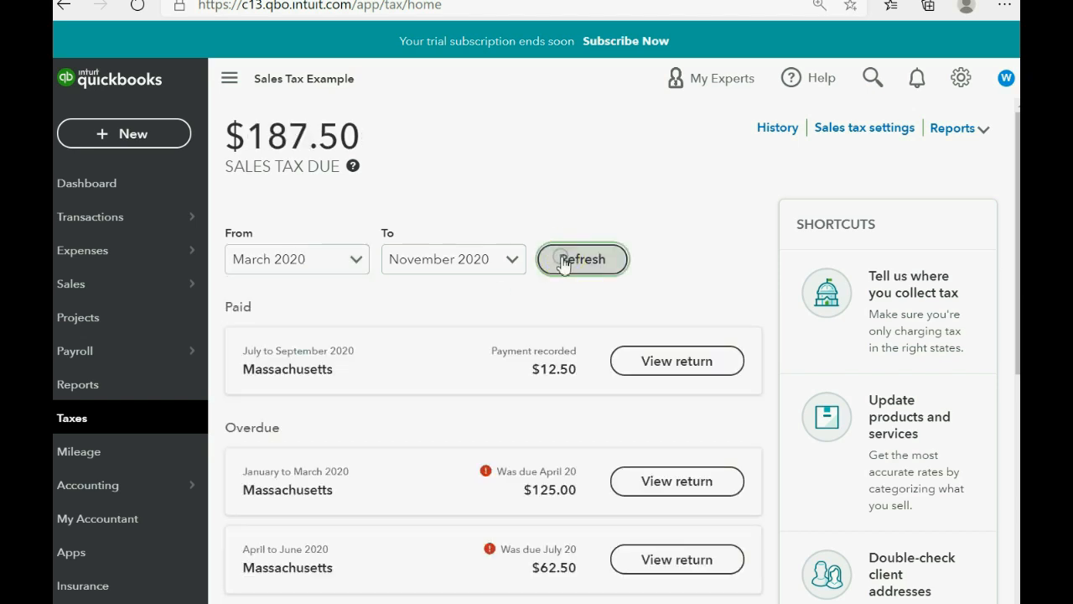
{"action": "mouse_move", "coordinate": [676, 480]}
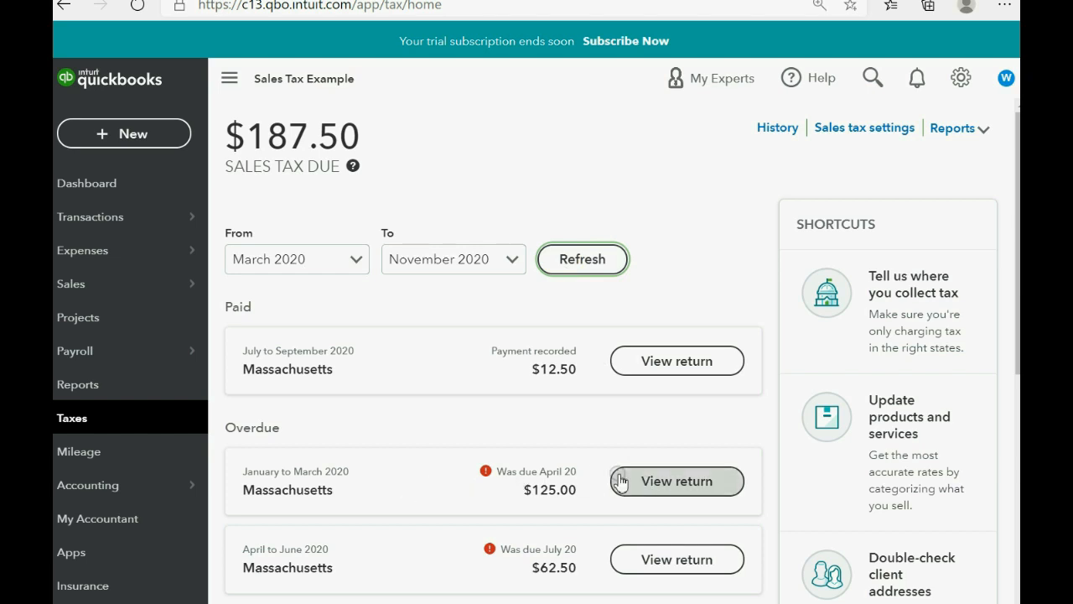
{"action": "mouse_move", "coordinate": [576, 470]}
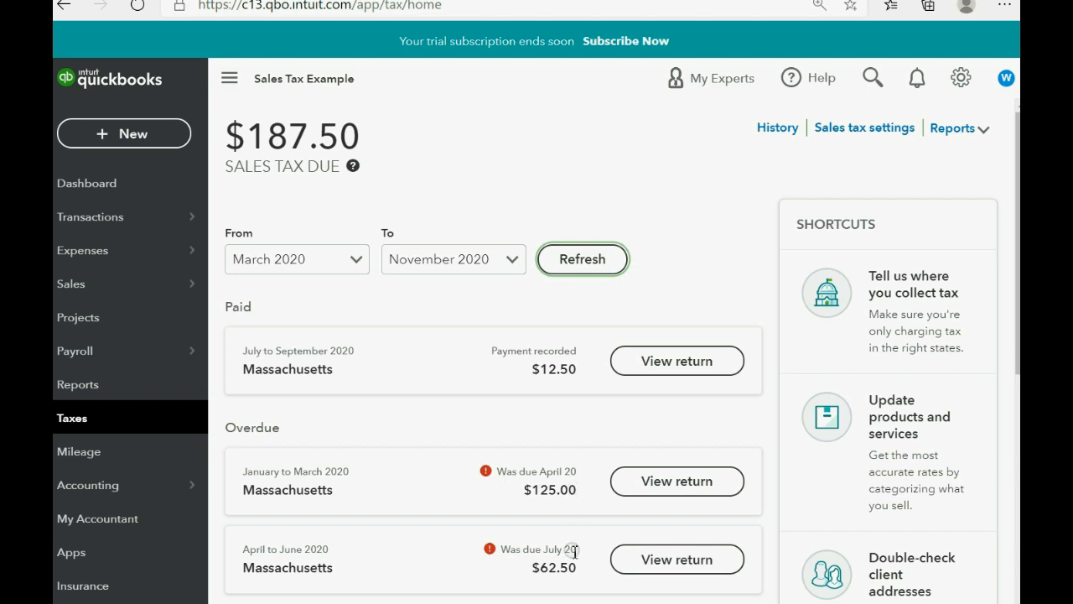
{"action": "mouse_move", "coordinate": [573, 574]}
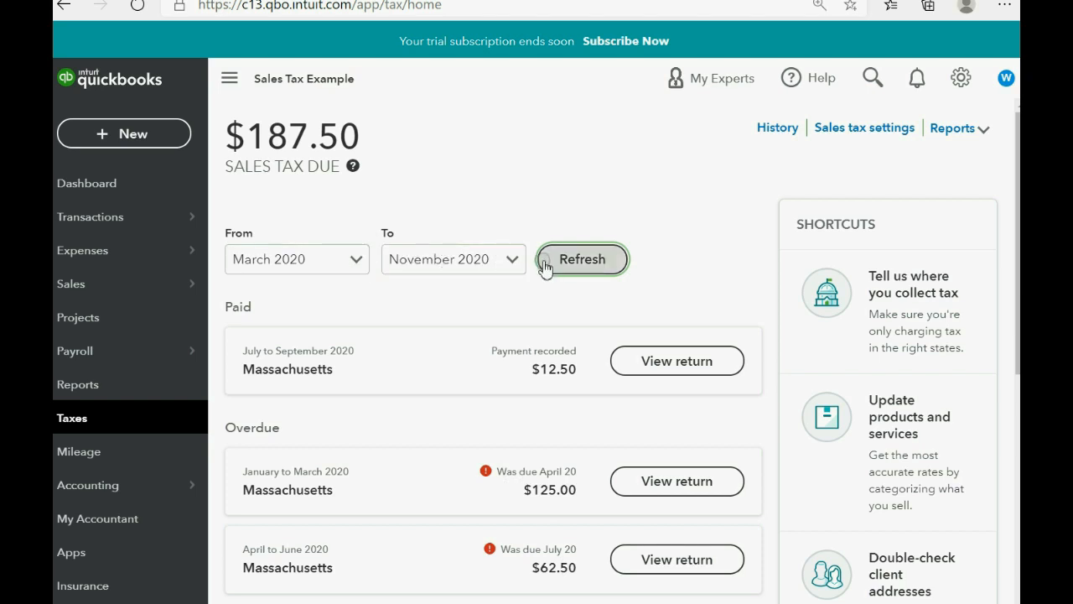
{"action": "mouse_move", "coordinate": [492, 570]}
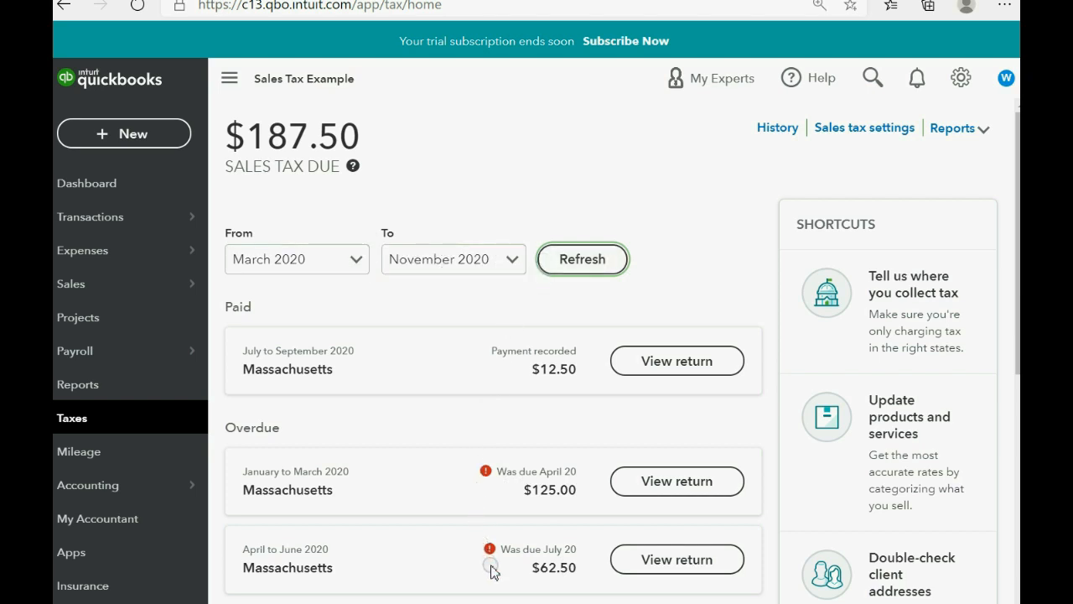
{"action": "mouse_move", "coordinate": [476, 493]}
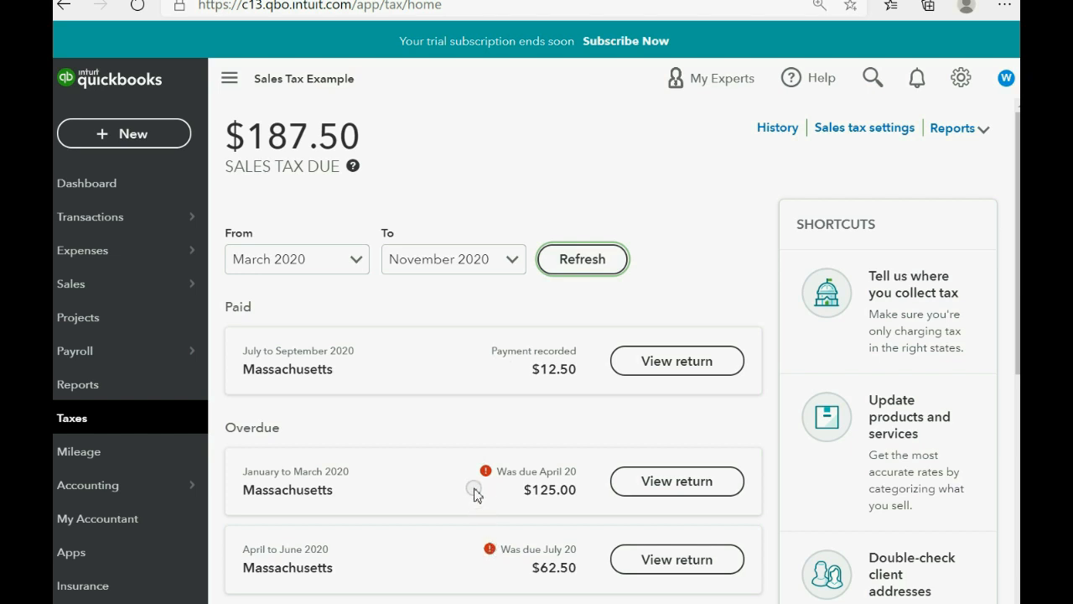
{"action": "mouse_move", "coordinate": [474, 369]}
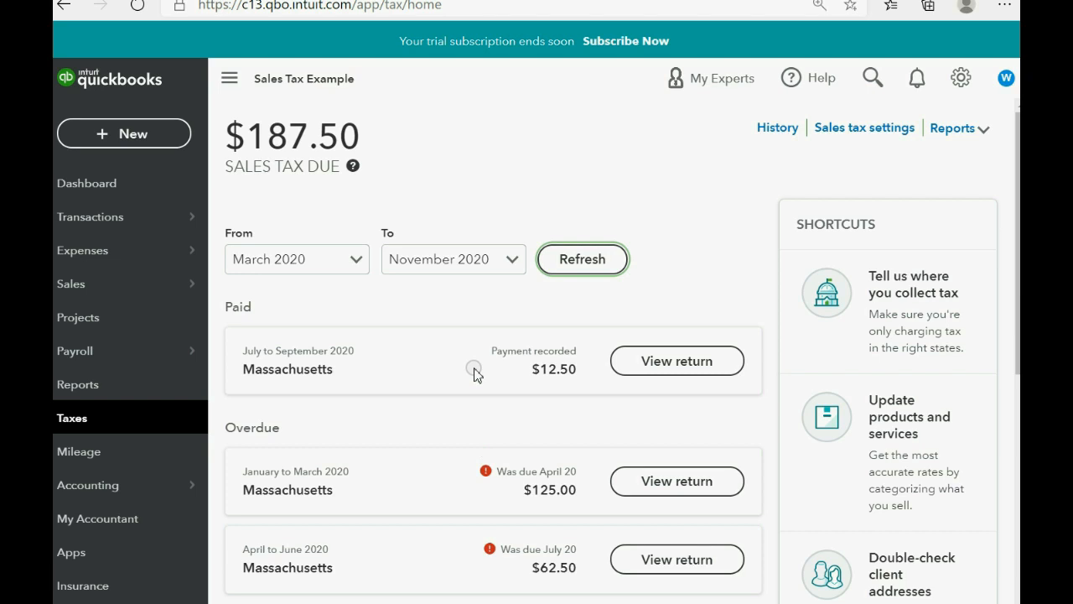